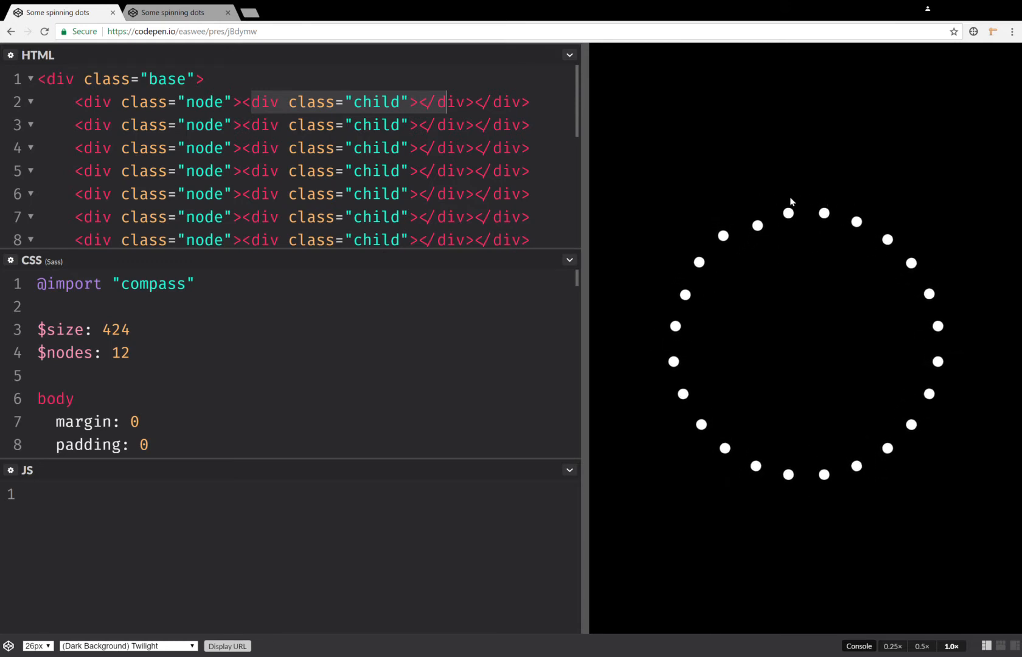
mouse_move(801, 202)
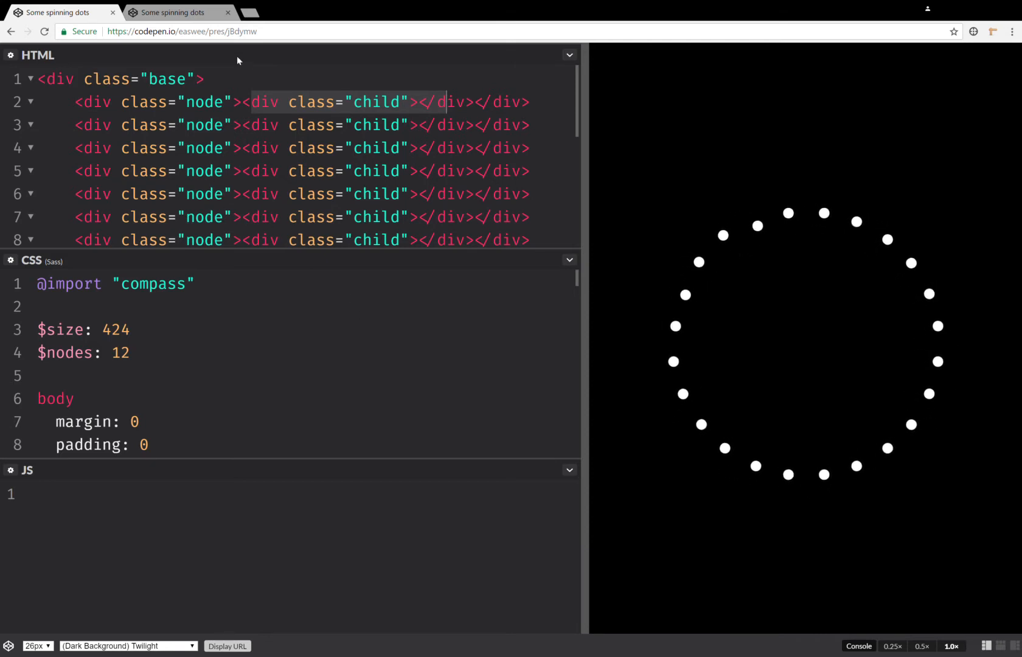
Switch to the second browser tab holding the new pen with empty HTML.
click(170, 12)
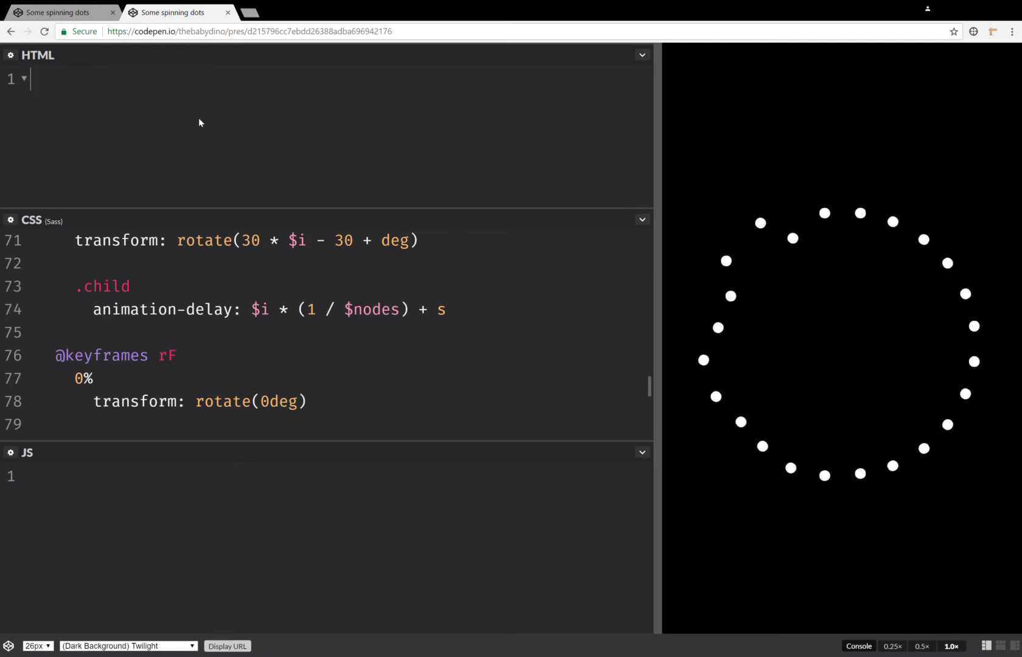
Write the loop '-12.times do' with an indented '.node' line in the HTML editor.
text(-12)
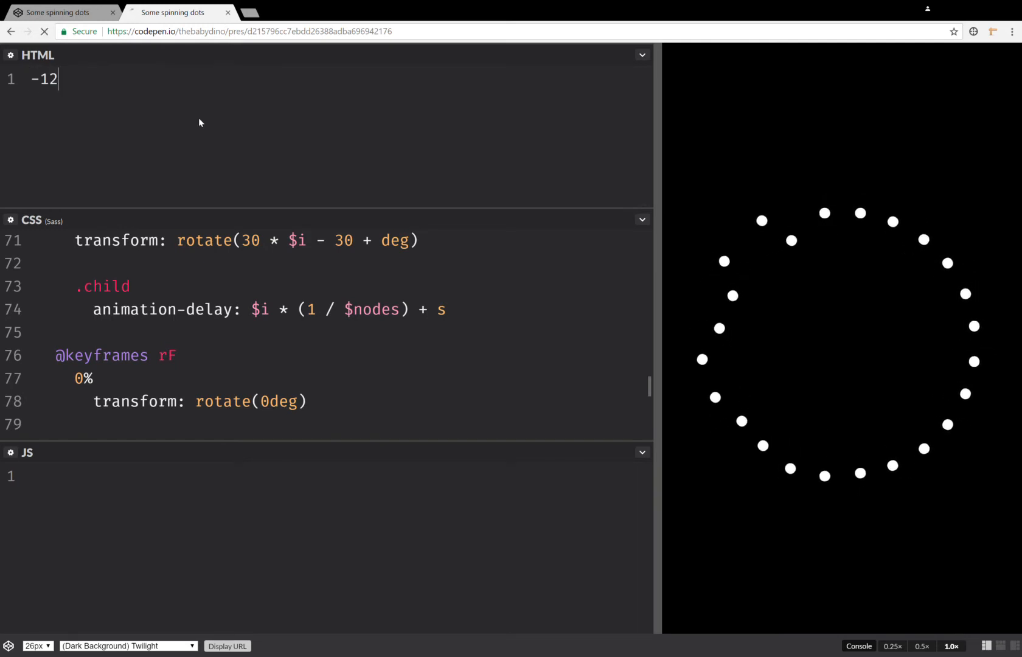
text(.times do)
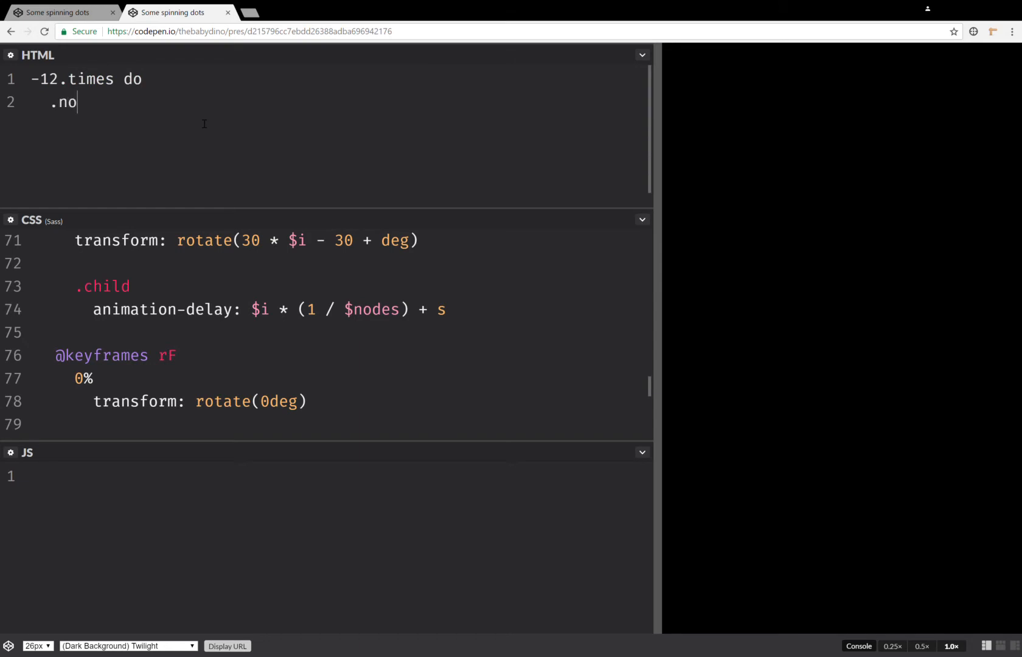
text(de)
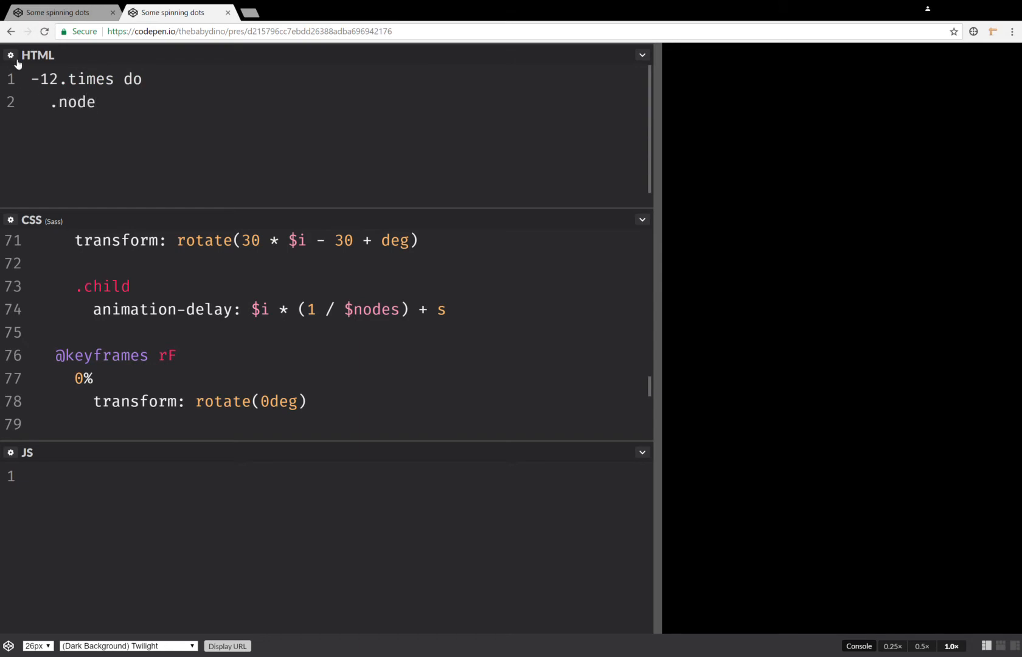
click(10, 56)
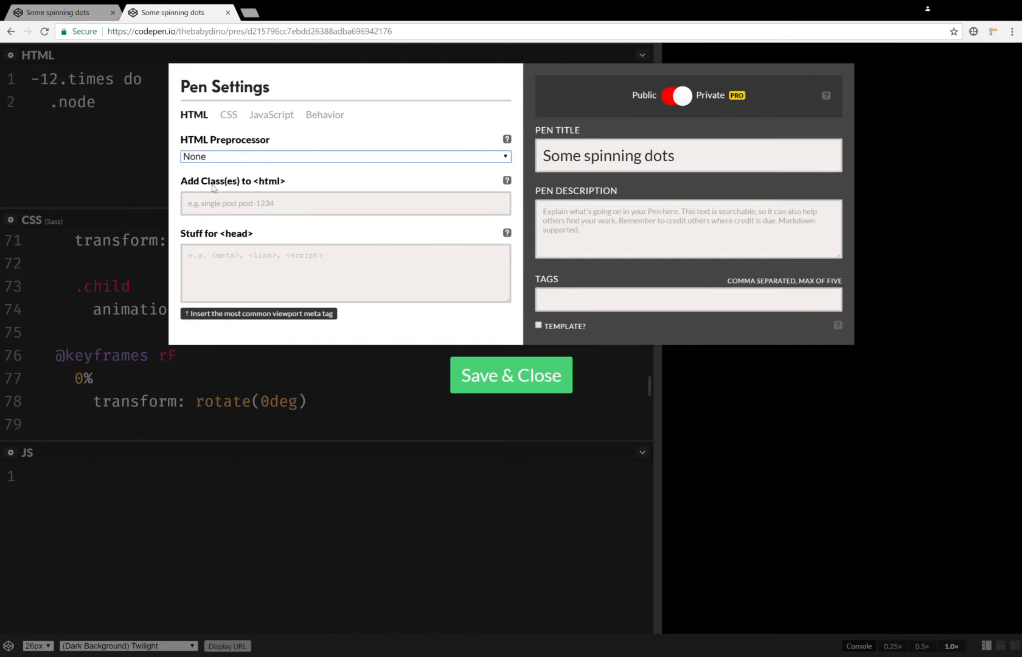
Choose Haml as the HTML preprocessor and save the pen settings.
click(510, 375)
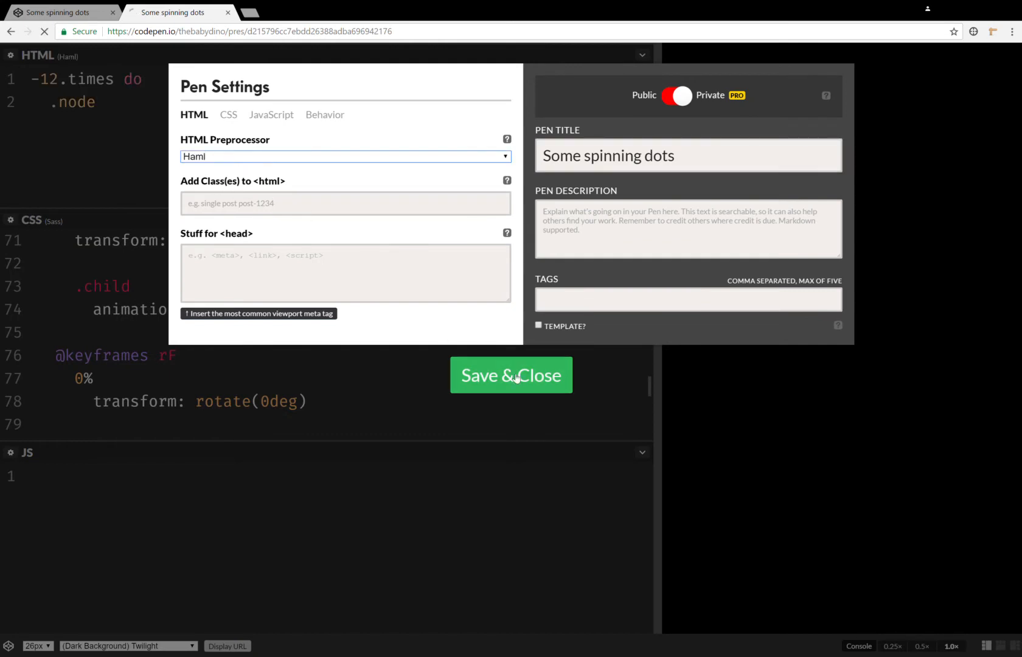
click(510, 374)
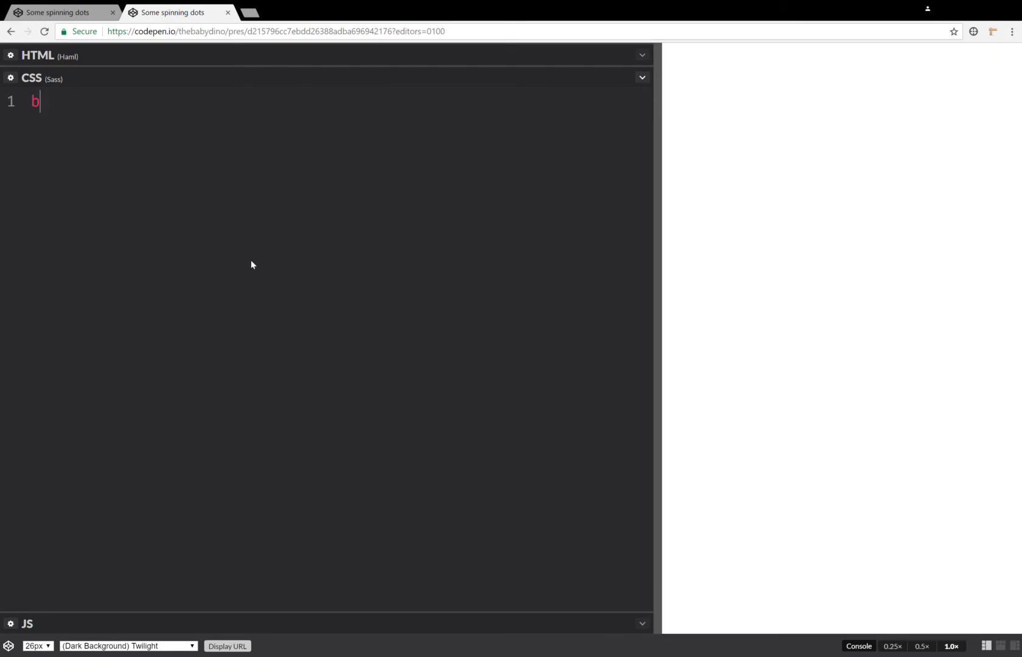
Style the body with a black background in the Sass.
text(ody)
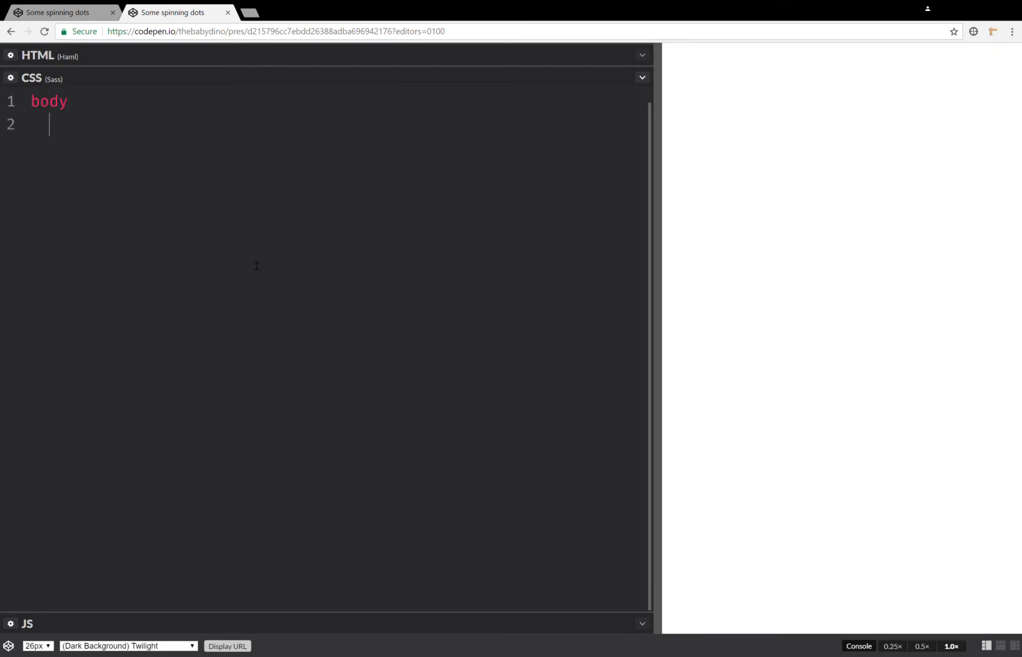
text(b)
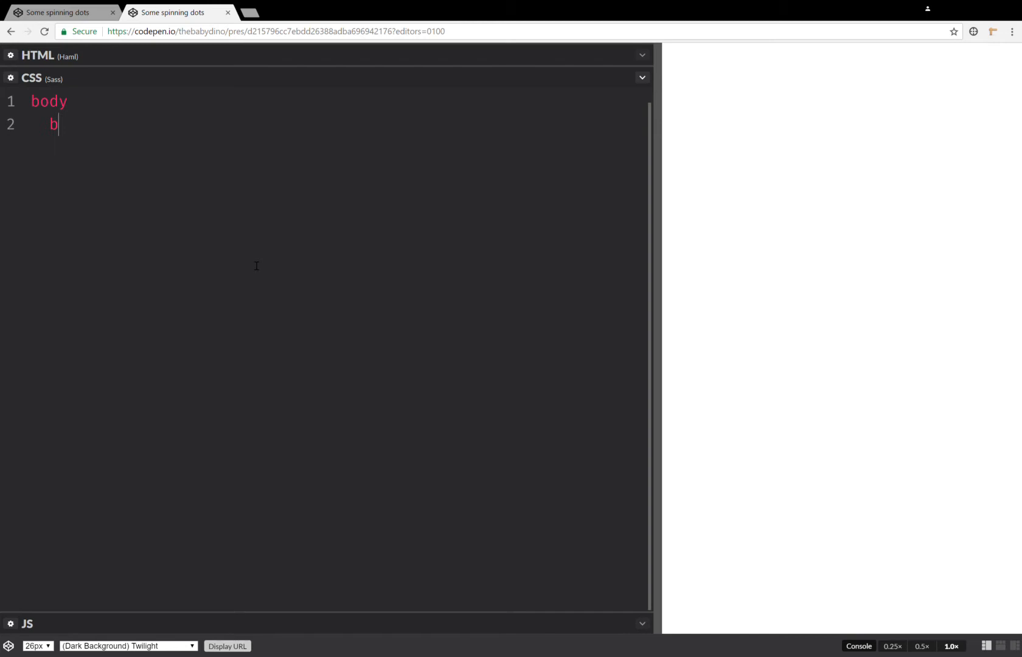
text(ackground)
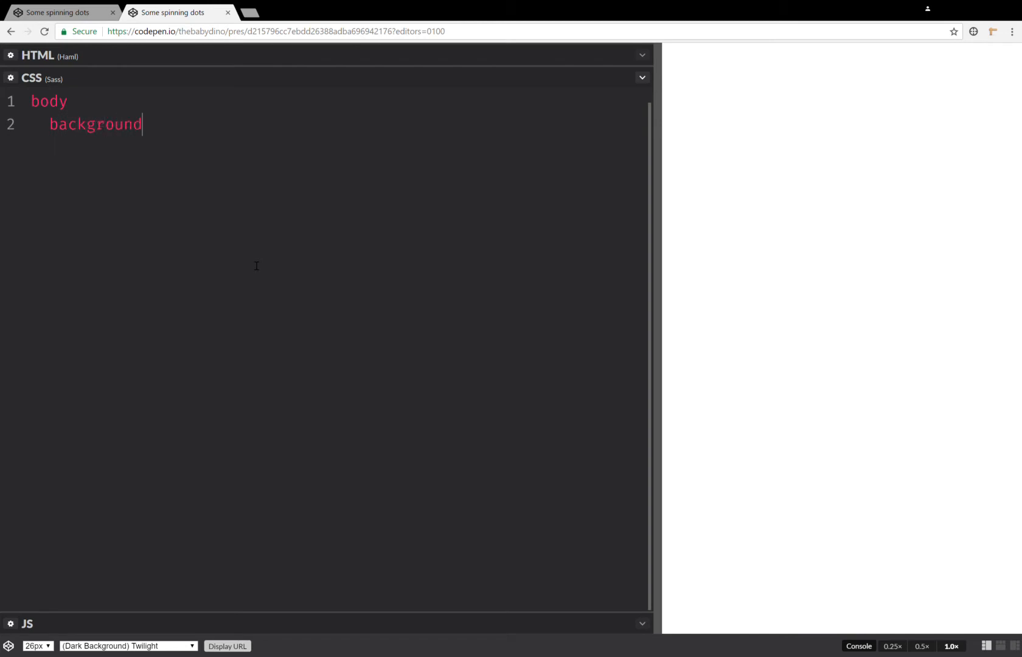
text(: black)
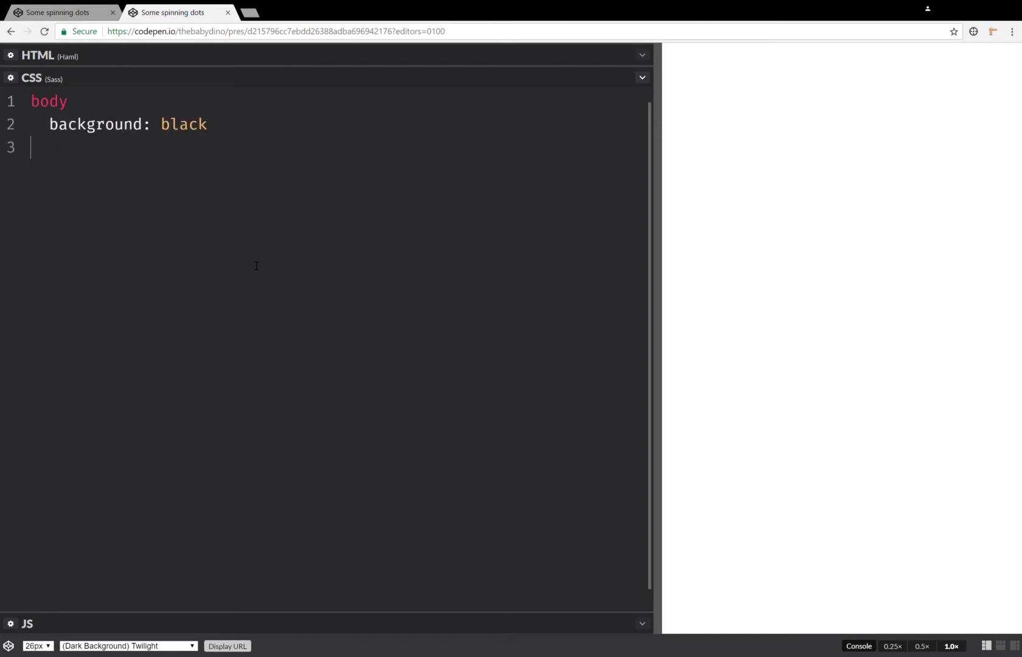
Make .node absolutely positioned with .625em padding and a white background.
text(.nio)
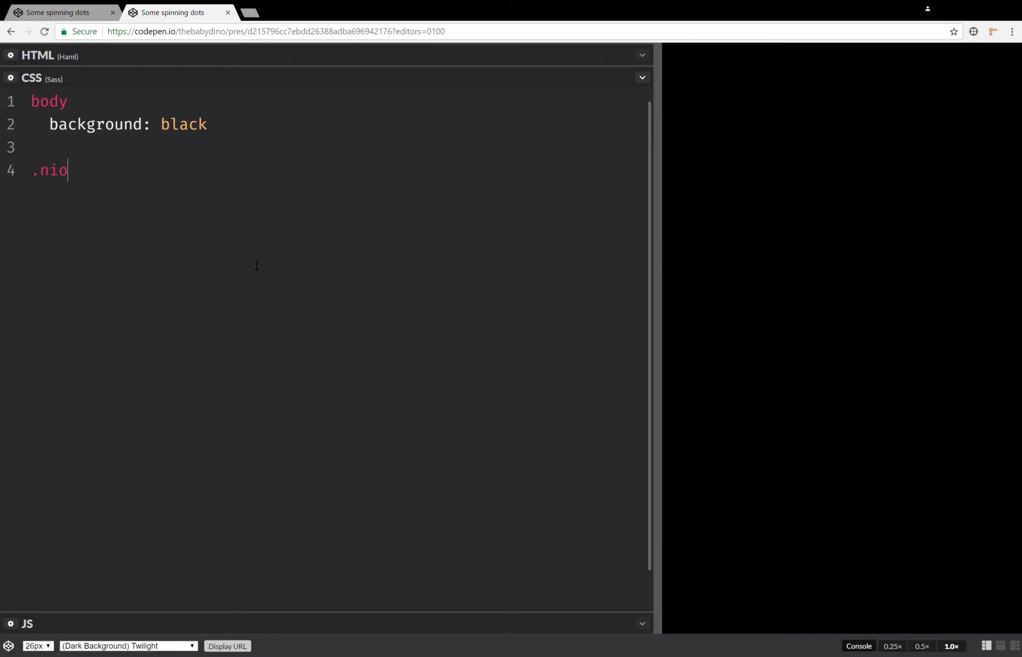
text(de)
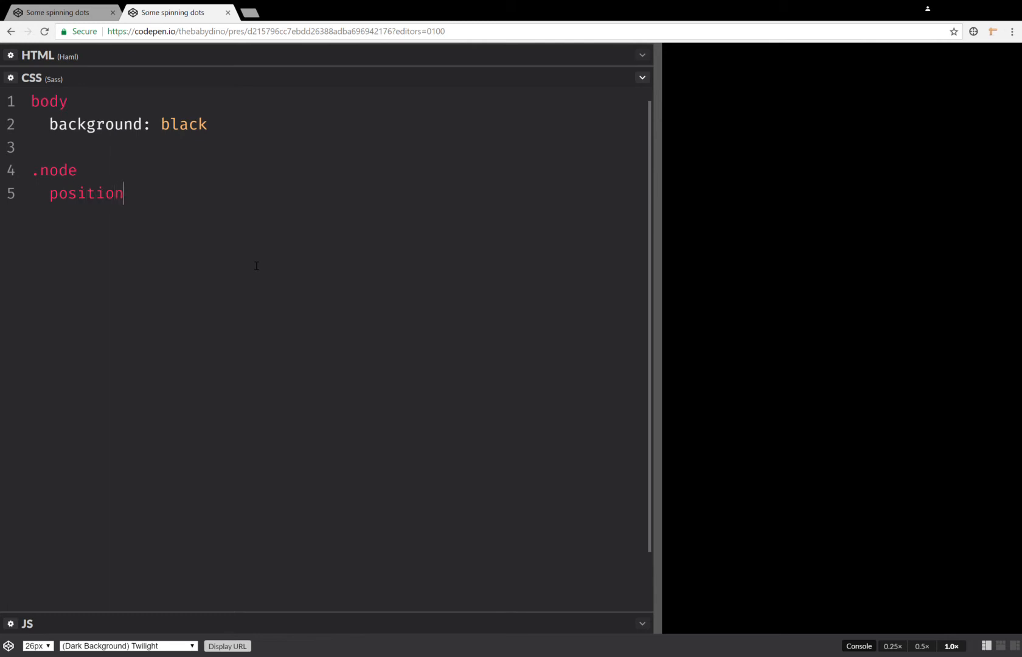
text(: absolute)
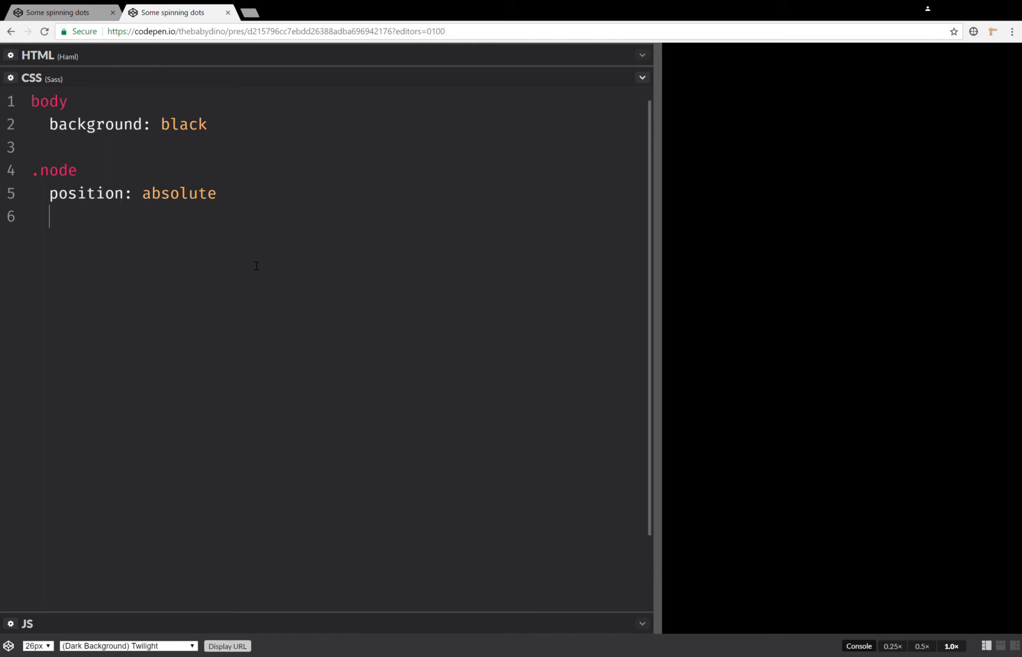
text(padding:)
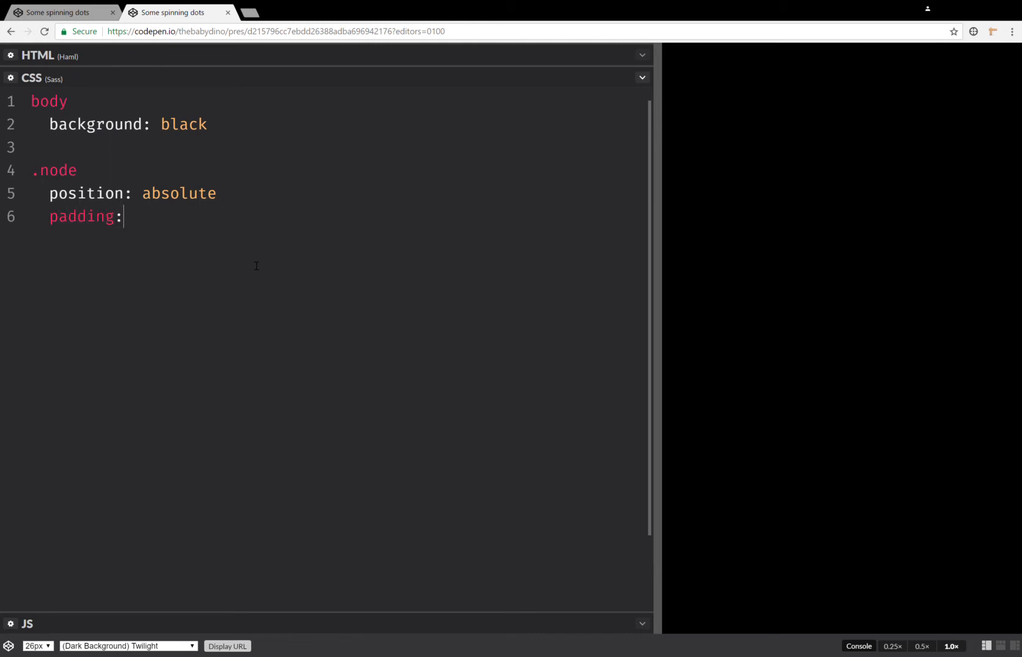
text(.)
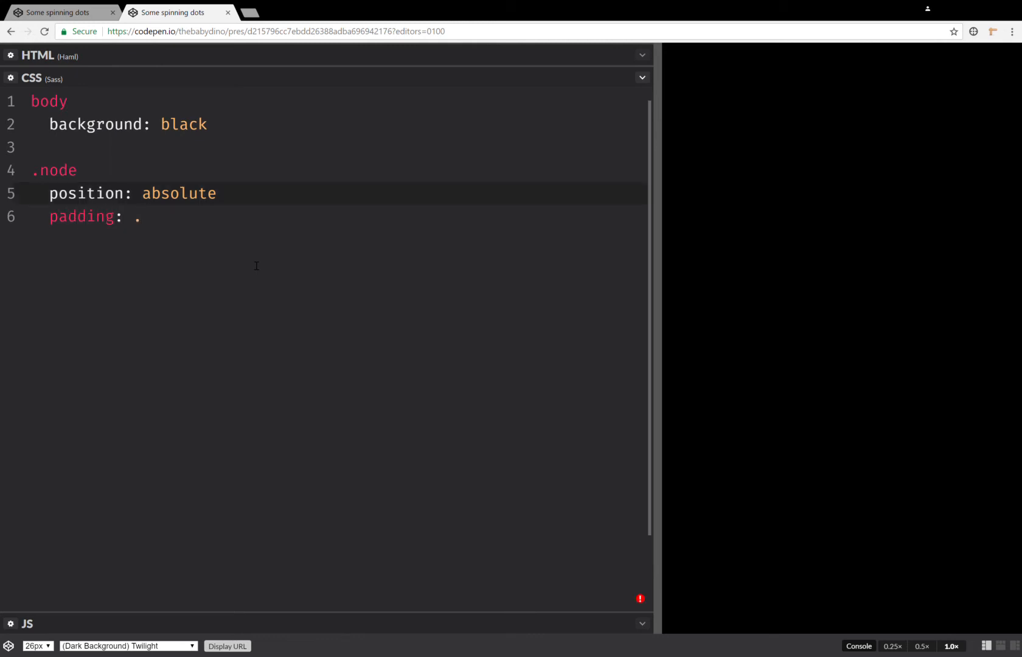
text(625em)
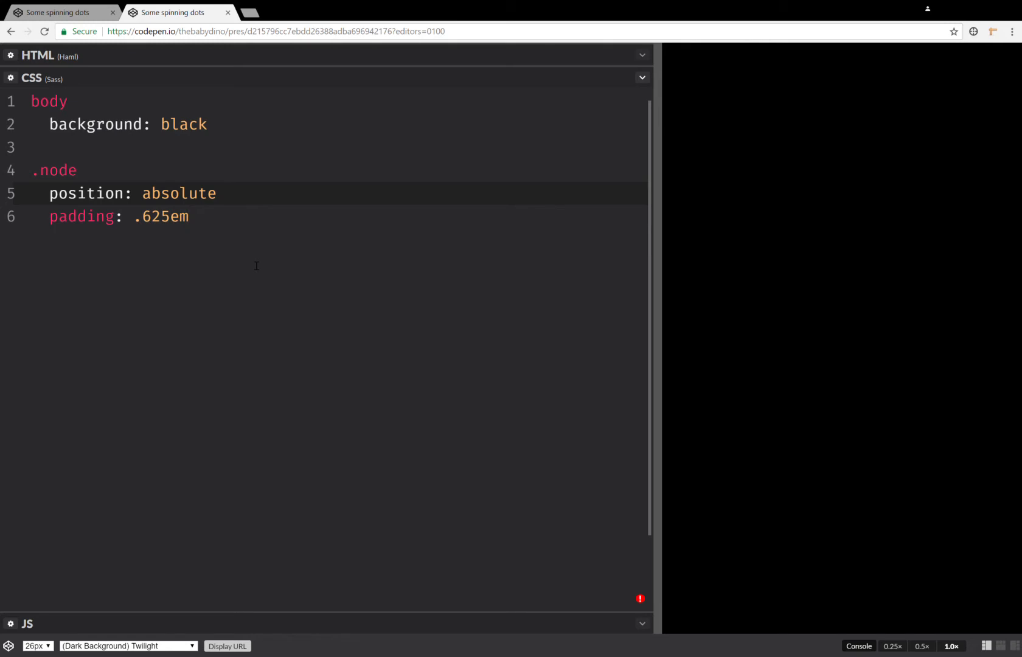
text(back)
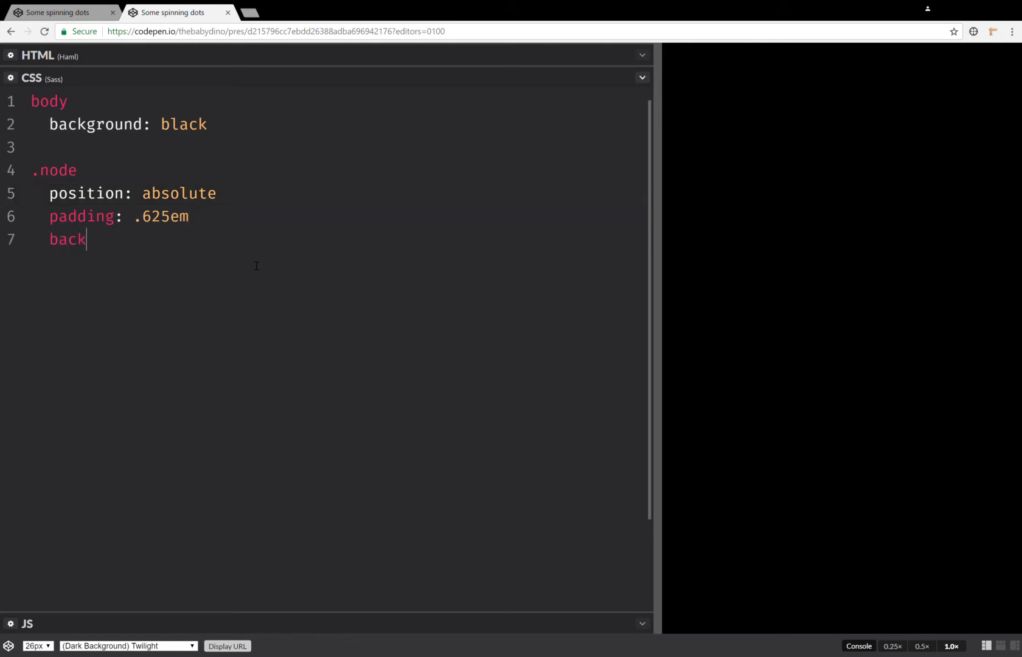
text(g)
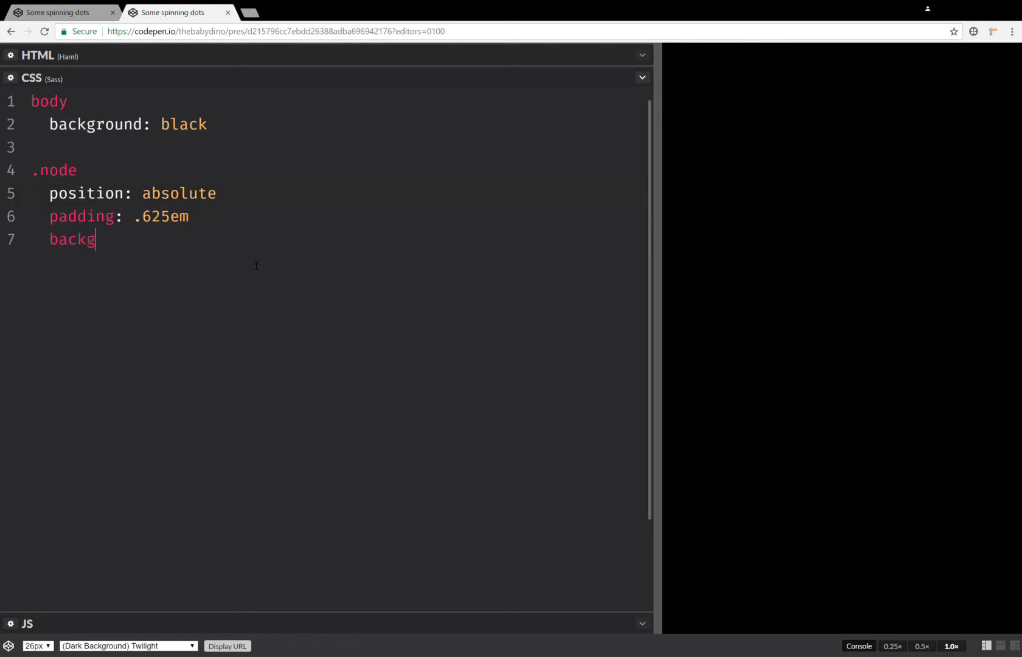
text(round)
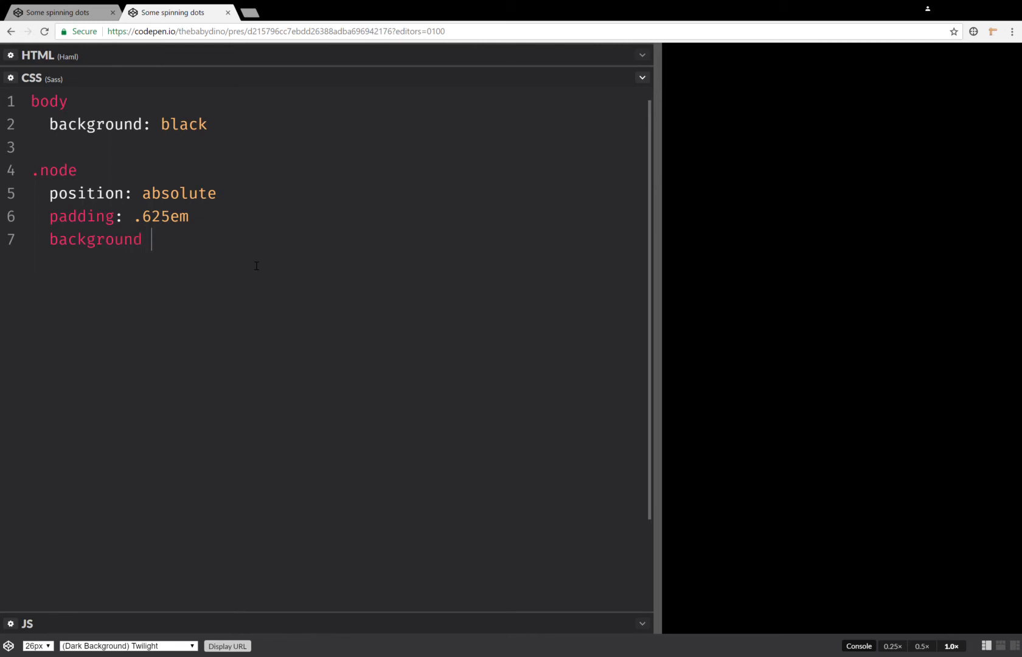
text(: wh)
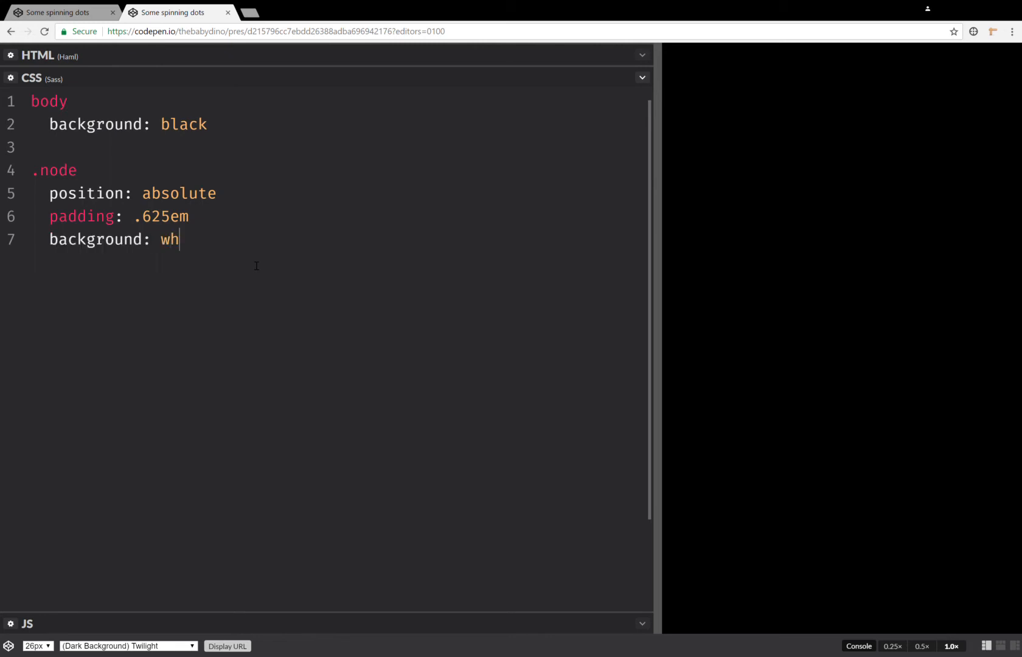
text(ite)
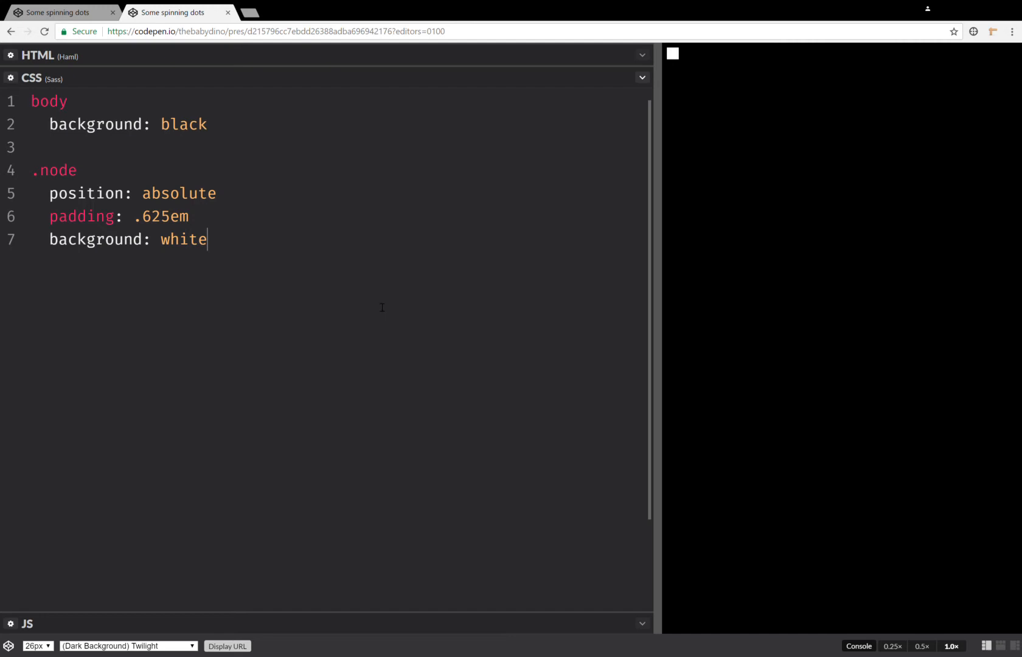
mouse_move(236, 205)
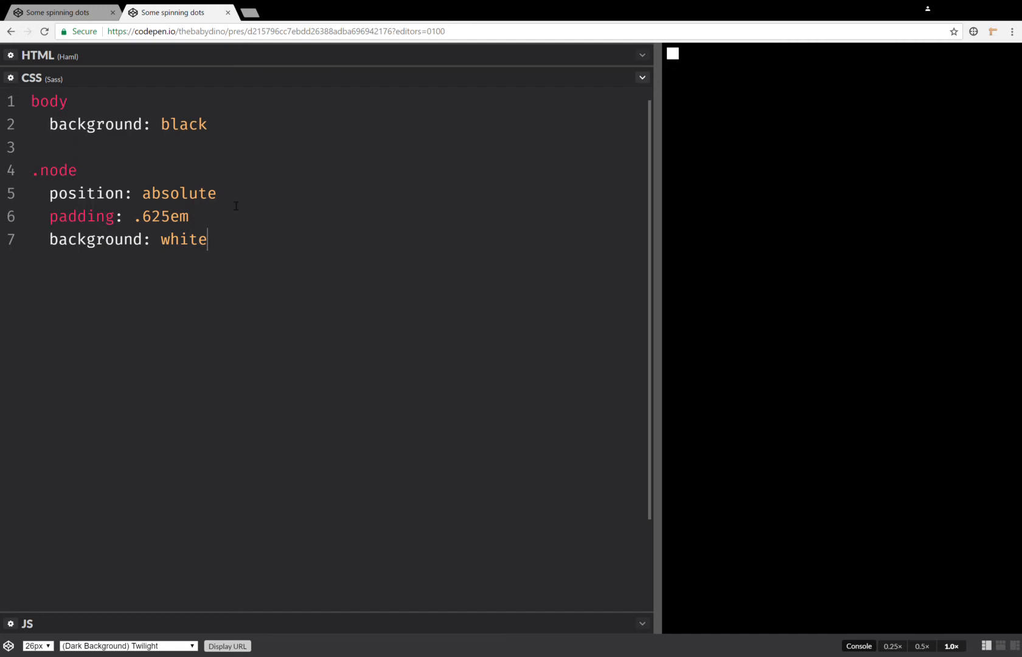
Center .node with top: 50% and left: 50%.
text(to)
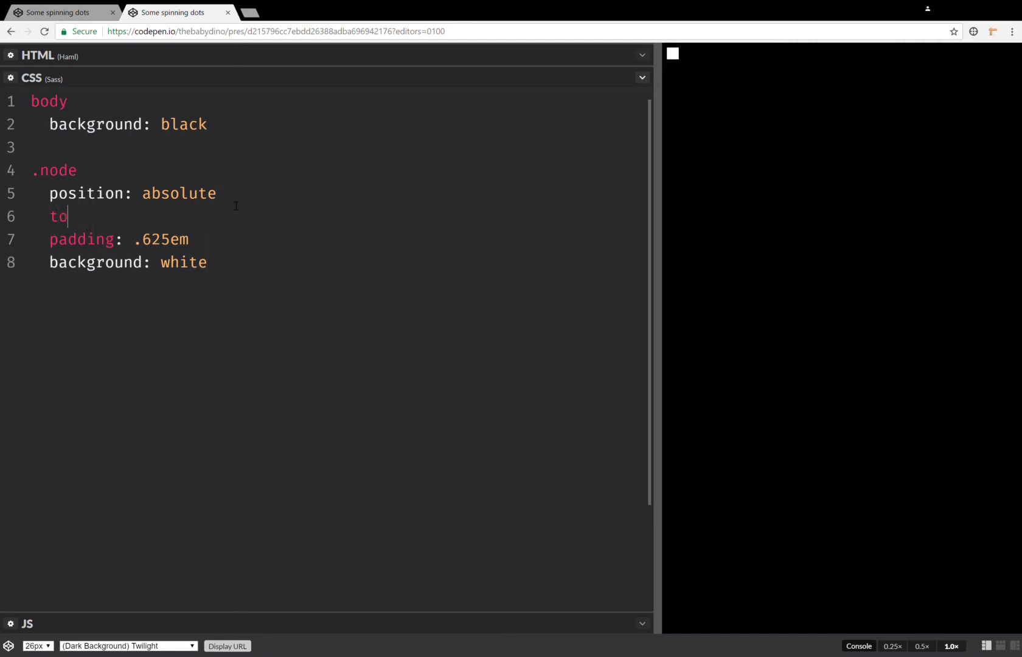
text(p:)
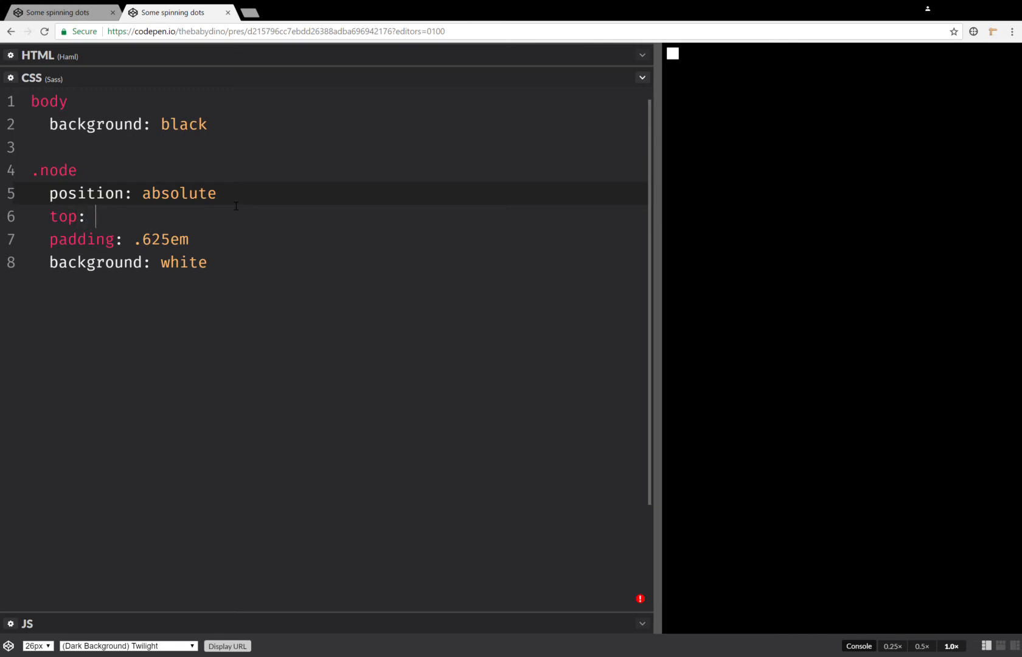
text(50%)
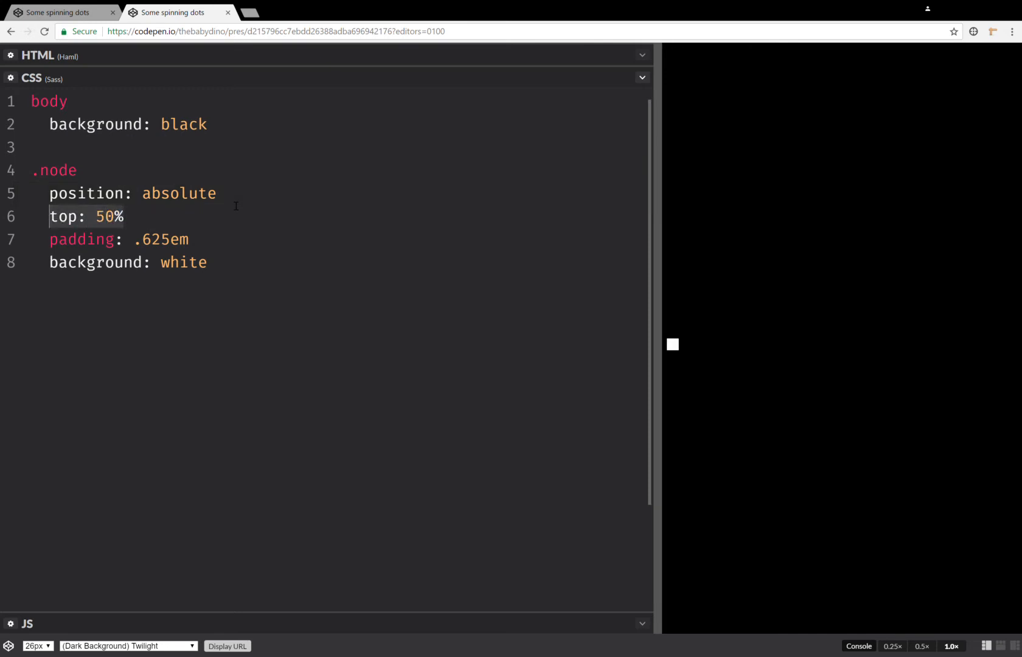
key(Return)
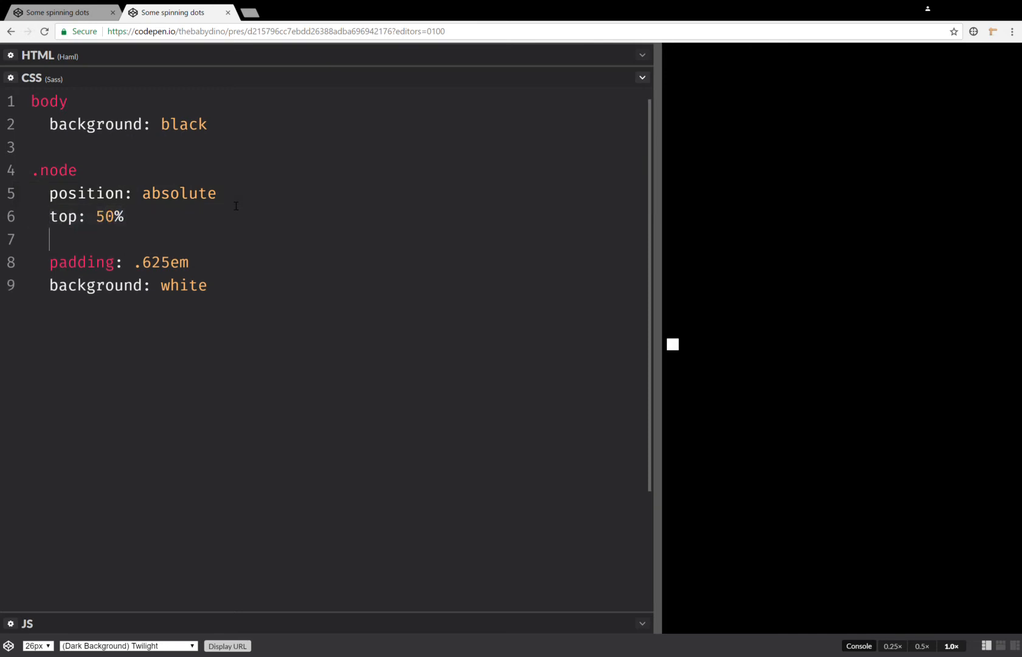
text(top: 50%)
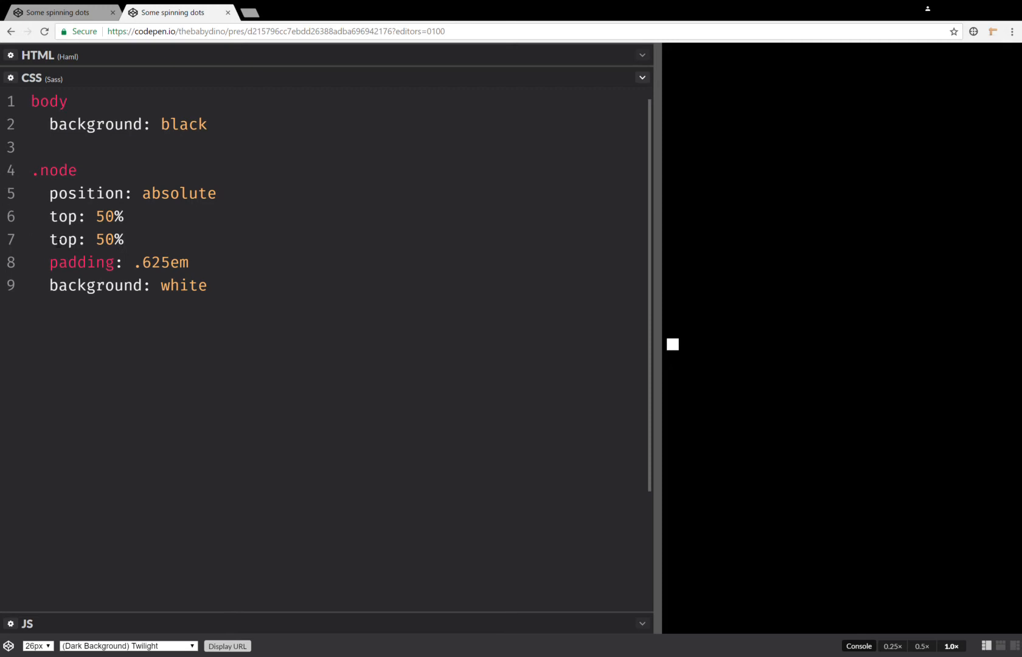
text(left)
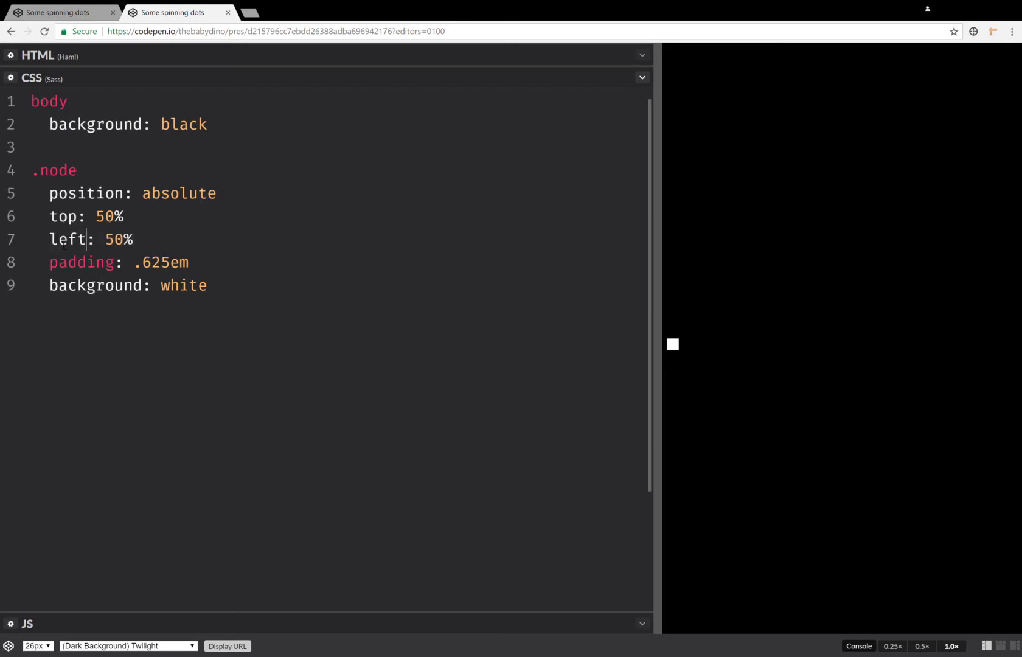
Round the dot with border-radius: 50%.
key(Return)
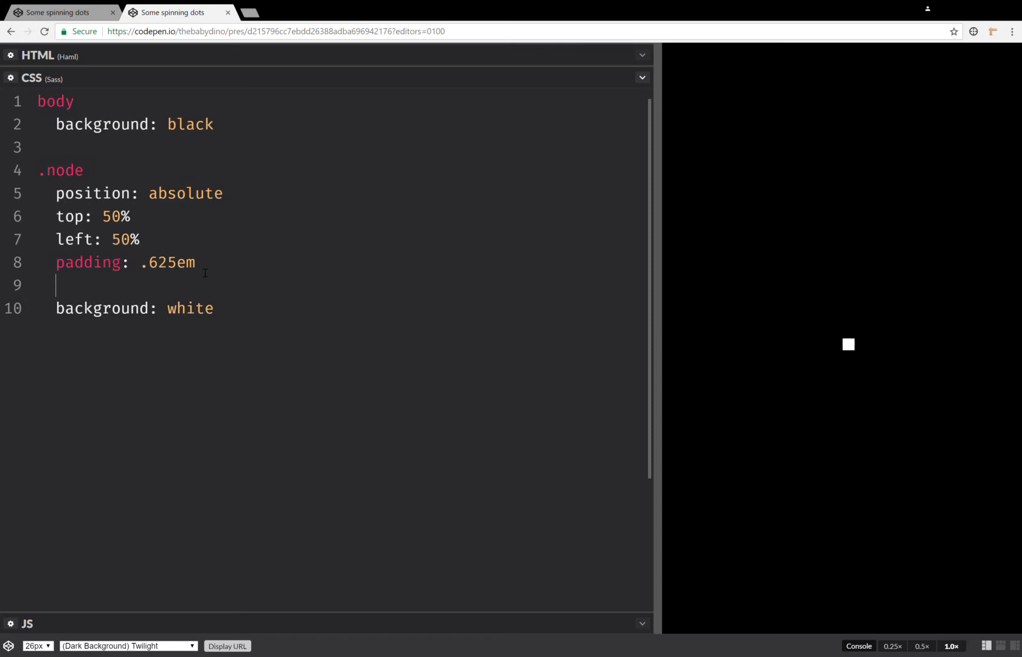
text(border-)
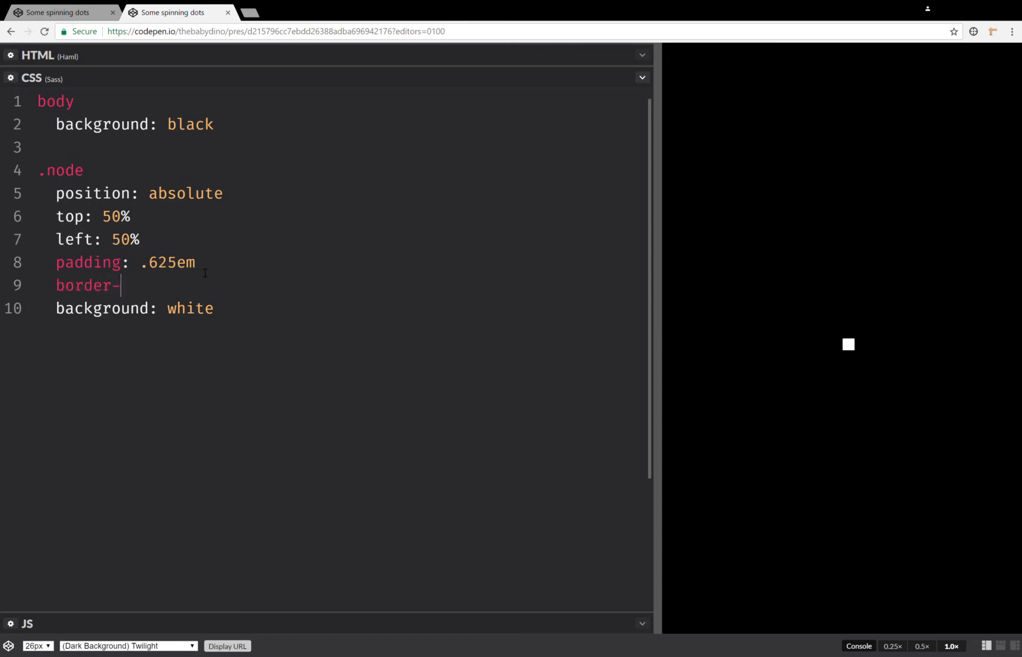
text(radius:)
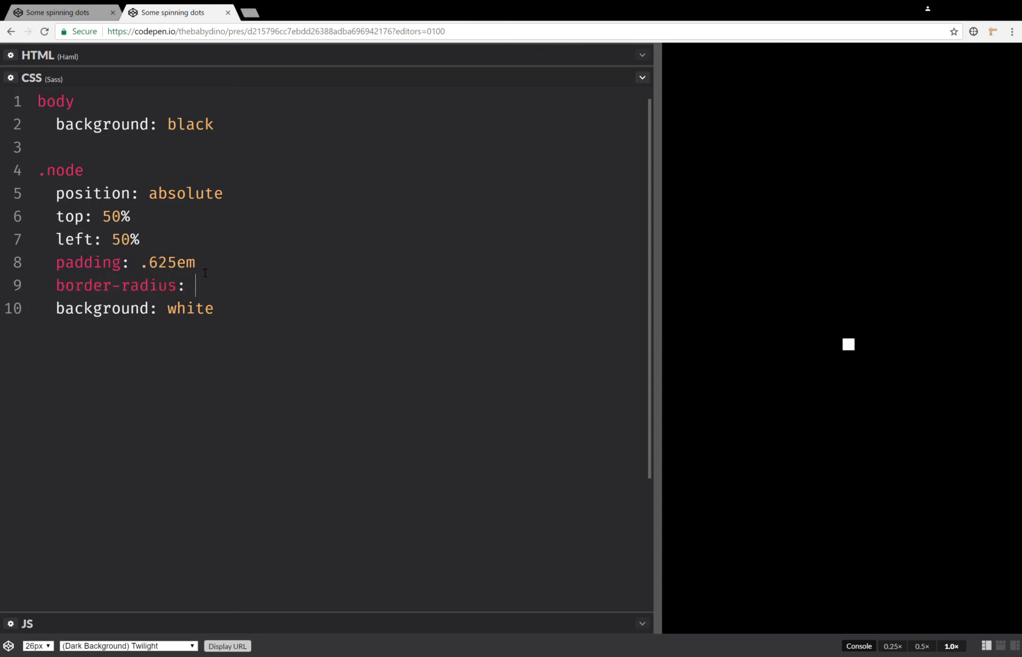
text(50%)
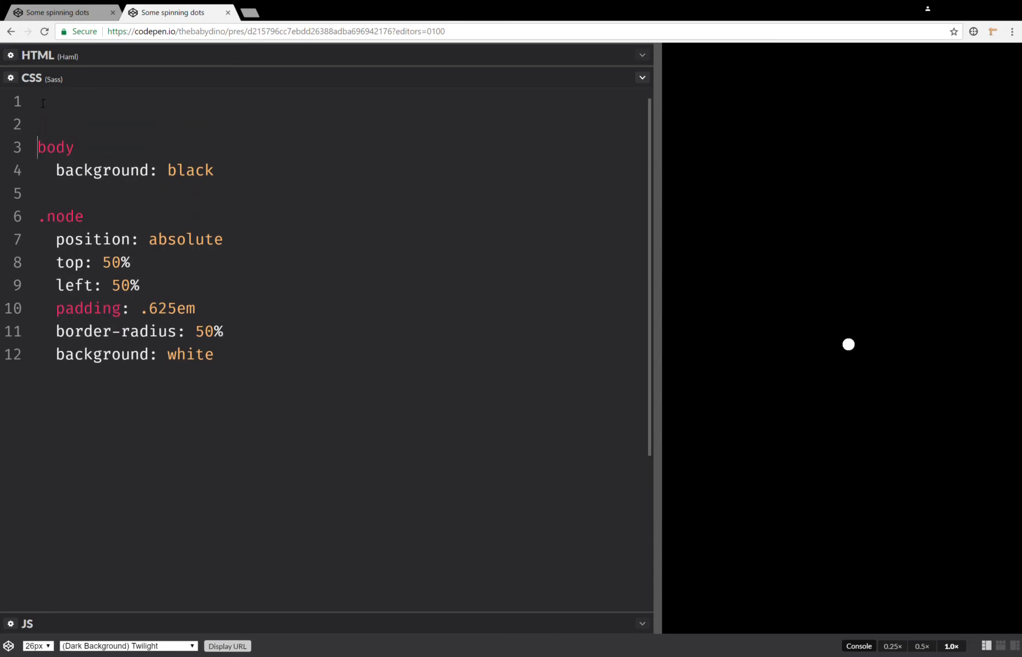
Define Sass variables $n: 12 and $r: 32vmin at the top.
text($n:)
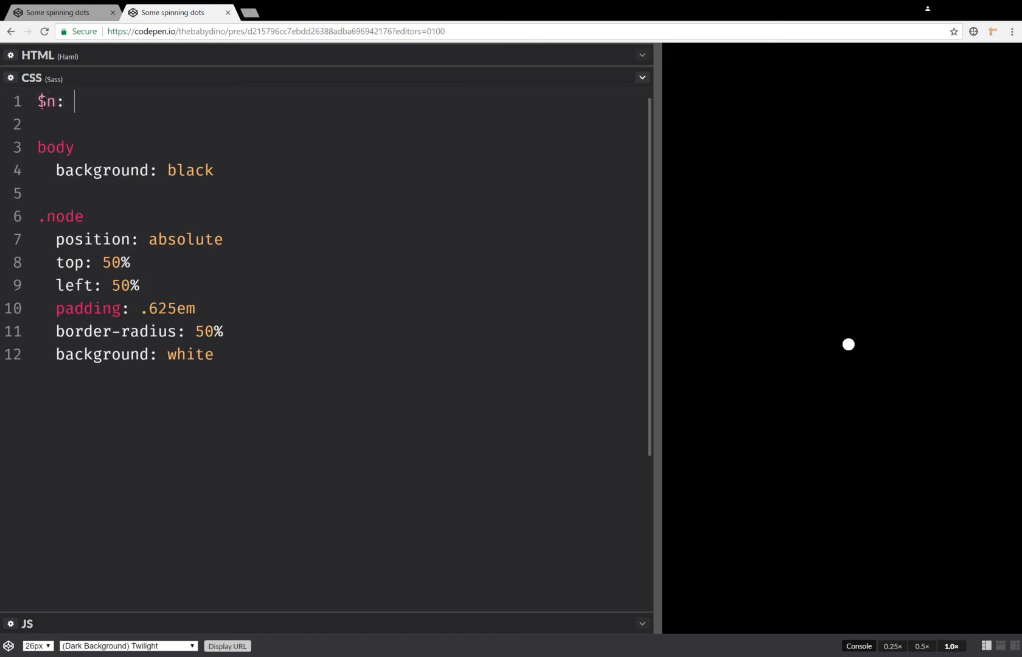
text(12)
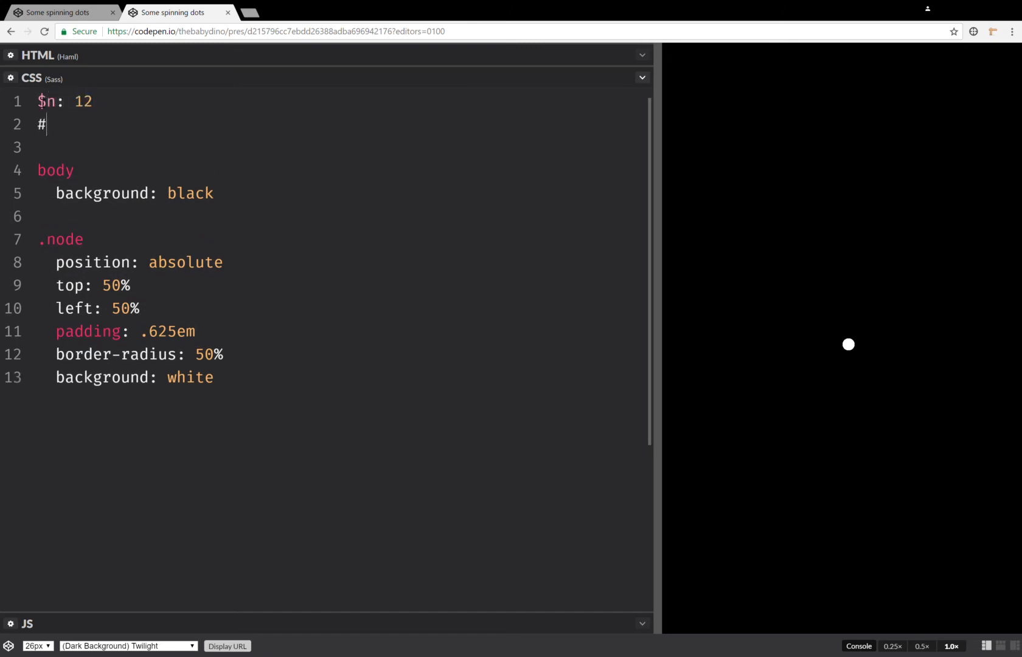
text($r: 3)
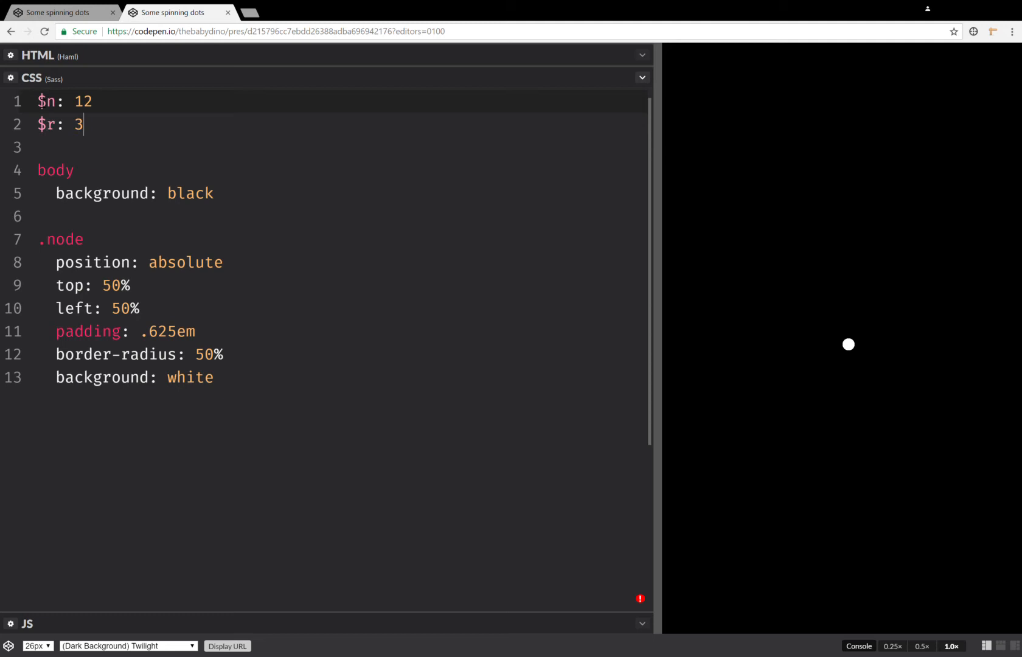
text(2v)
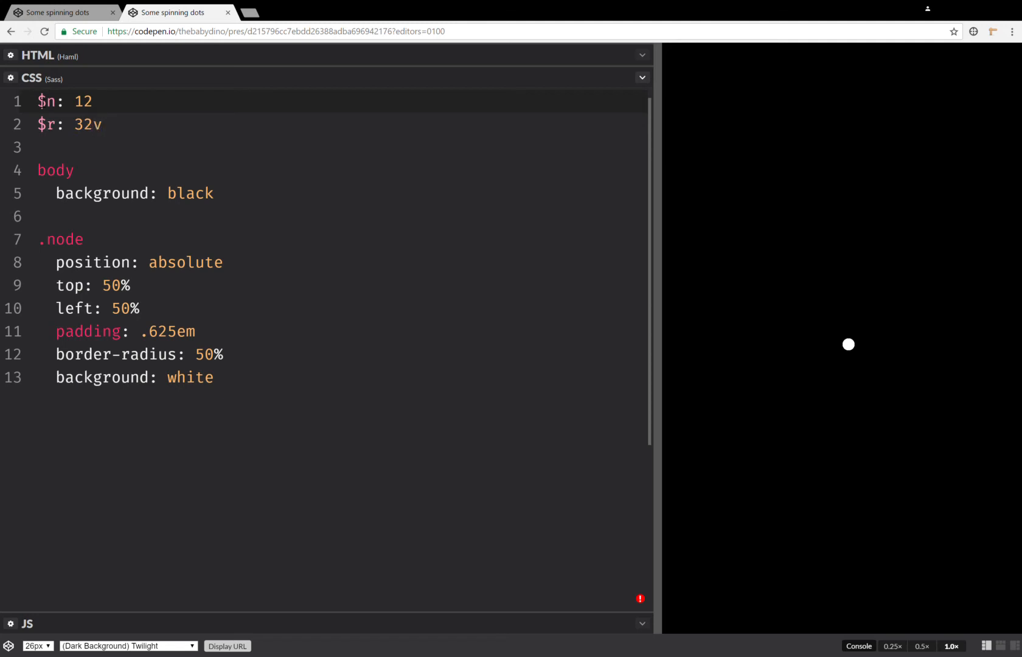
text(min)
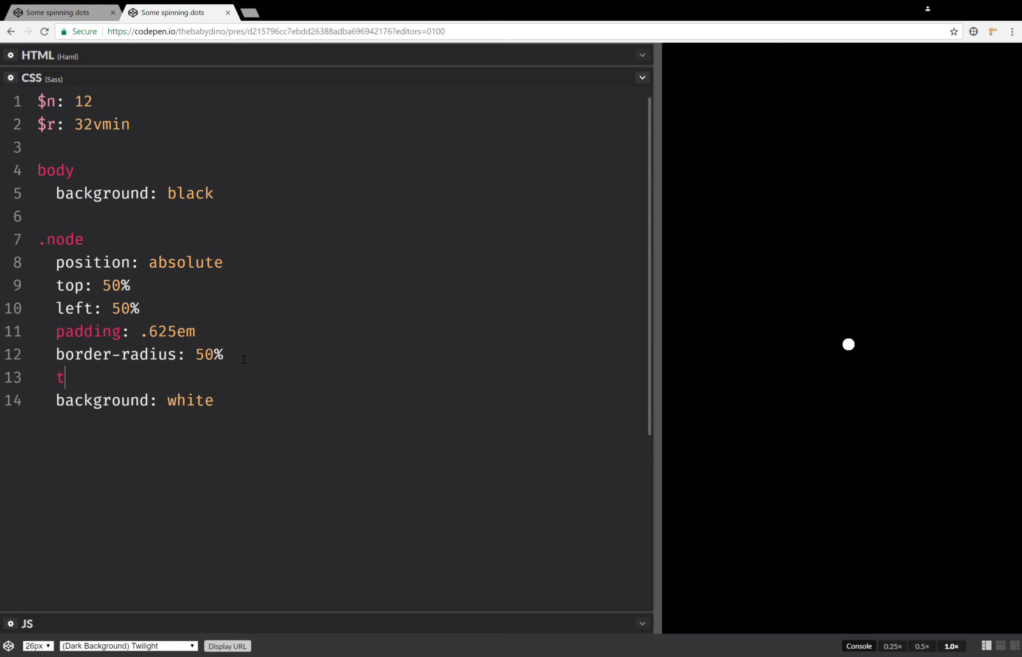
Give .node transform: rotate(var(--a, 0deg)) translateY(-$r).
text(ransform:)
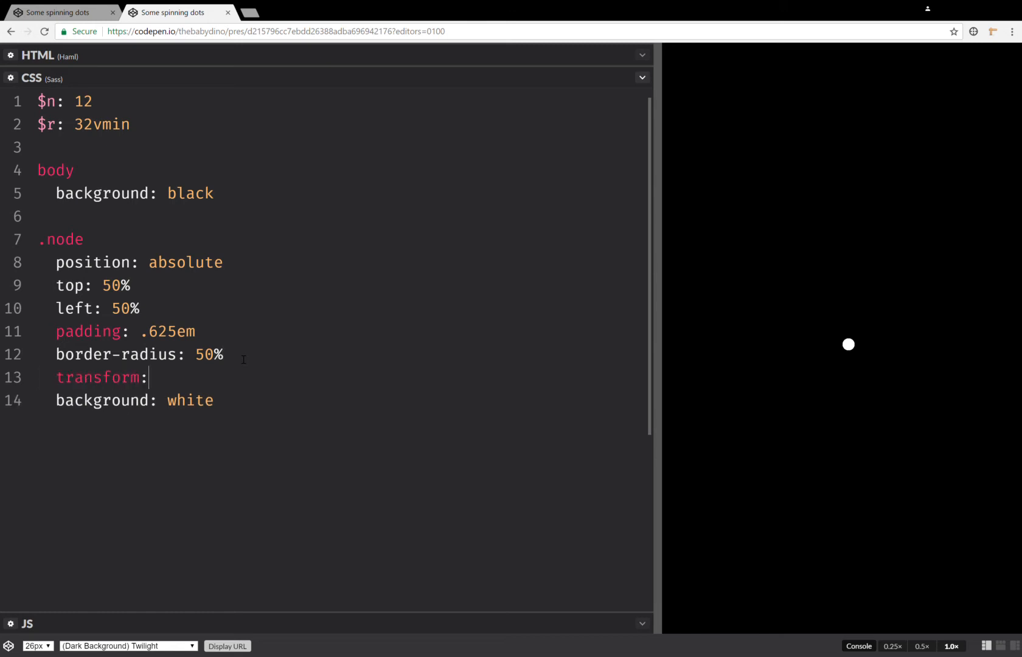
text(rotate)
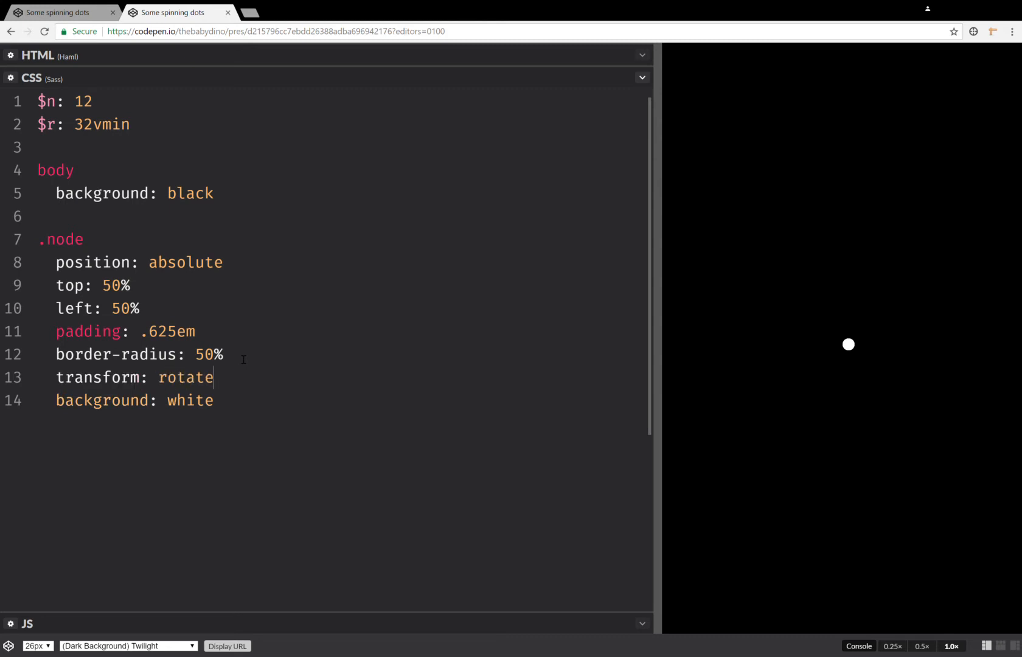
text((var))
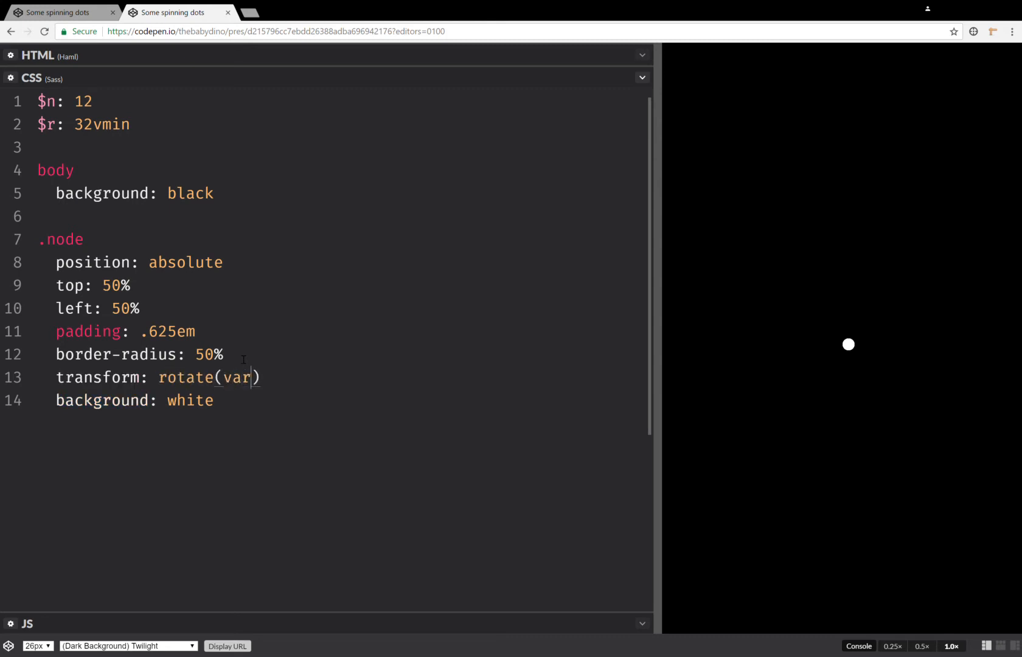
text(--a)
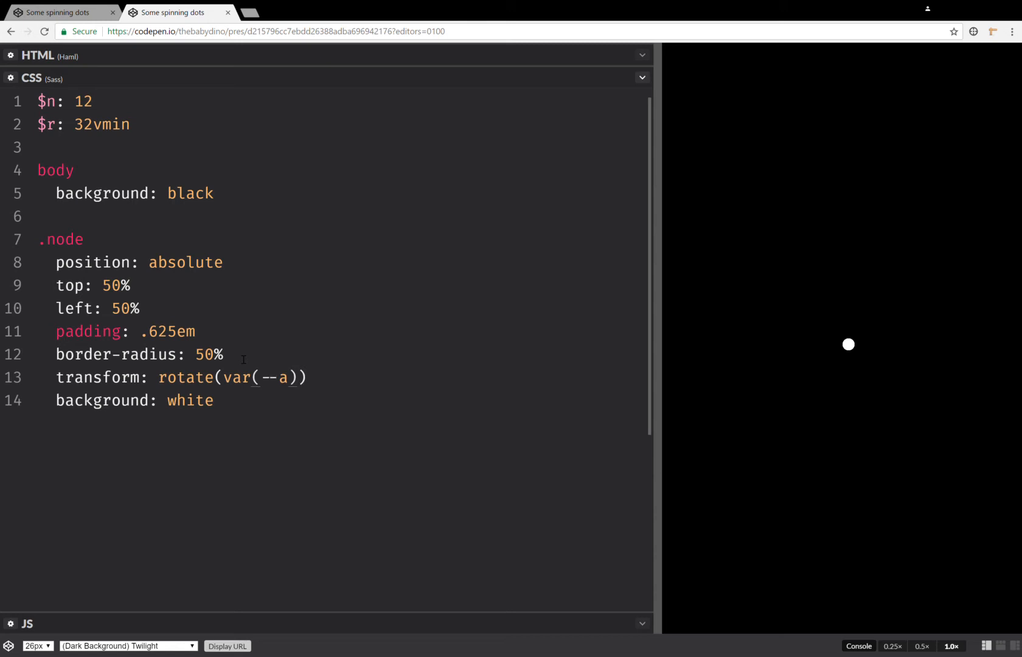
text(,)
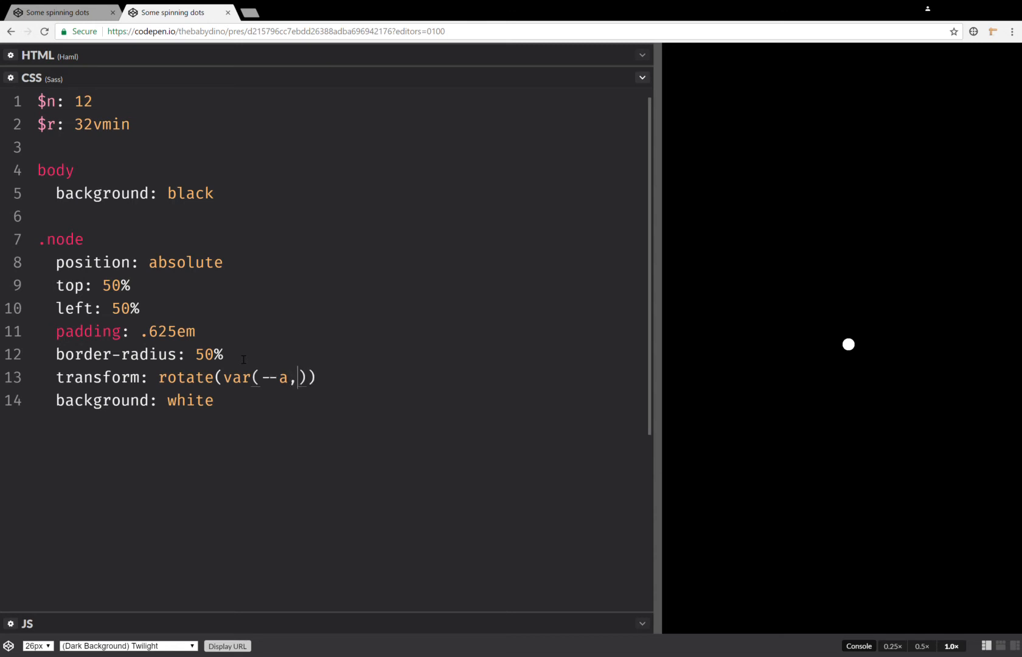
text(0deg)
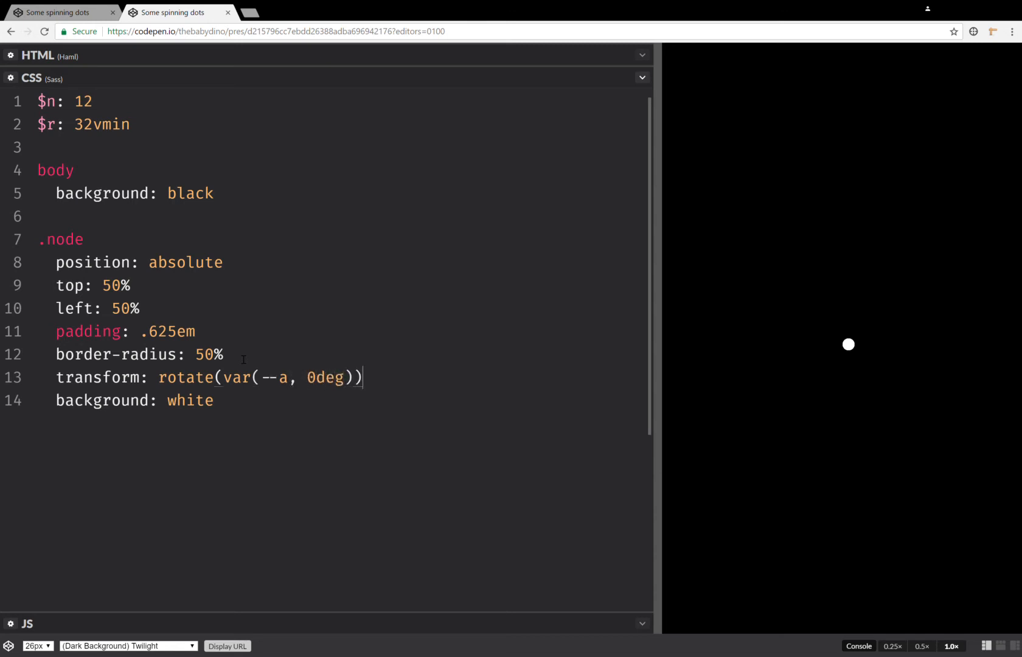
text(trans)
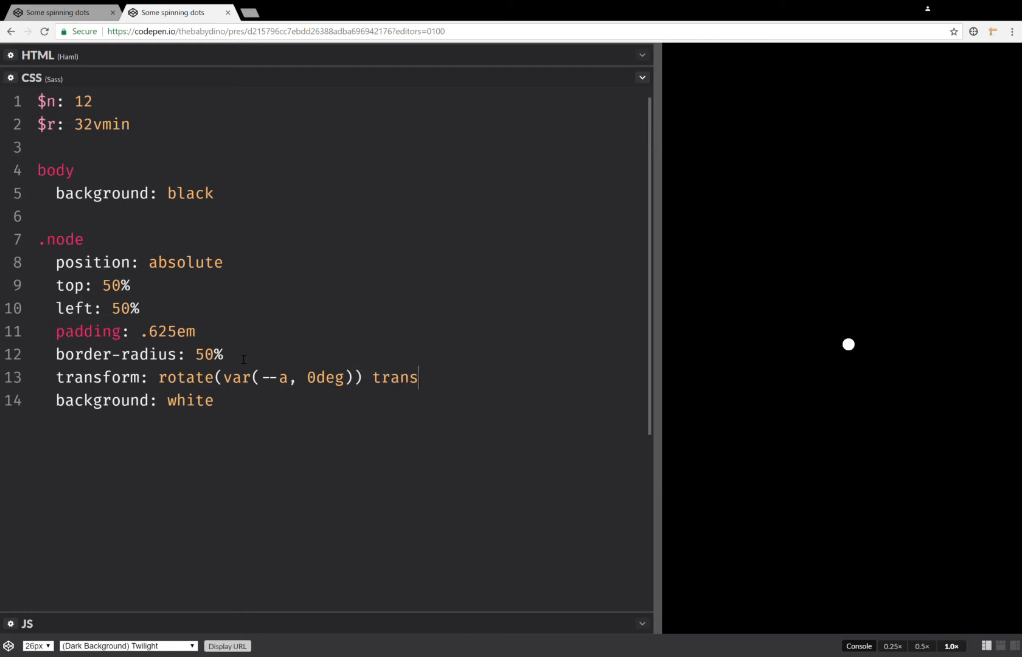
text(lateY(-)
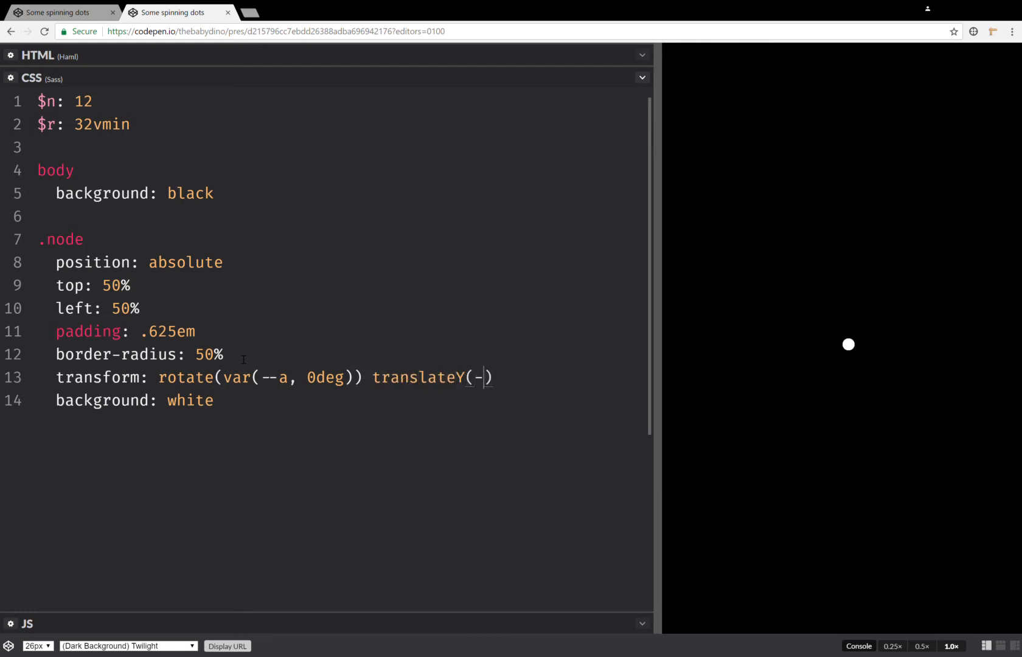
text($r)
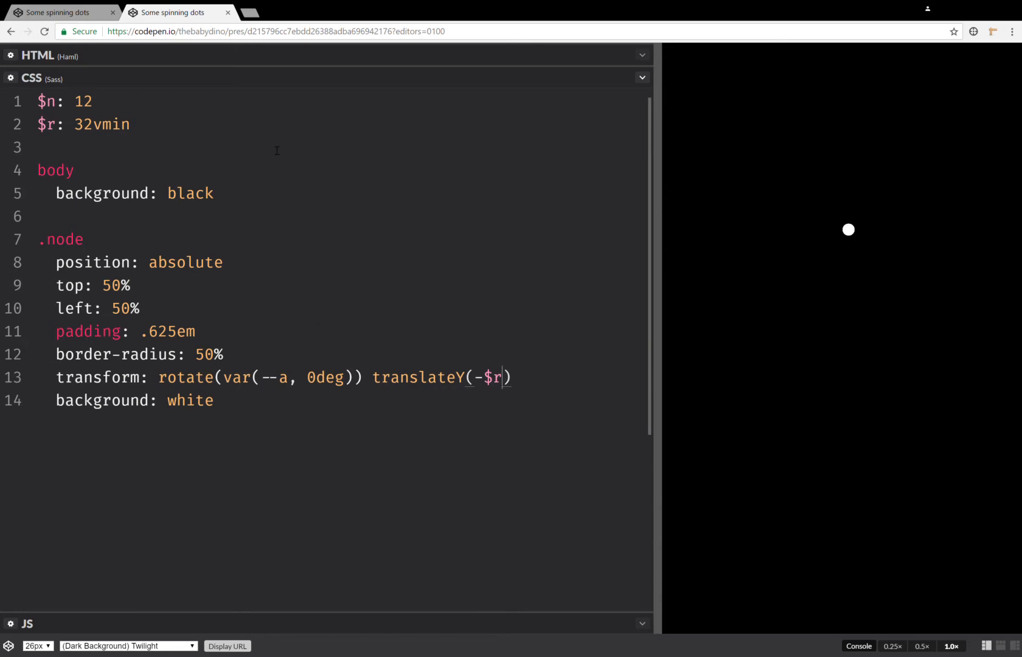
Add the angle variable $a: 180deg/$n.
text($)
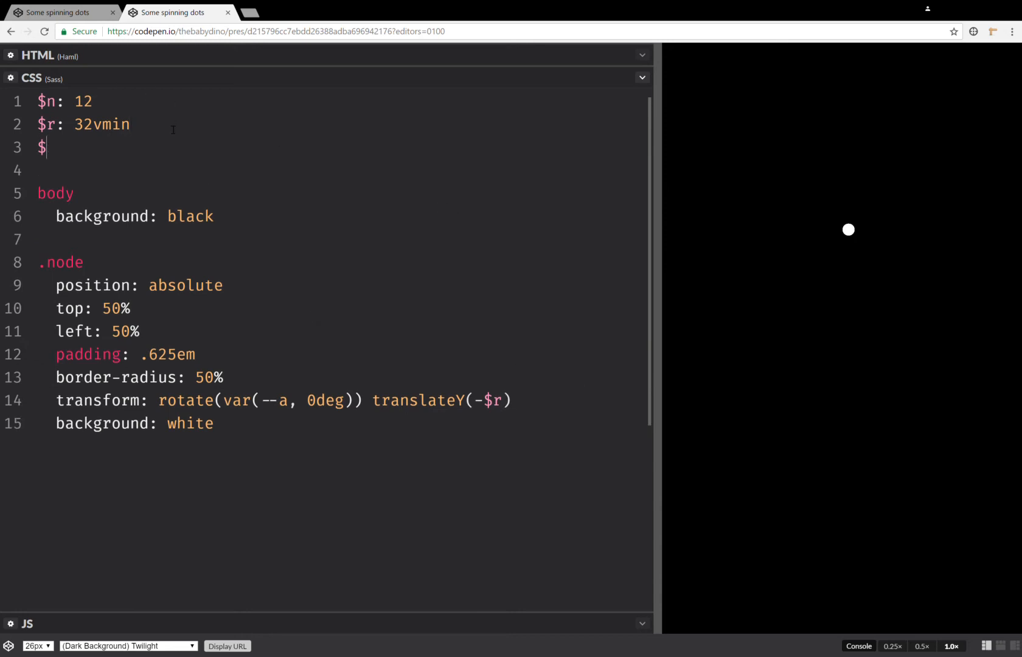
text(a)
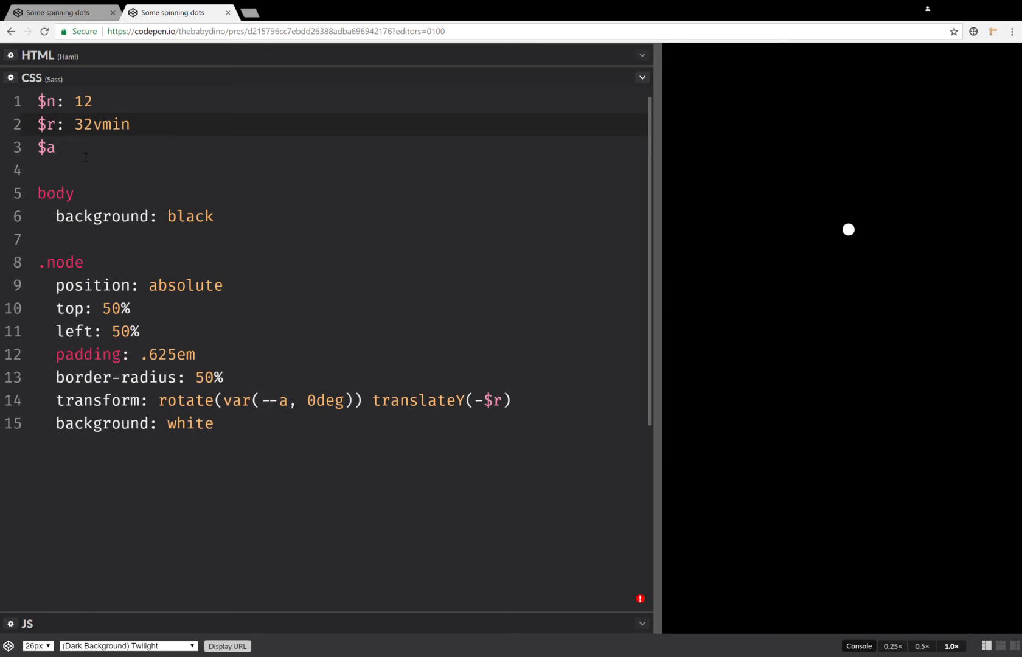
text(: 1)
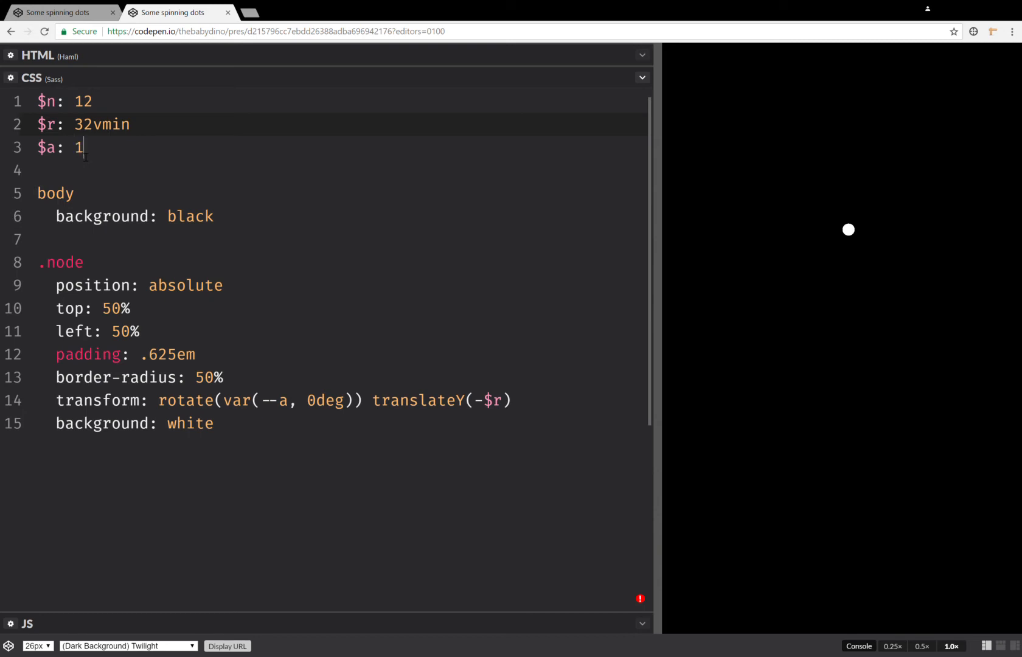
text(80deg/$n)
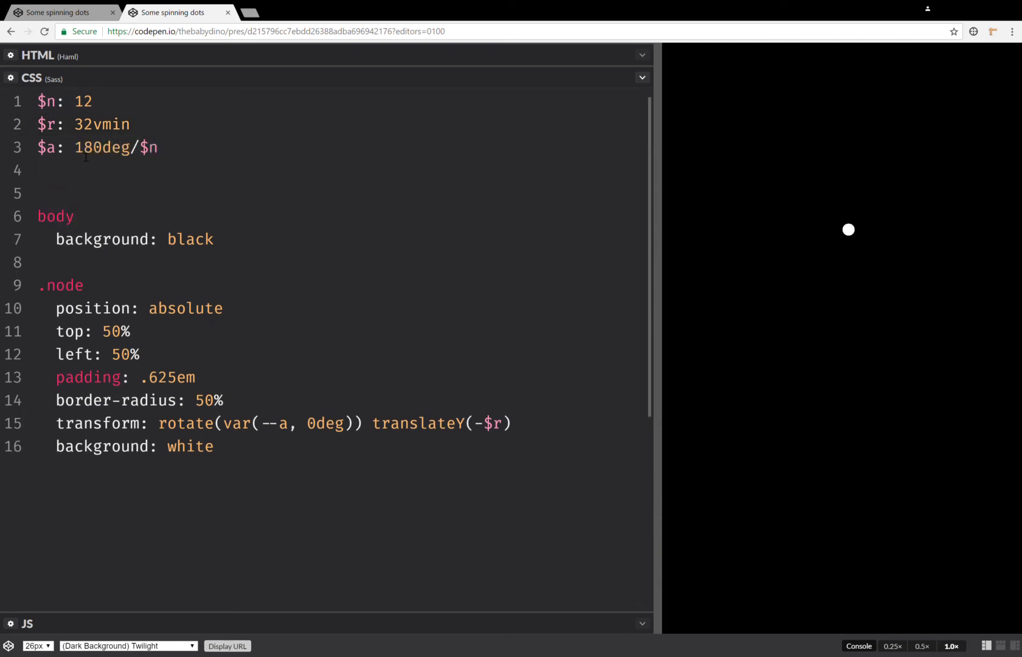
Add the length variable $l: 2*$r*tan(.5*$a) and start a new .node line.
text($l:)
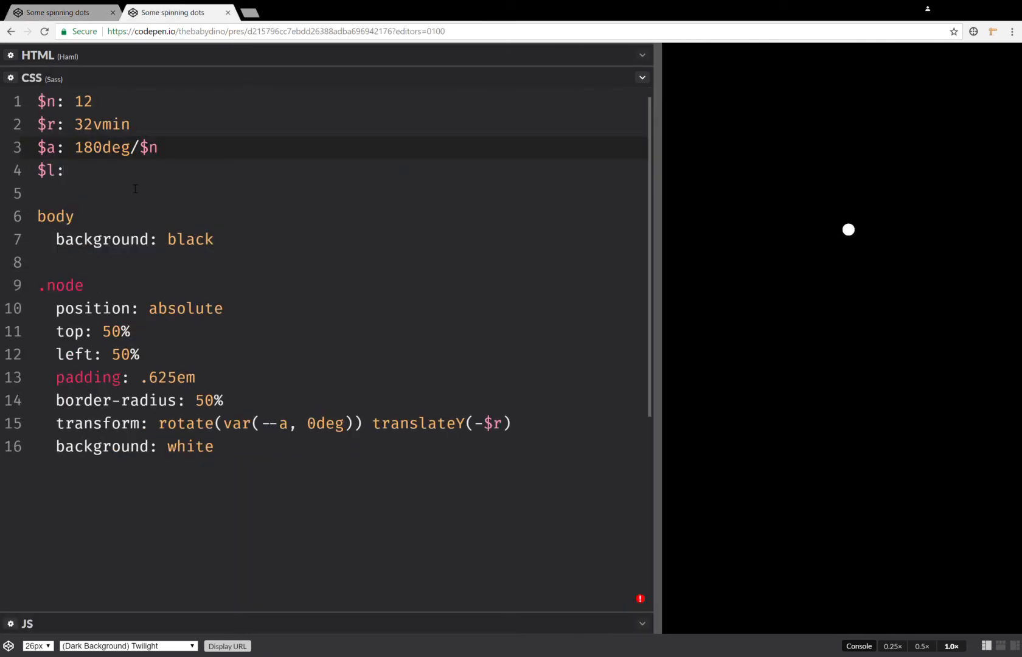
text(2)
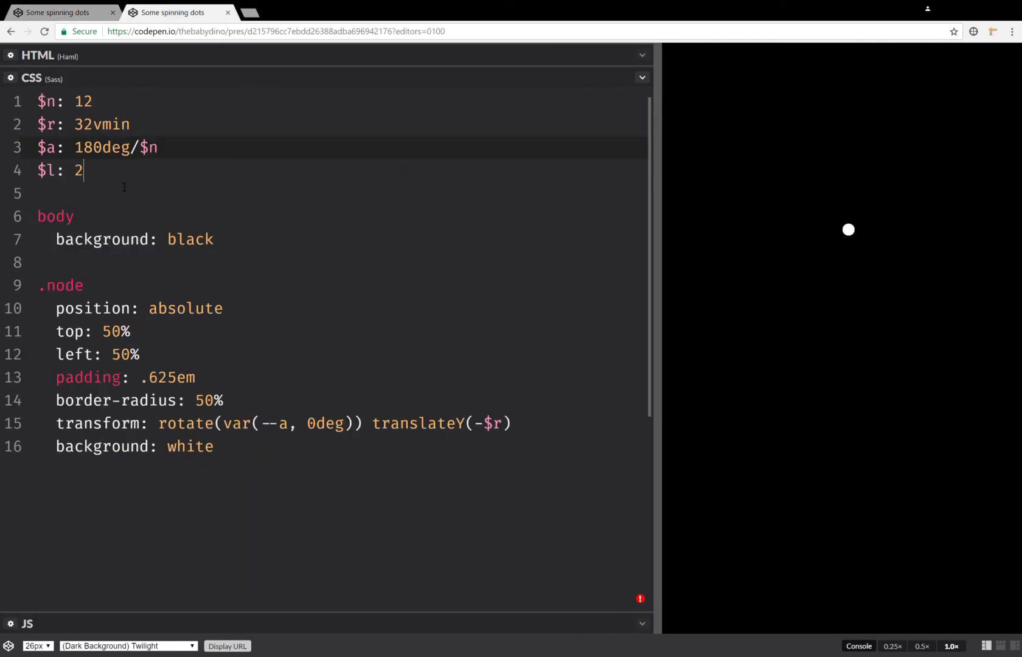
text(*$r)
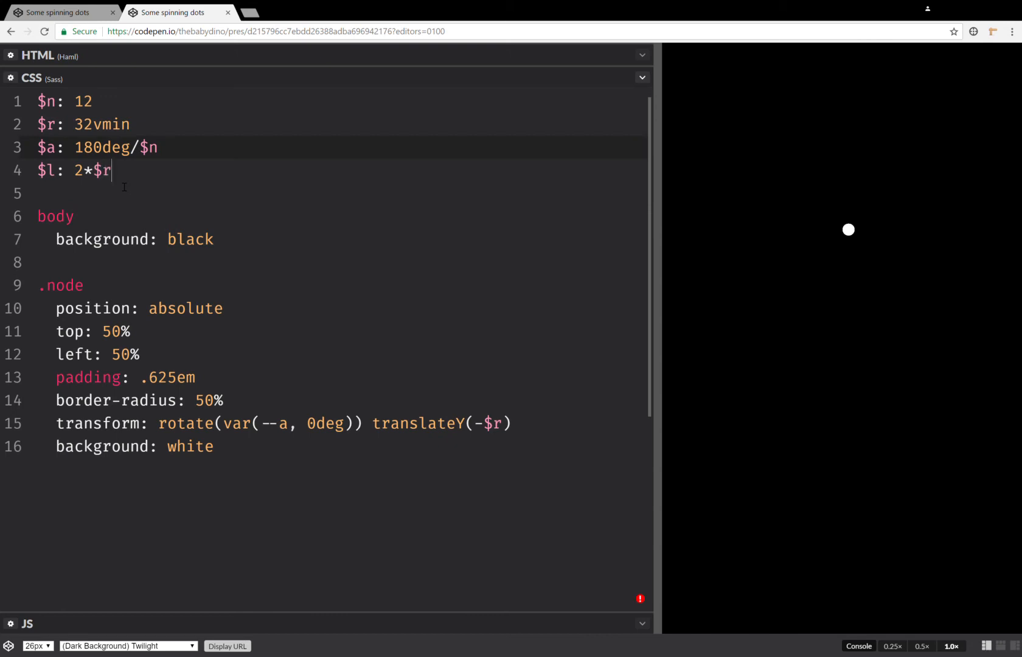
text(*tan)
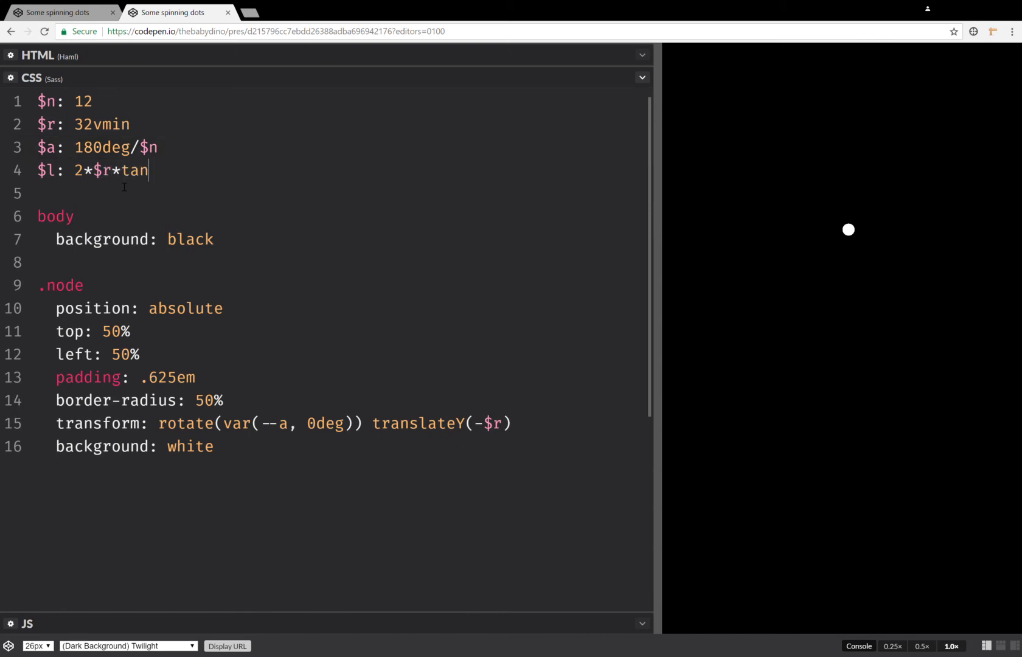
text((.4))
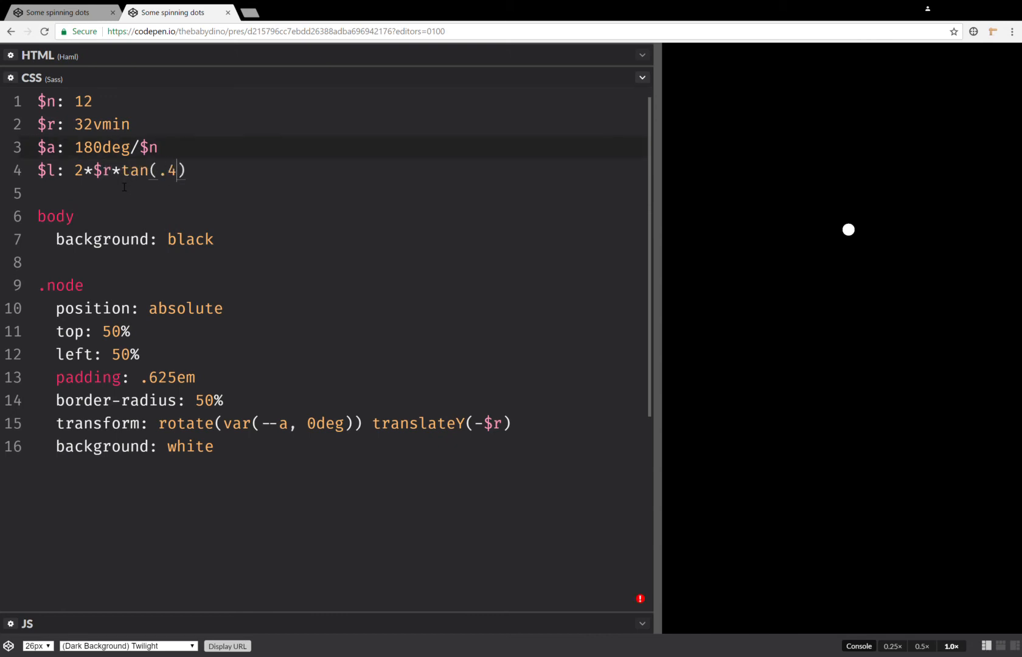
text(5*)
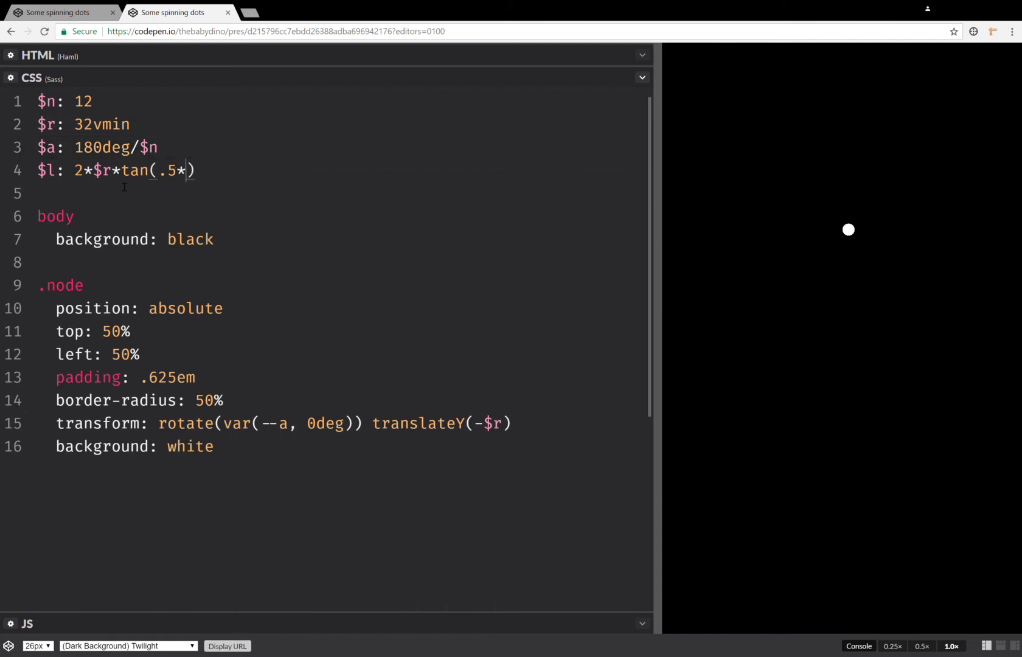
text($a)
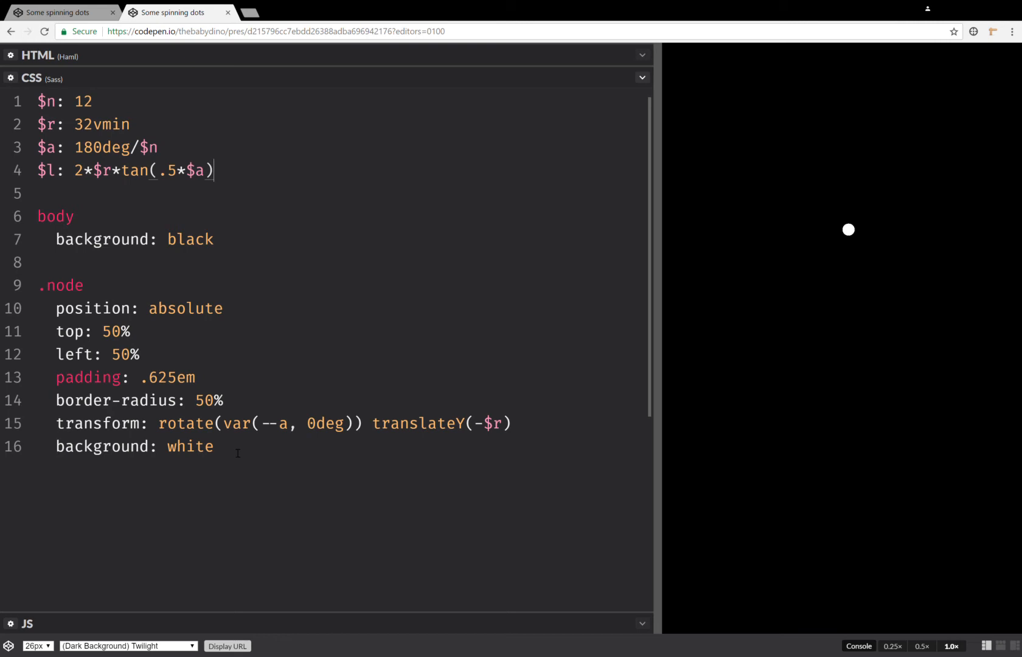
key(enter)
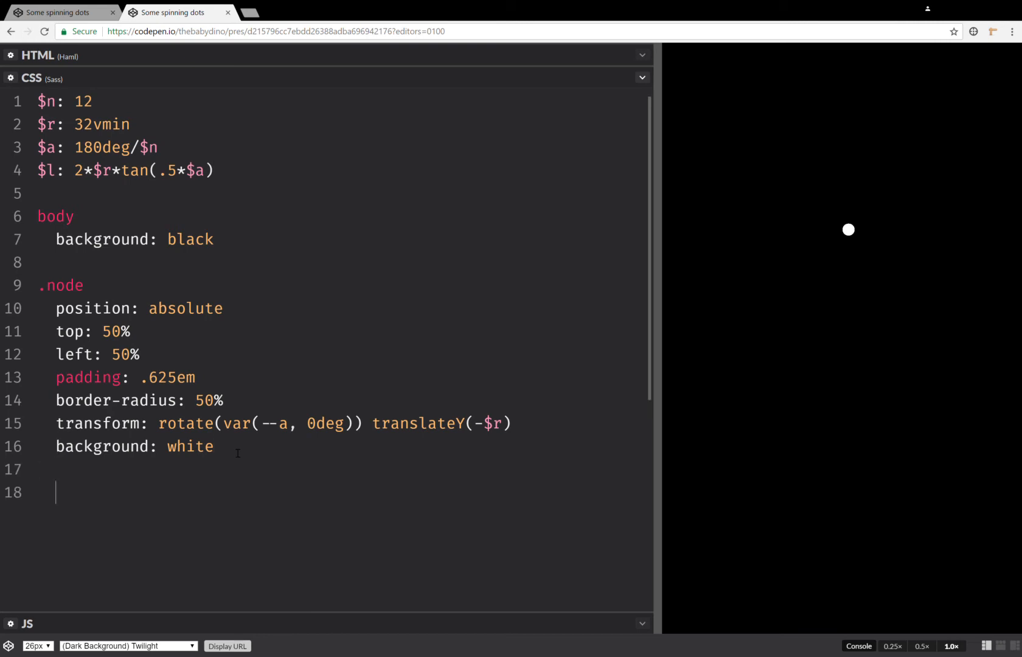
text(@fo)
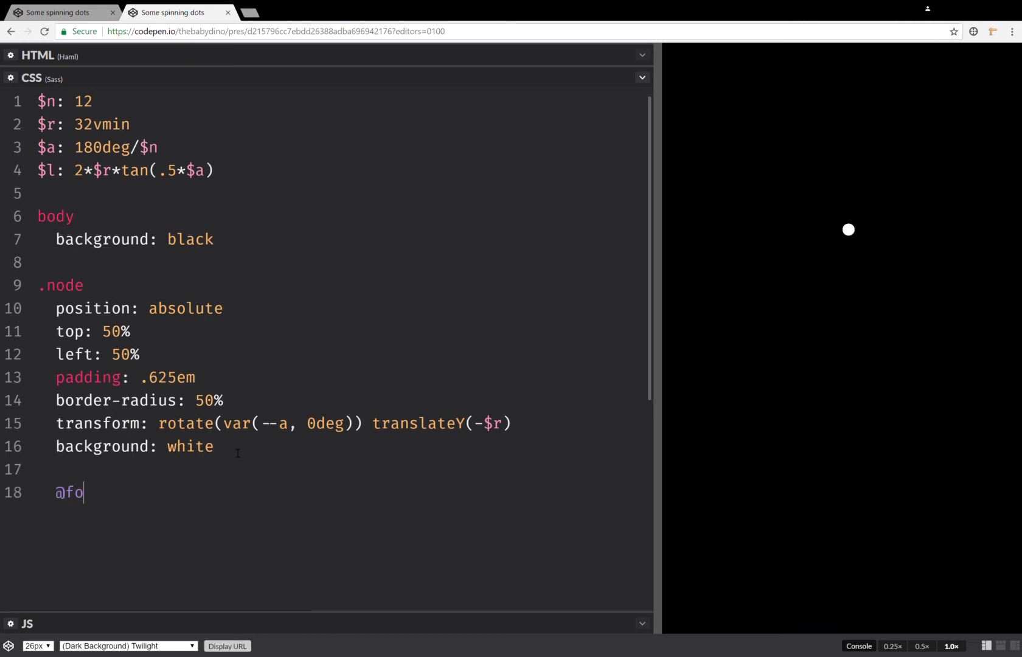
text(r $i)
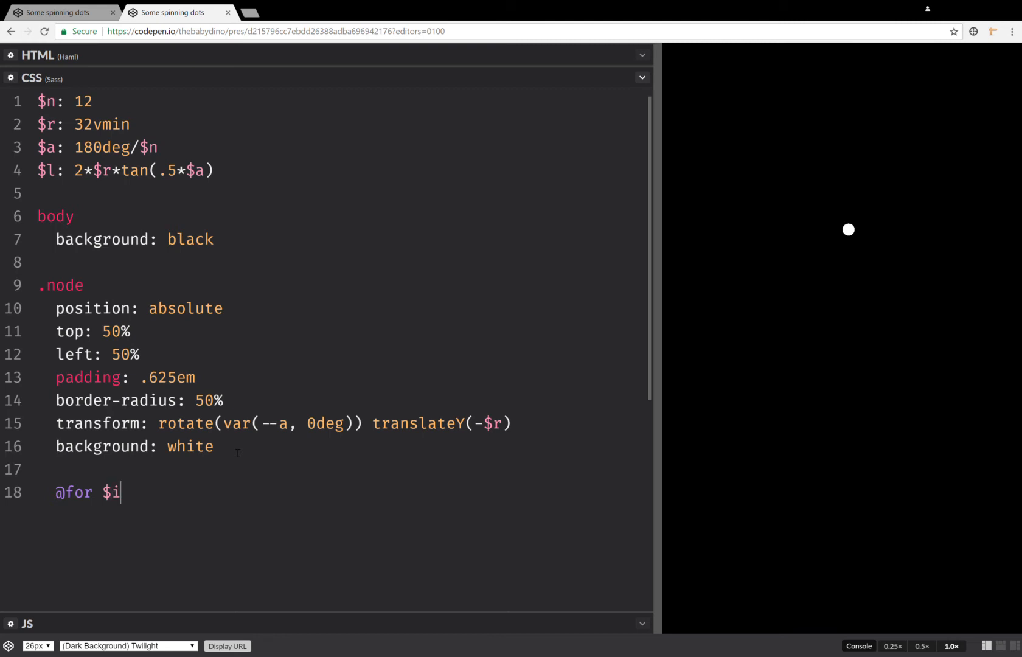
text(from 1)
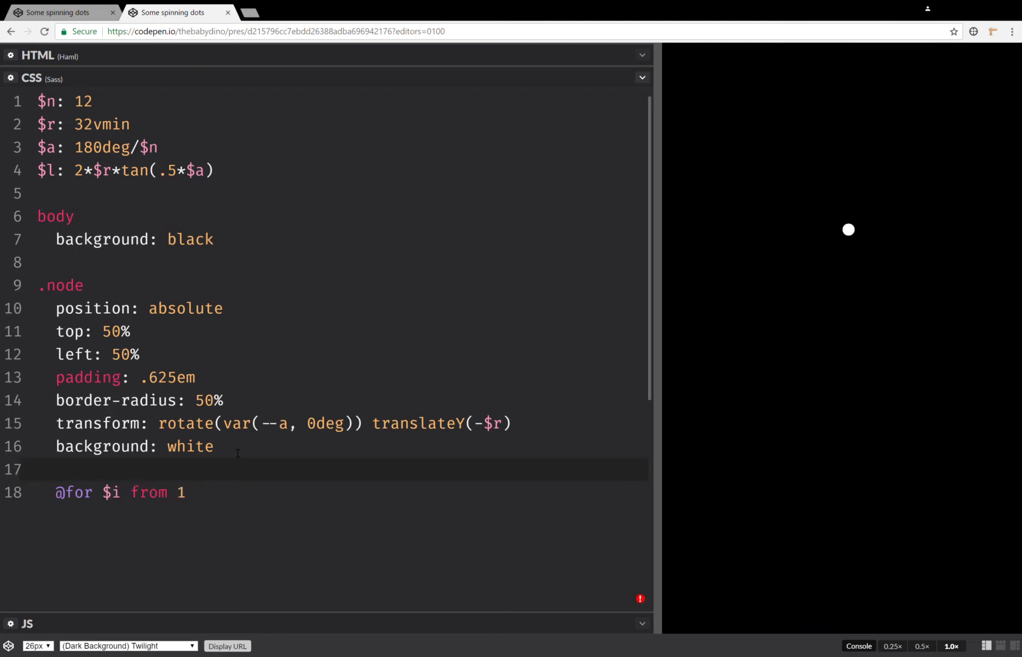
text(to)
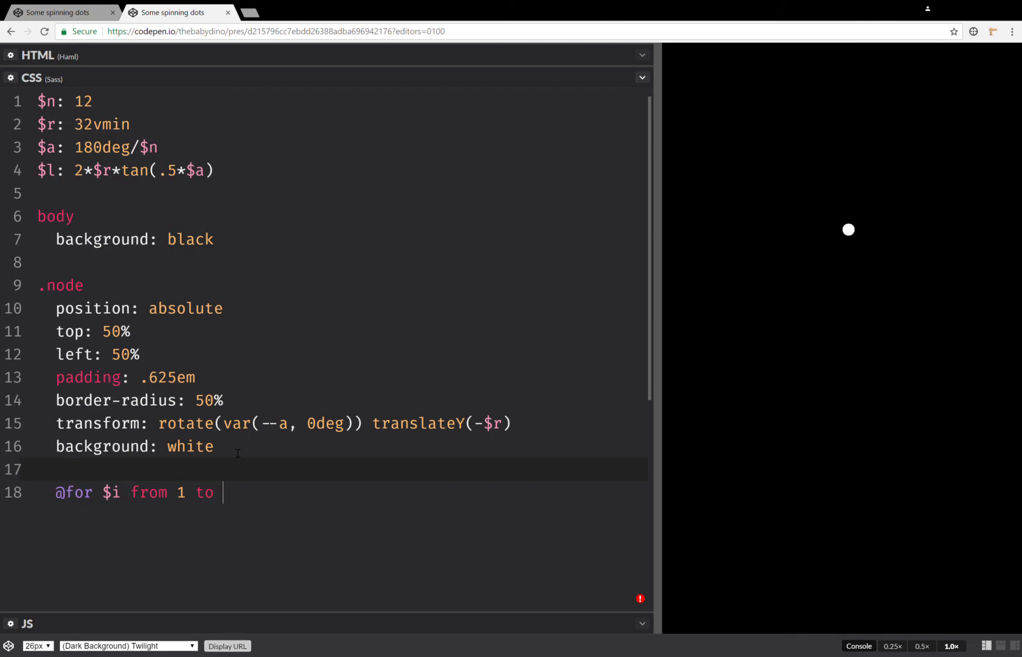
text($n)
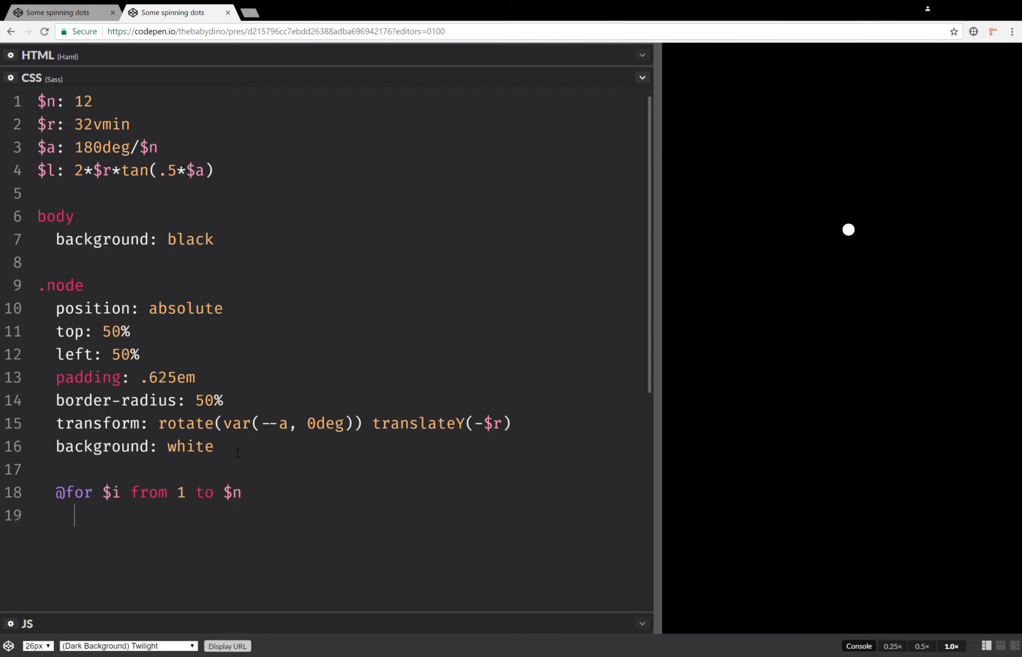
text(&:nth-c)
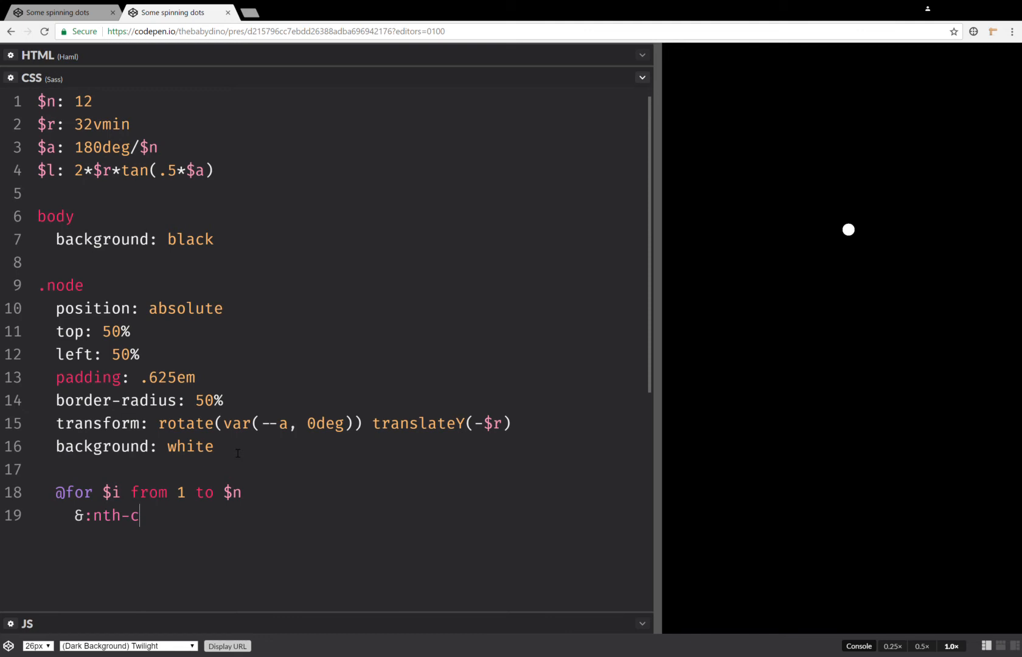
text(hild())
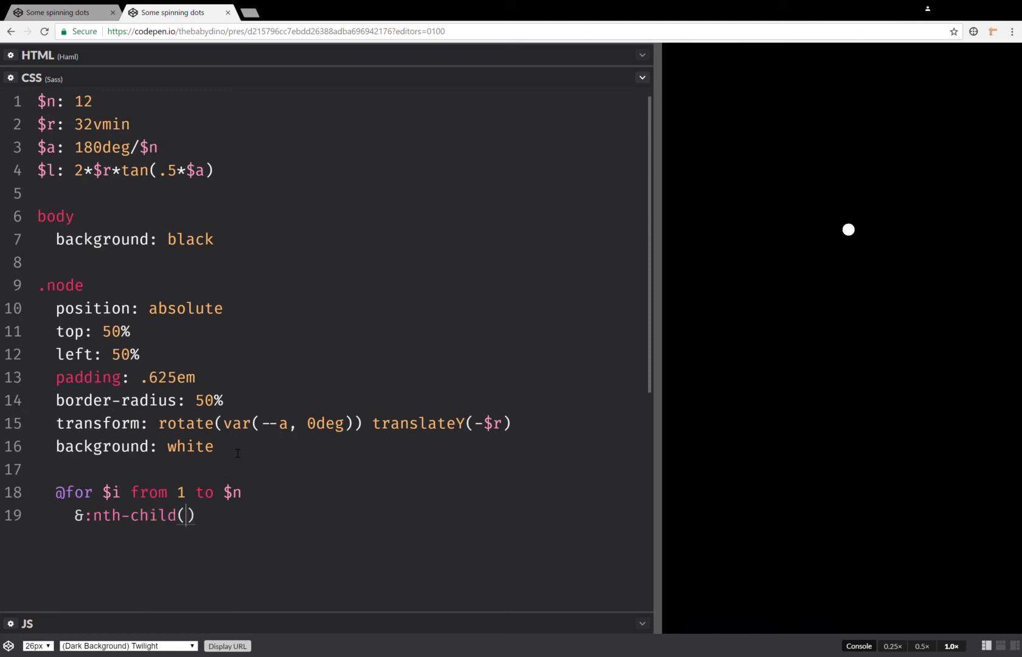
text(#{$)
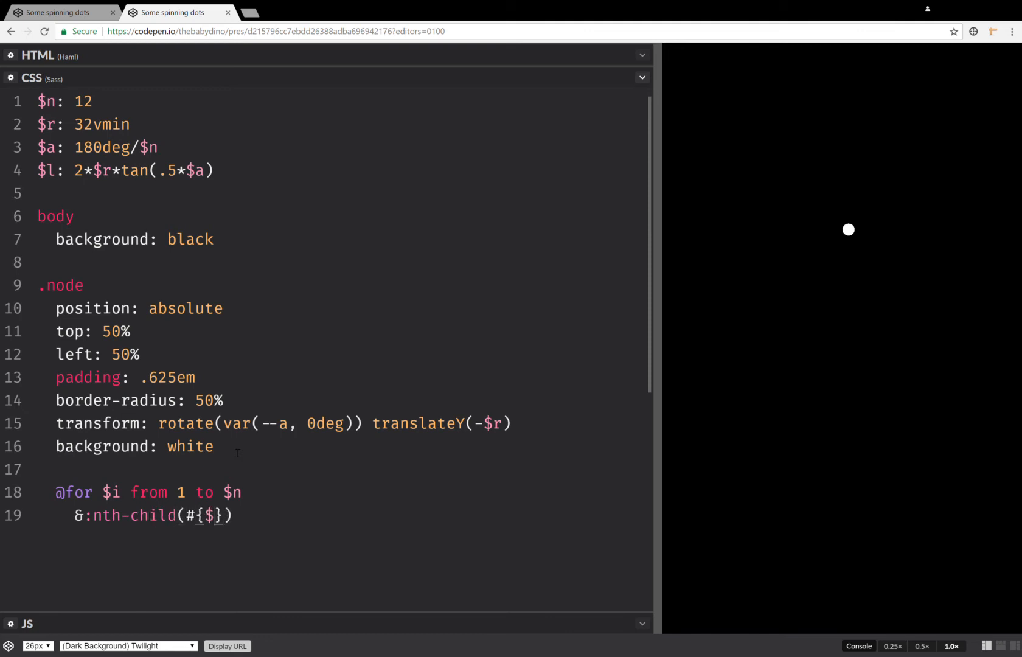
text(i + 1)
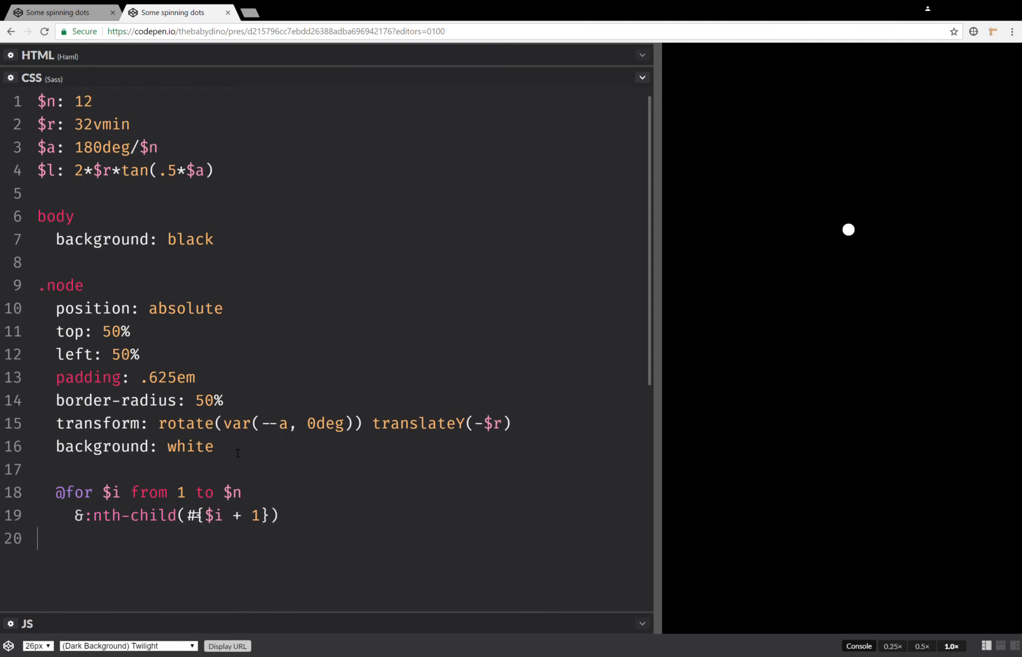
Set --a: $i*2*$a inside the loop, spreading twelve dots into a ring.
text(--a)
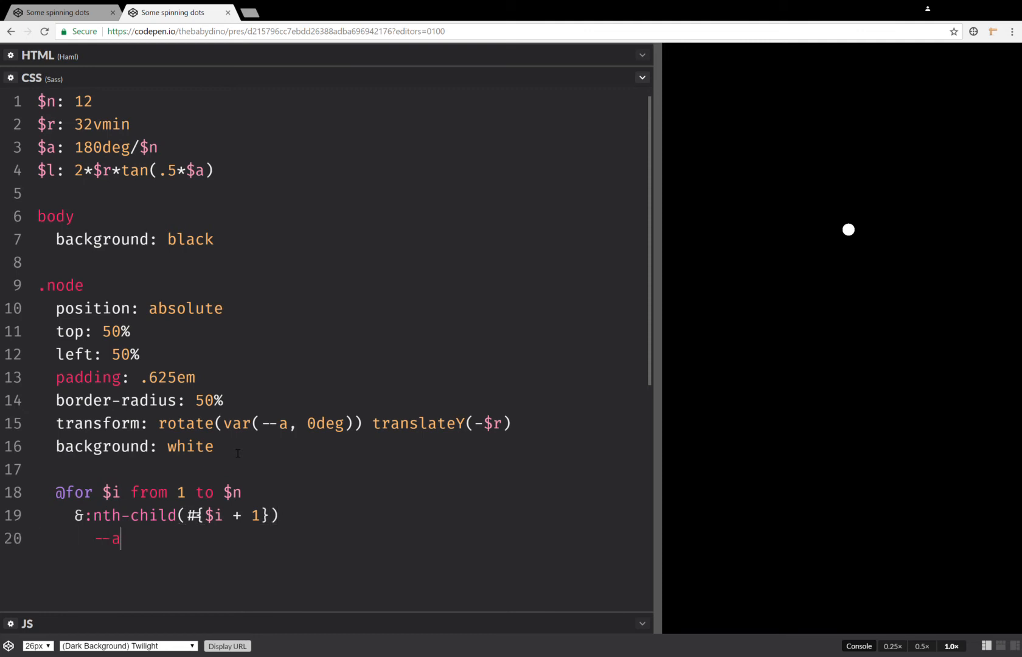
text(: $i*)
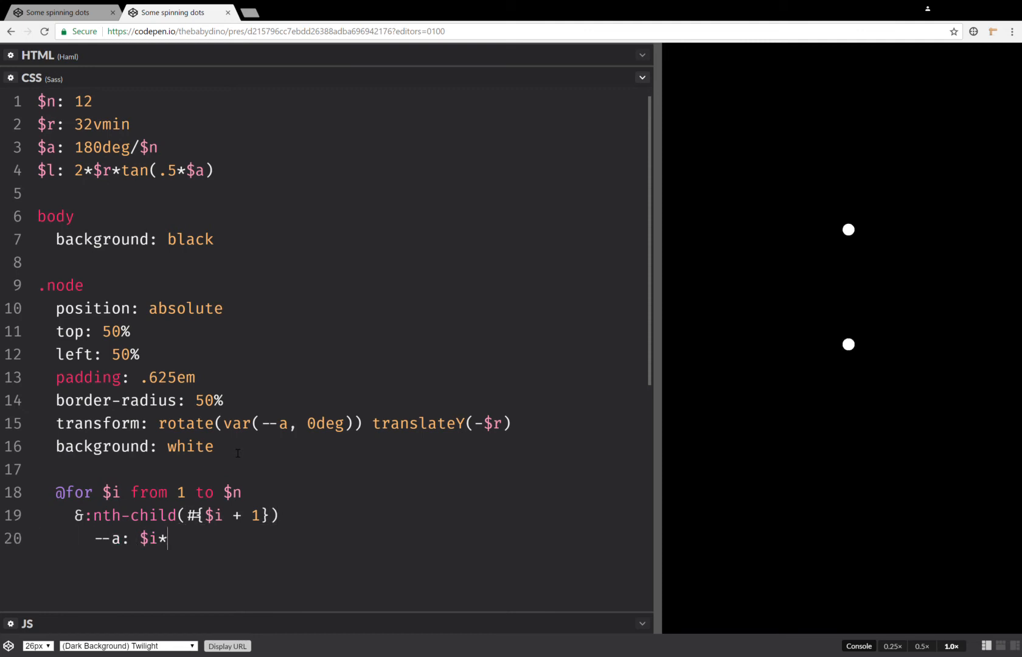
key(Backspace)
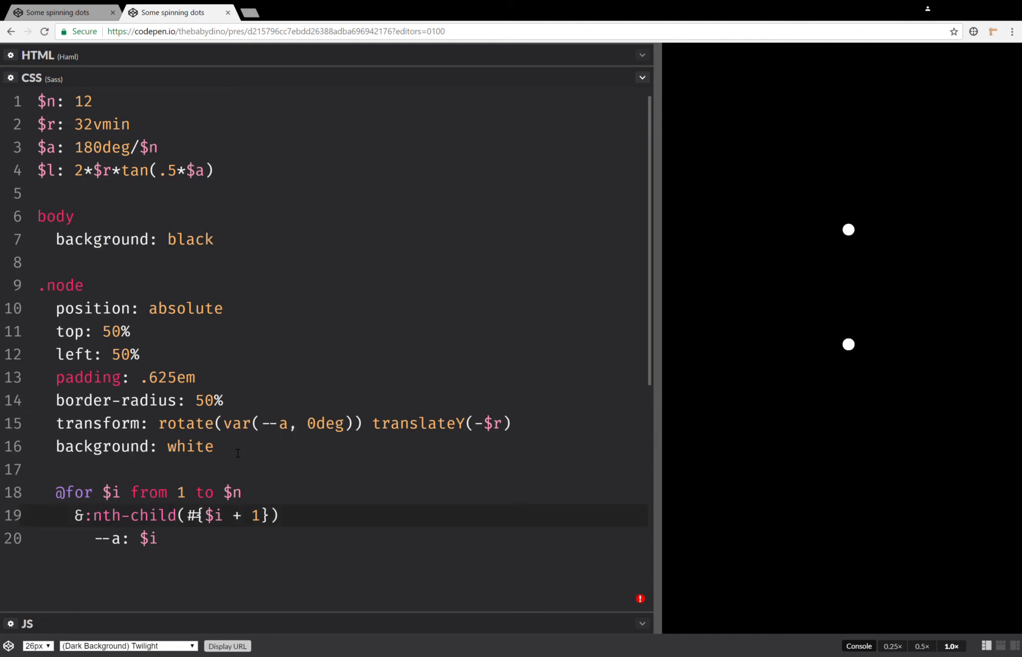
text(*2)
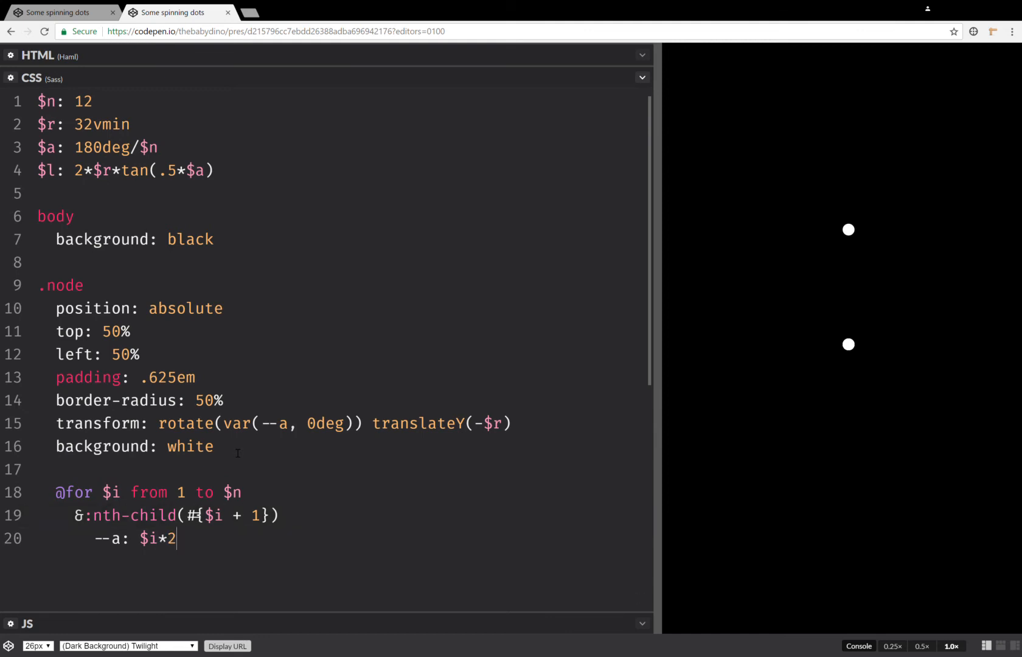
text(*$a)
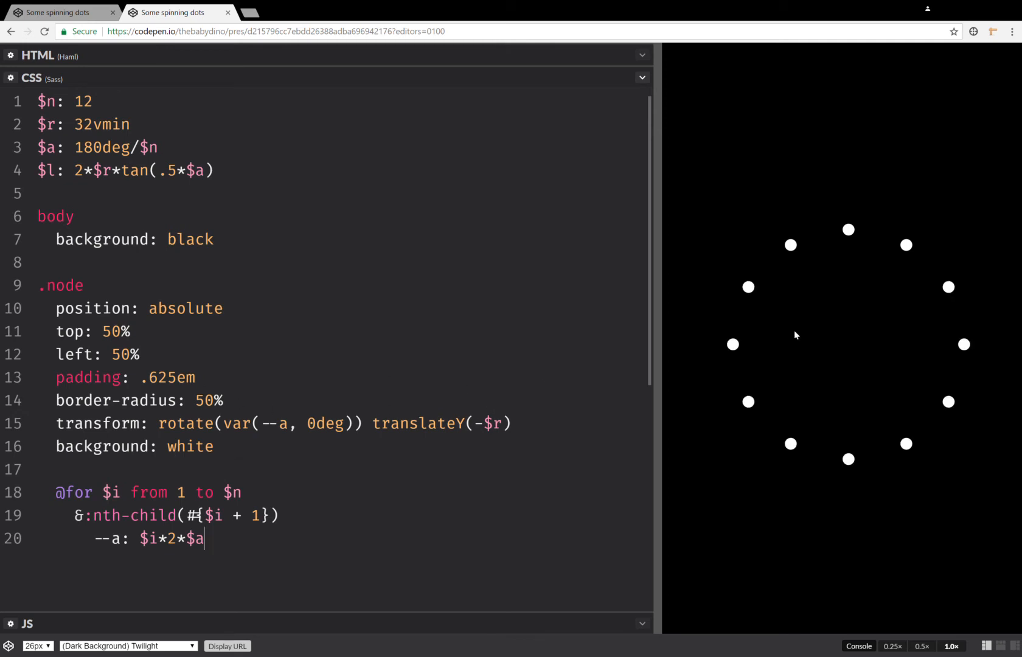
mouse_move(245, 356)
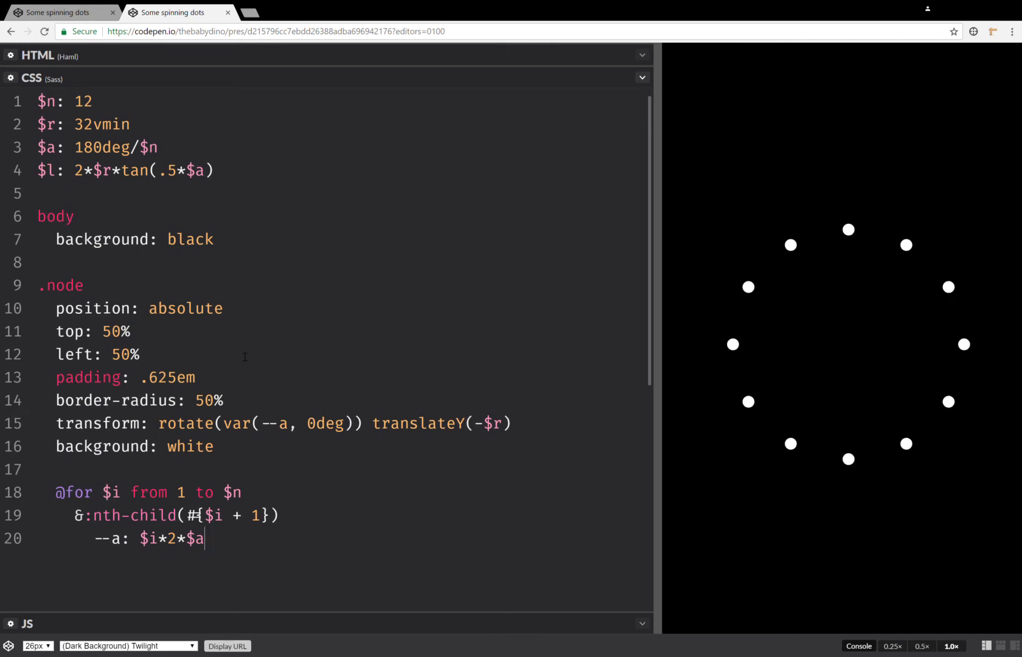
click(512, 422)
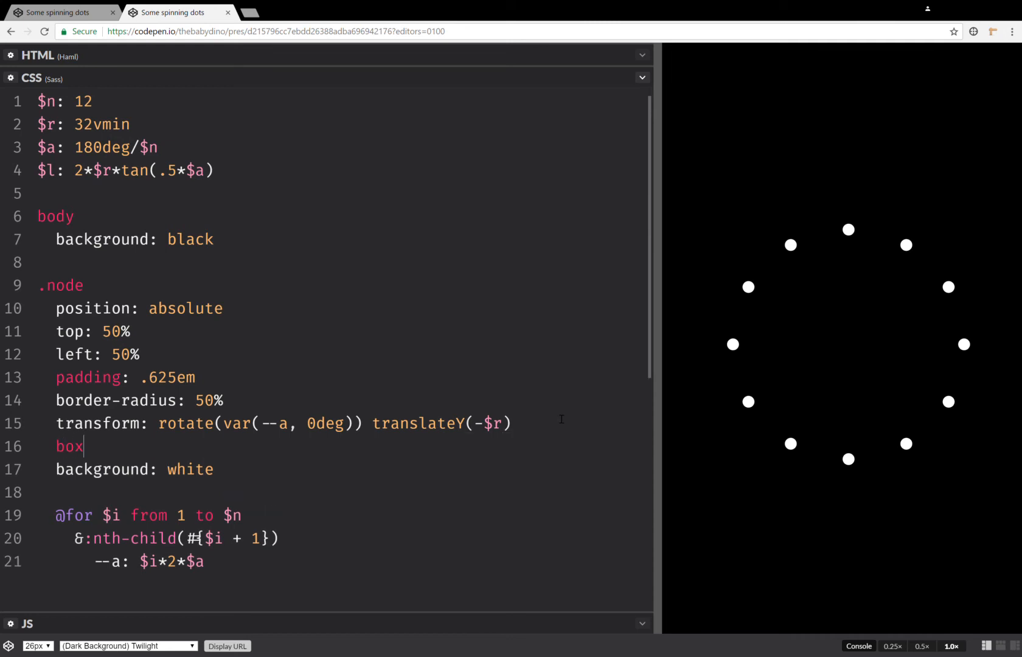
Add white box-shadow copies at -.5*$l 0 and .5*$l 0, making 24 dots.
text(-shadow)
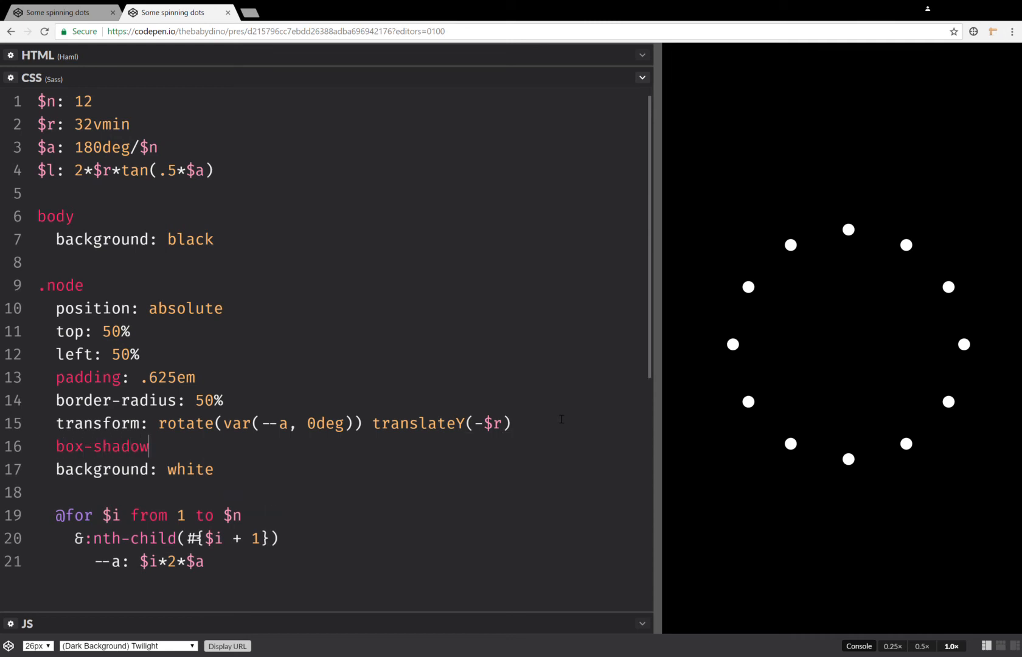
text(: -.)
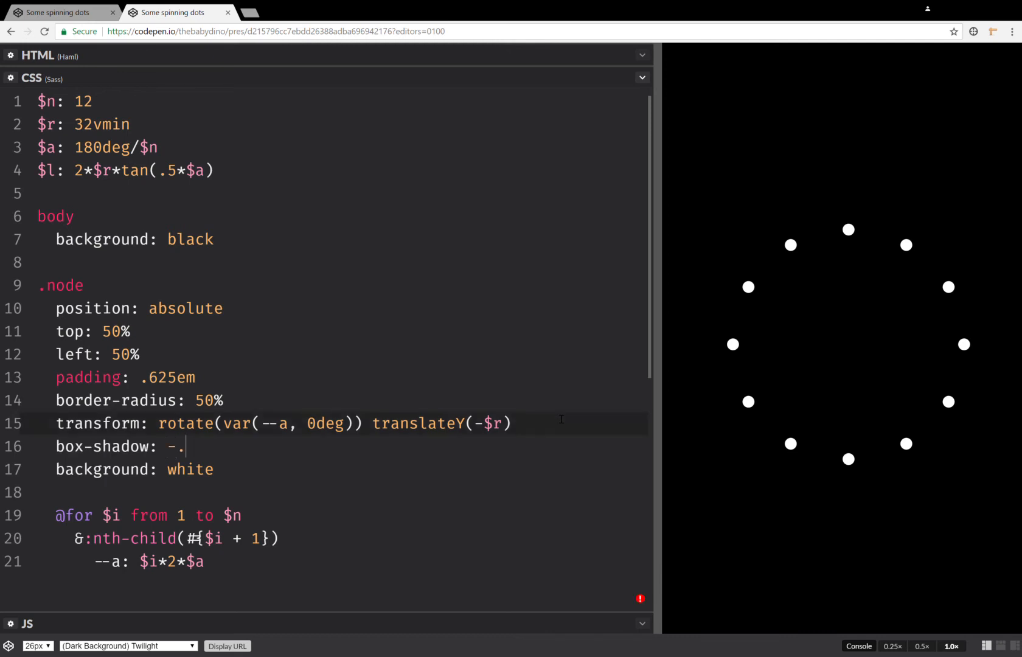
text(5*$l)
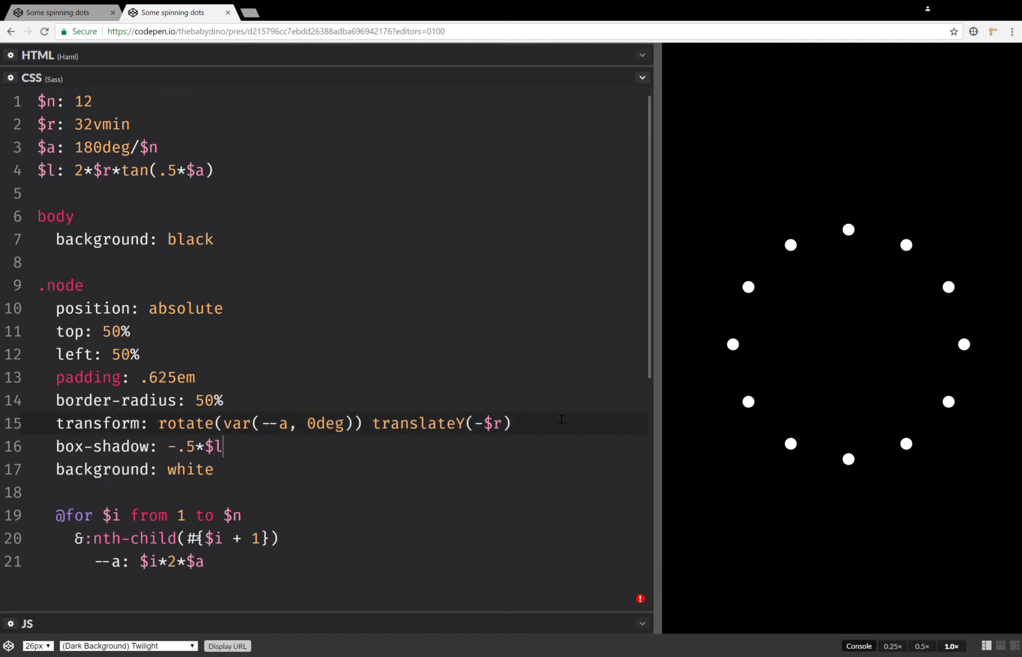
text(0)
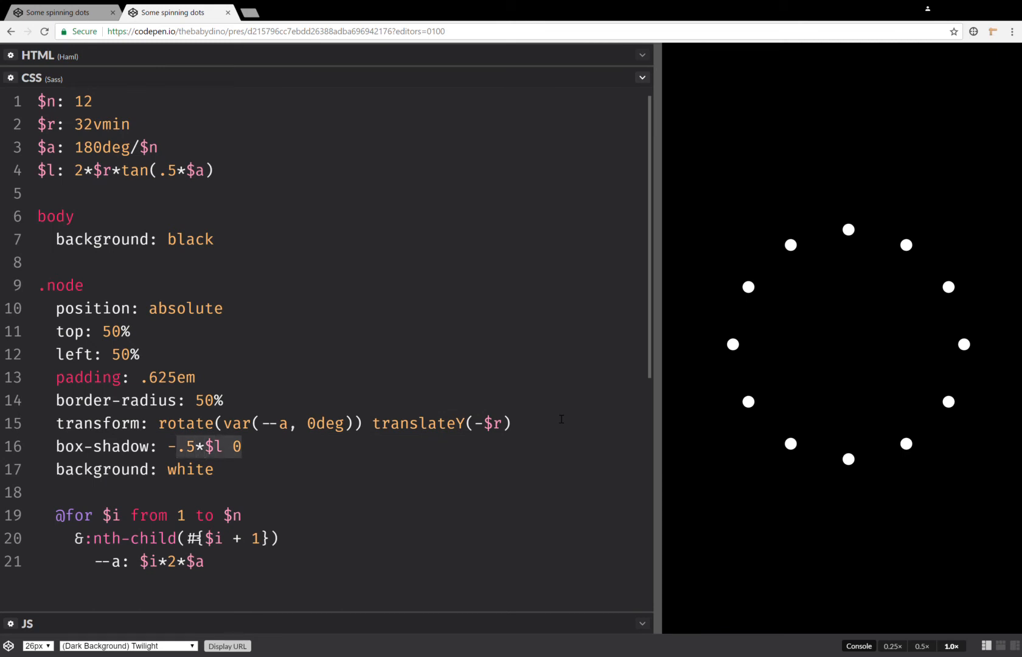
text(, .5*$l 0)
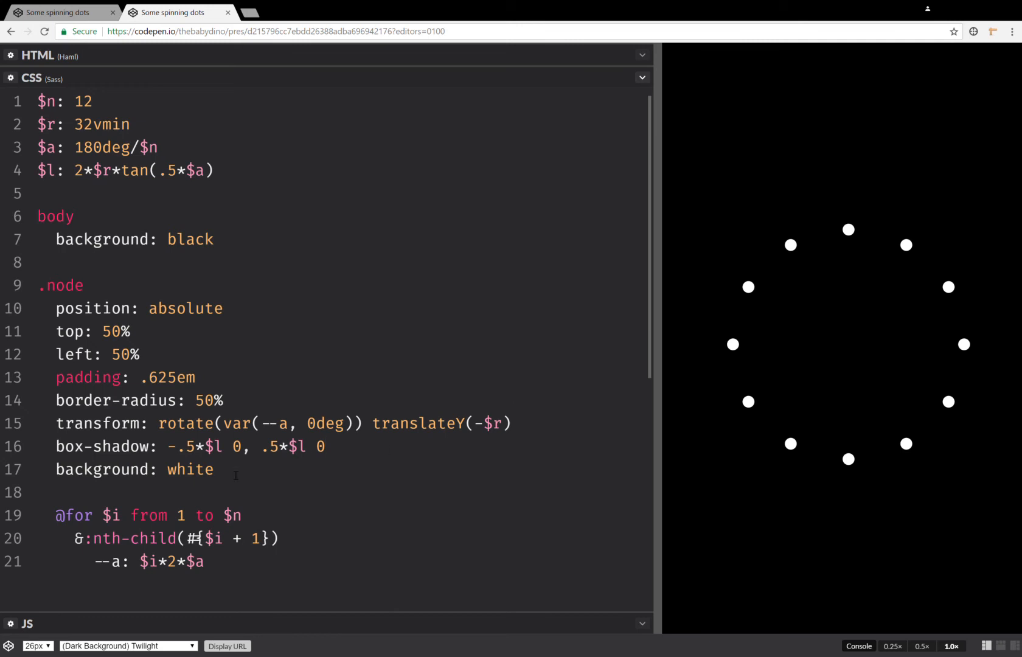
text(c: white)
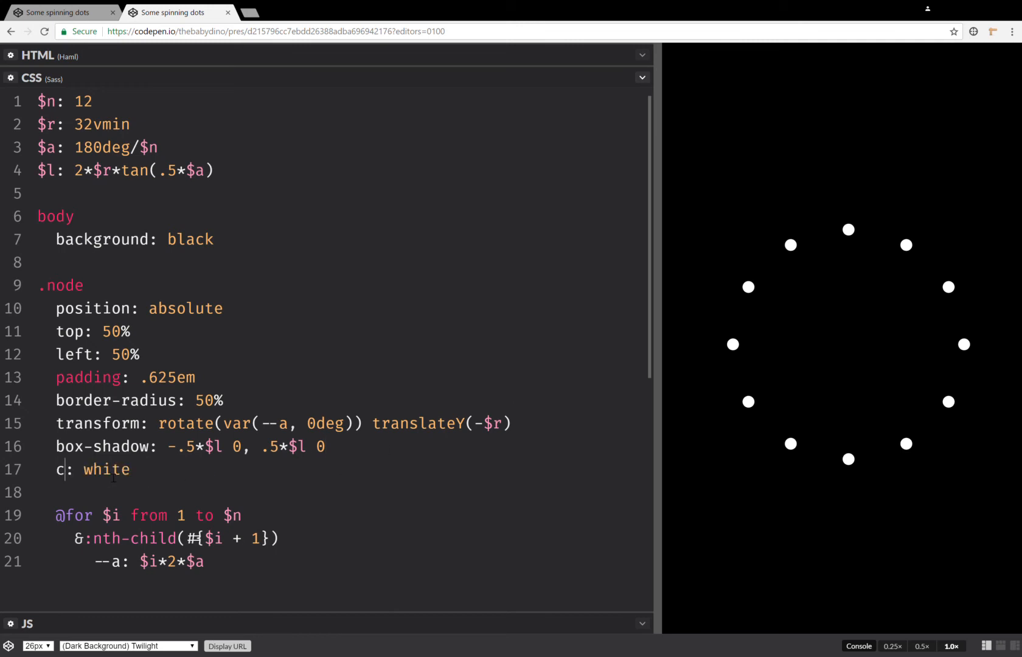
text(olor)
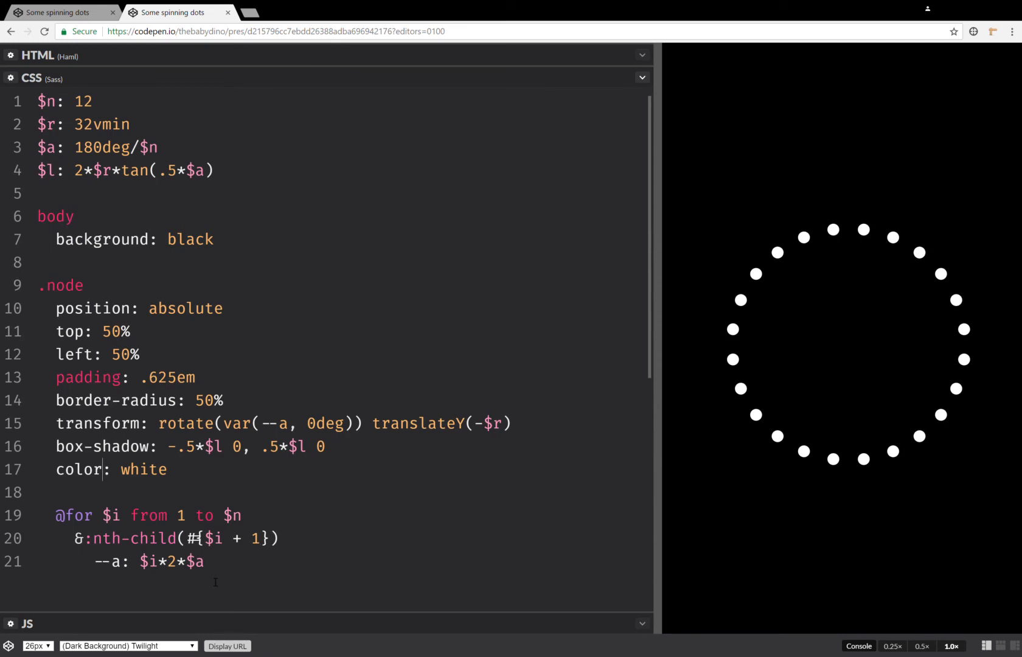
scroll(down, 3)
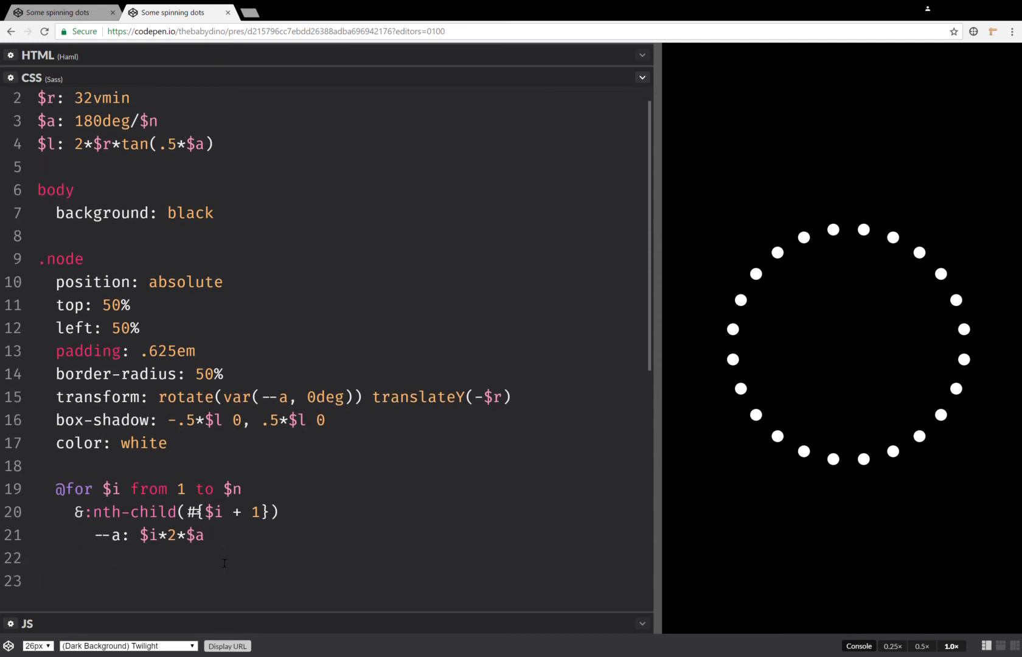
text(@keyfra)
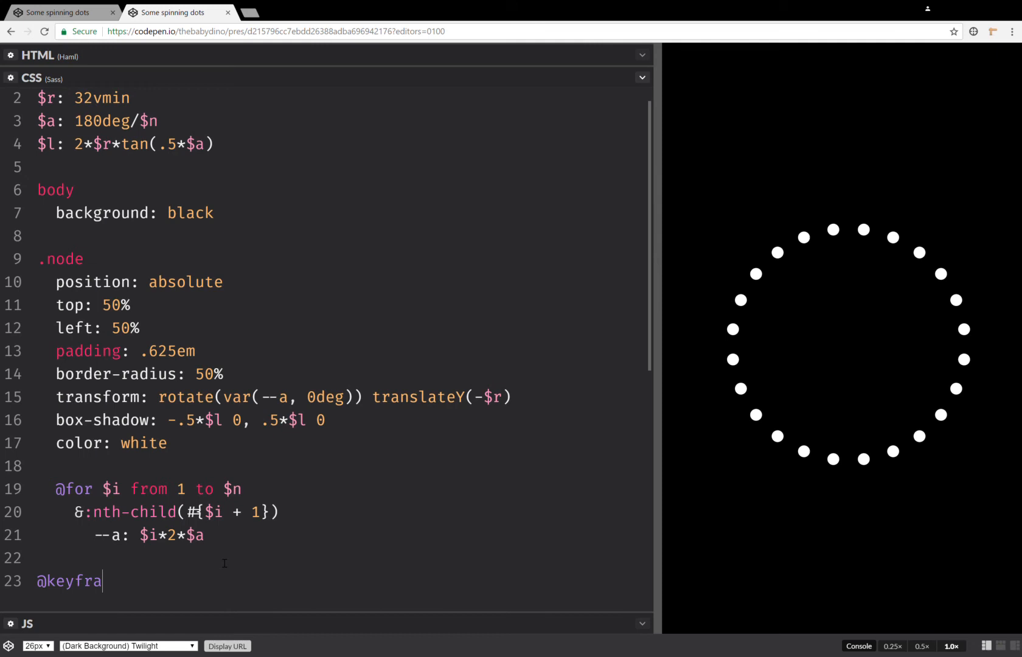
text(mes r)
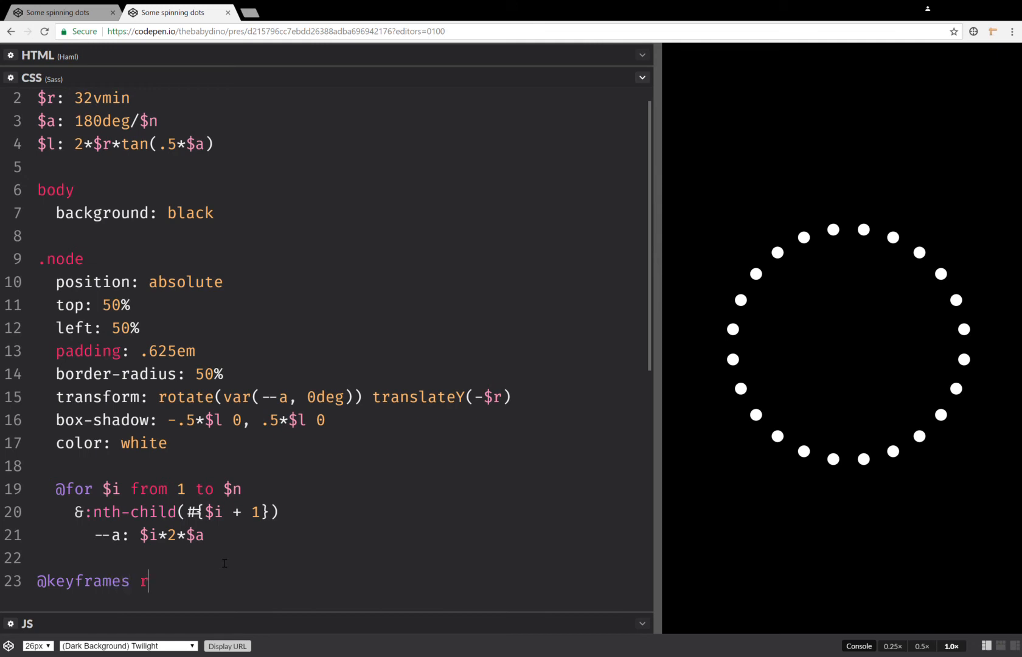
text(ot)
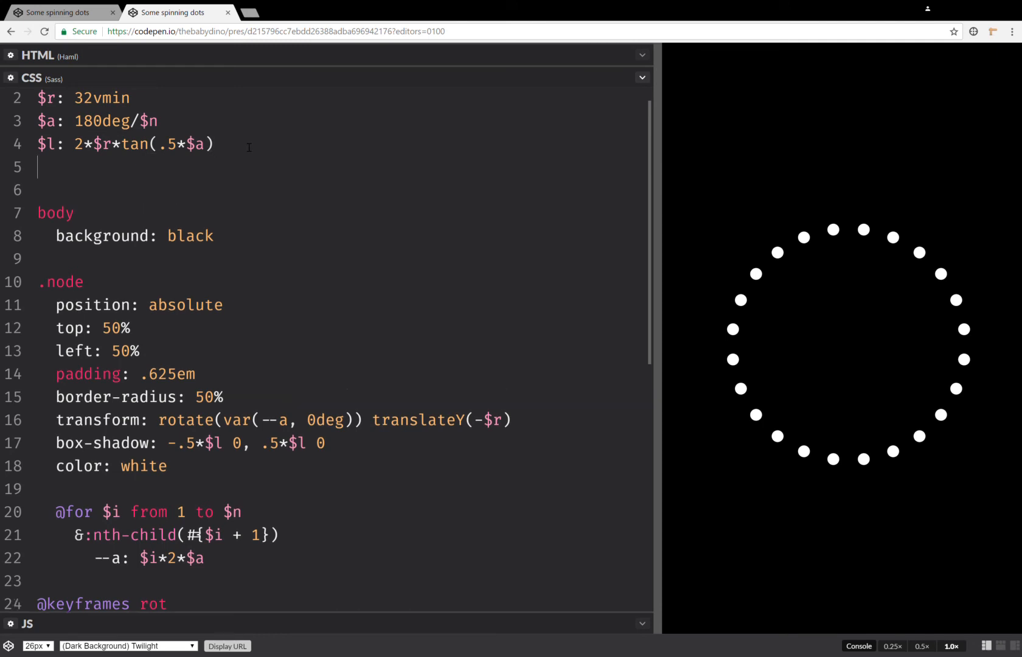
text($t: 2)
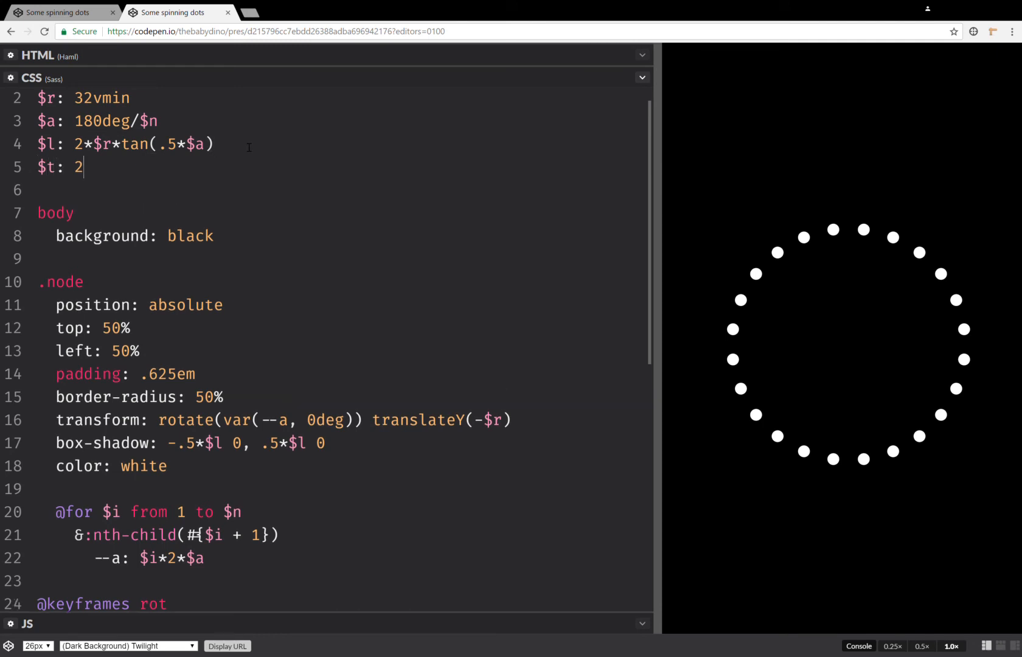
text(s)
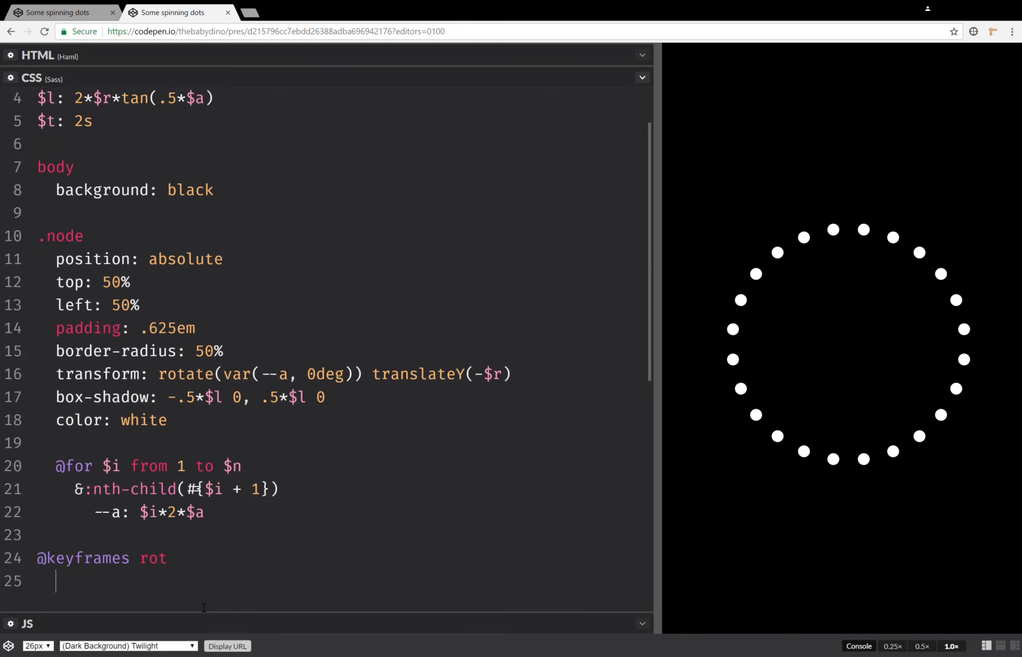
text(50%, 100%)
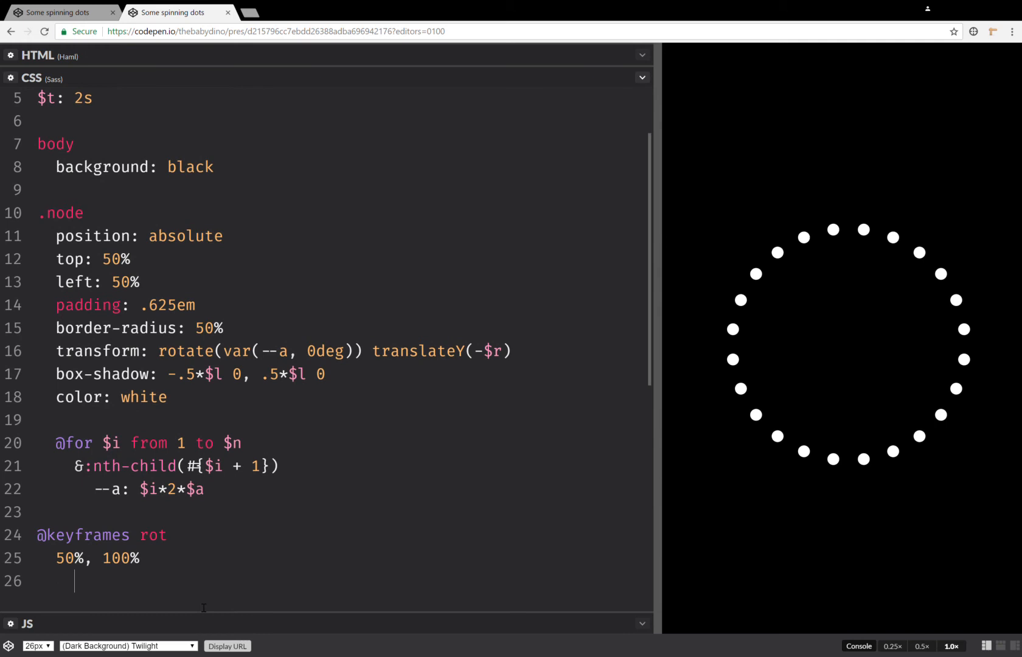
text(trans)
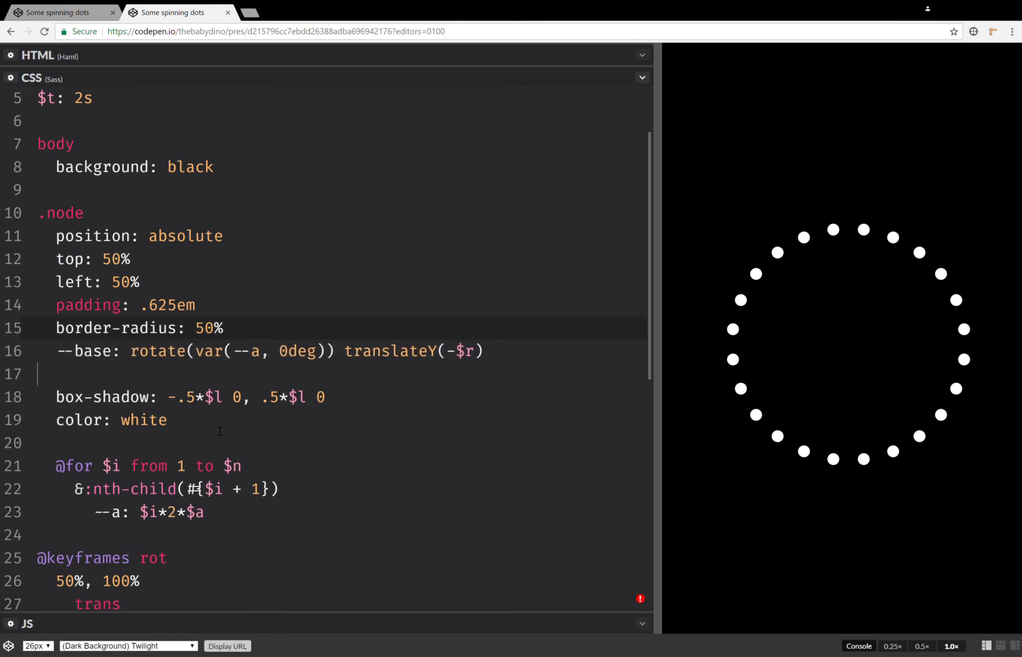
Set the .node transform to var(--base) so the dots form the ring.
text(transform)
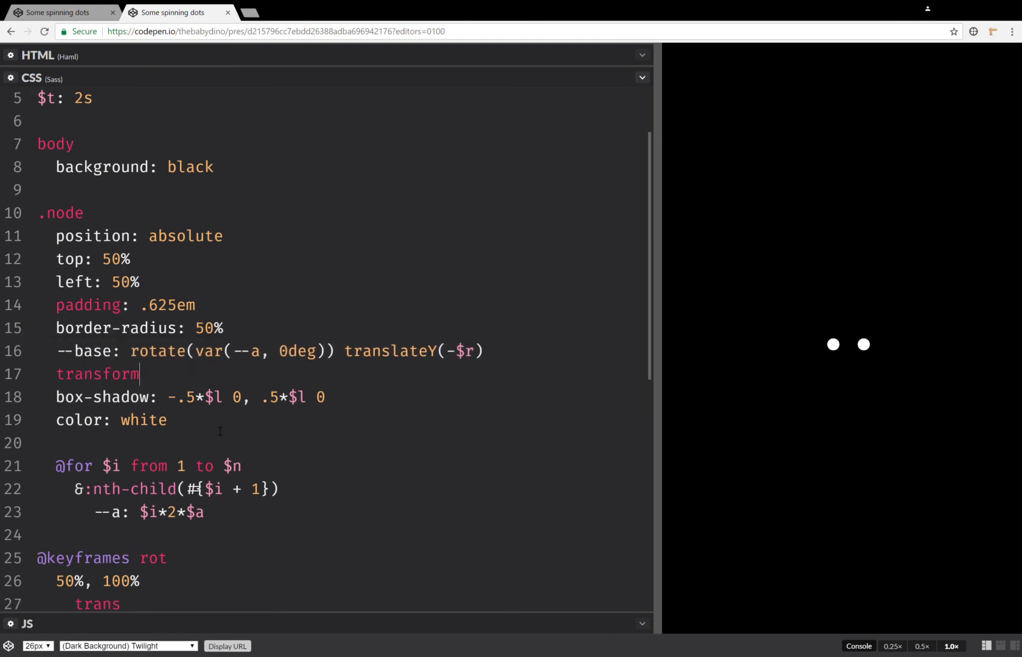
text(: var()
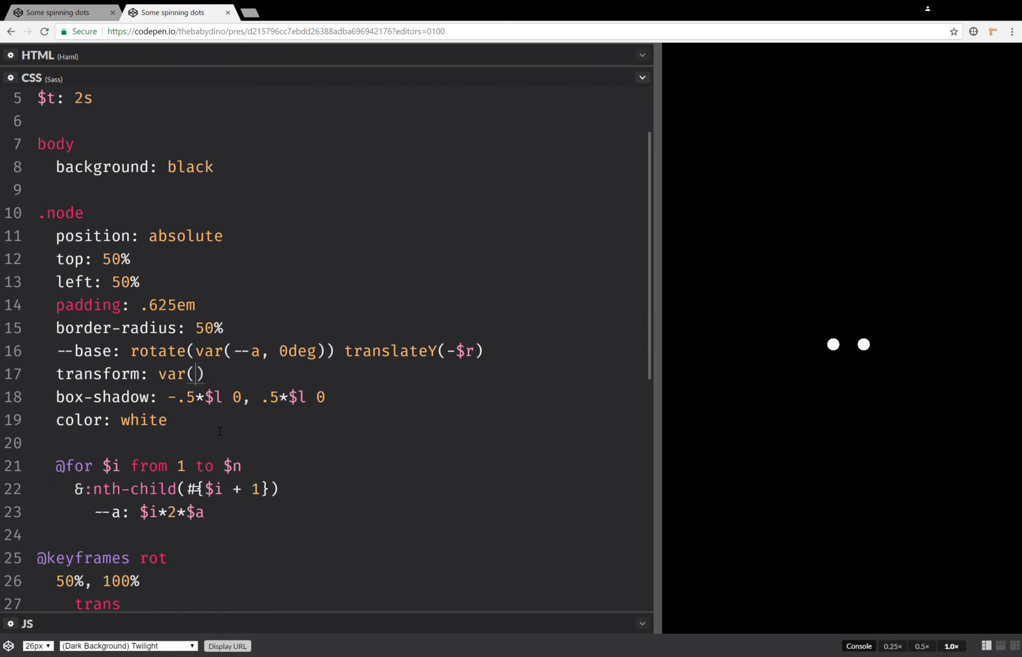
text(--base)
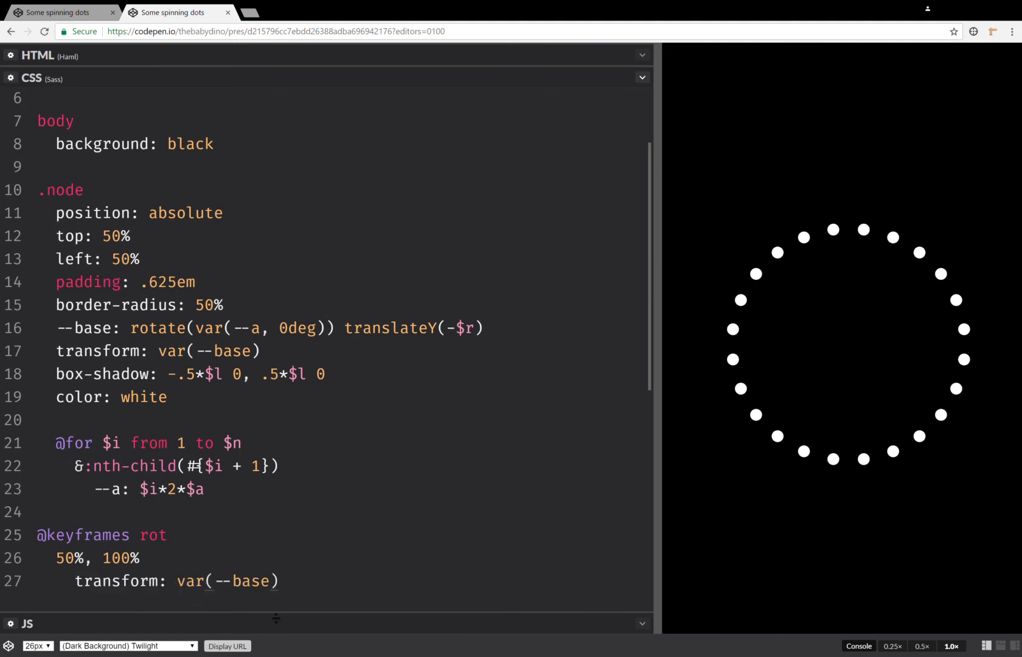
Append rotate(.5turn) after var(--base) in the rot keyframes transform.
click(290, 581)
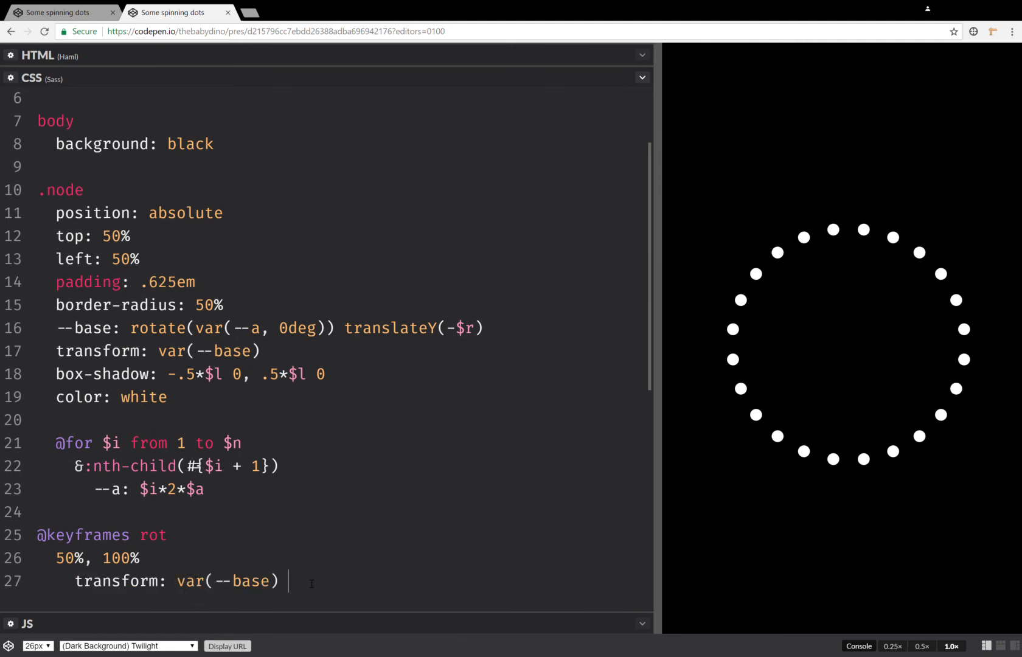
text(rot)
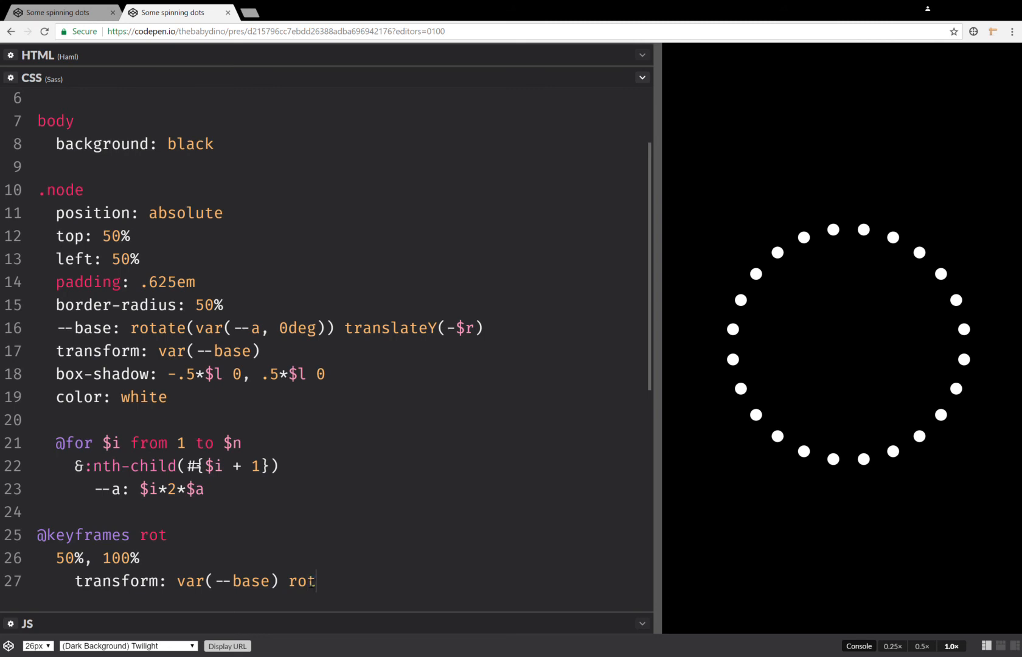
text(ate(.5)
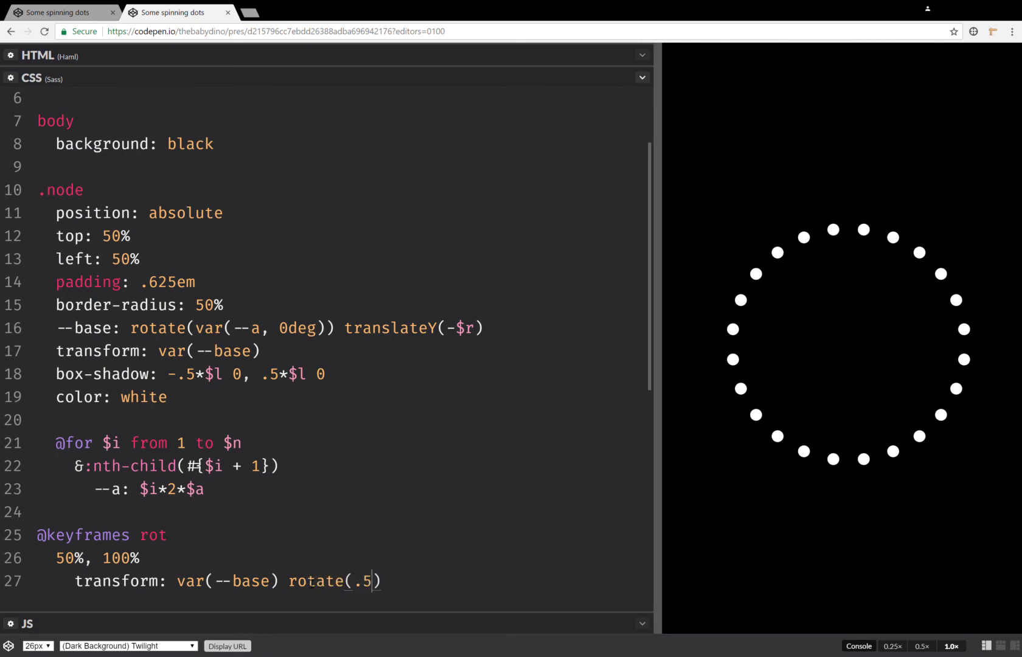
text(turn)
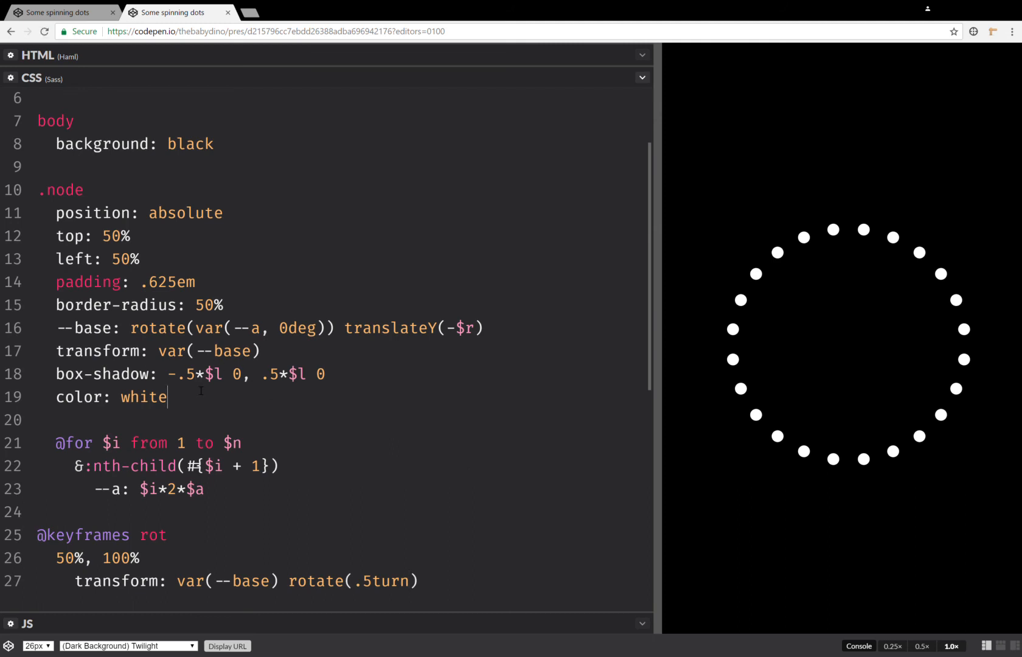
Give .node the declaration animation: rot $t infinite.
text(an)
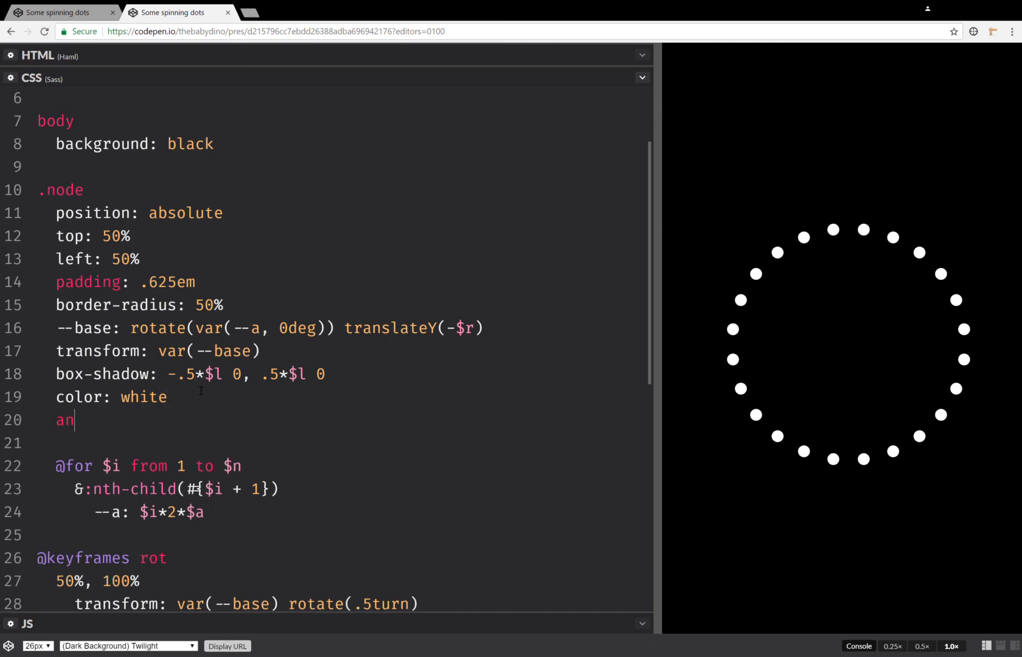
text(imatu)
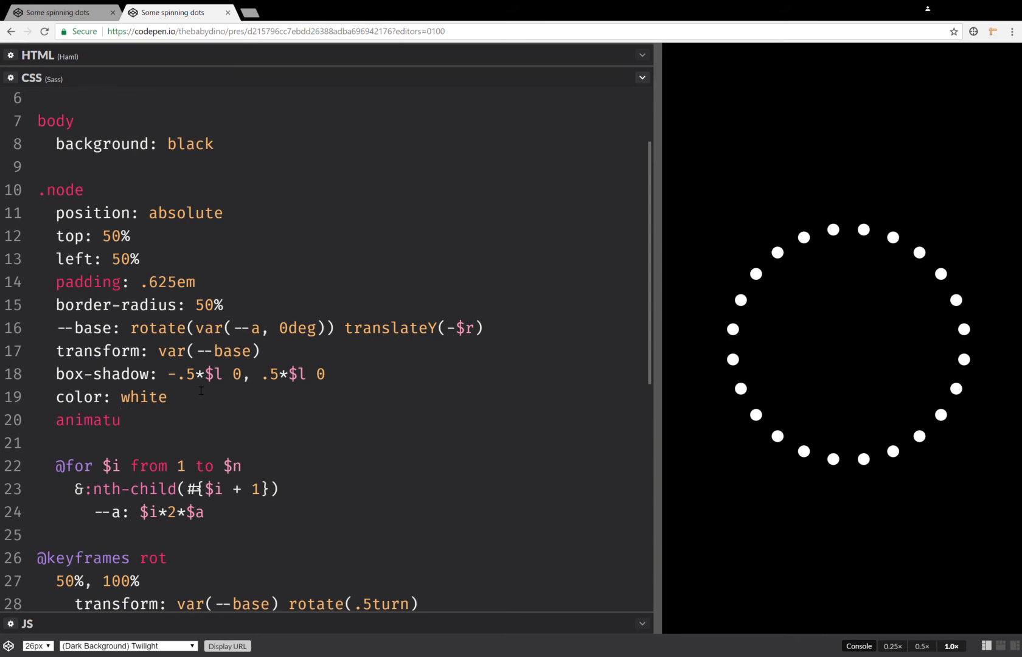
text(ion: r)
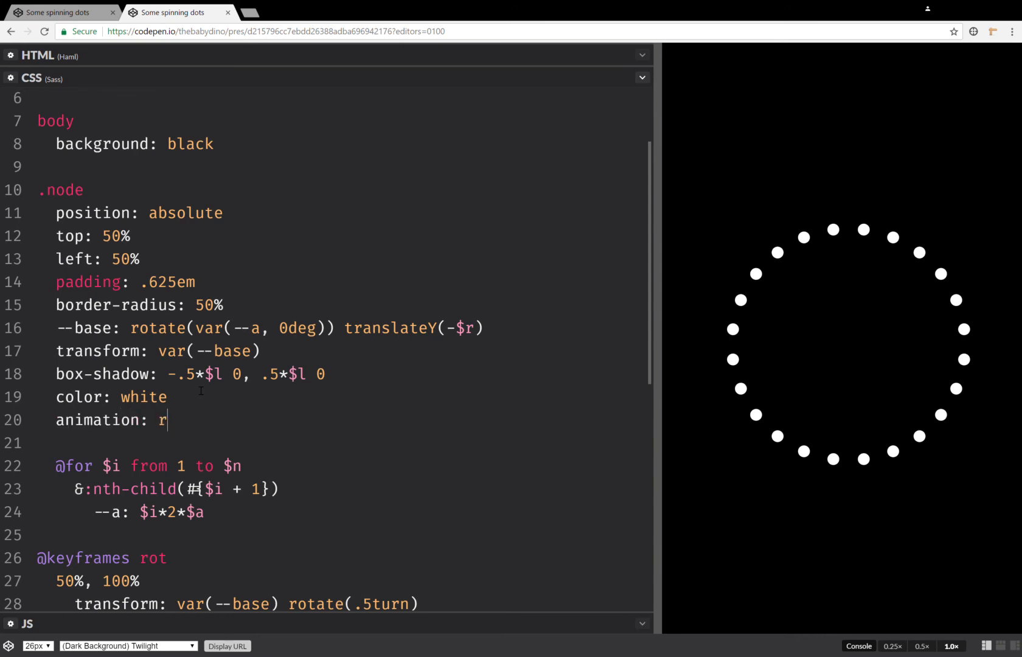
text(ot $t)
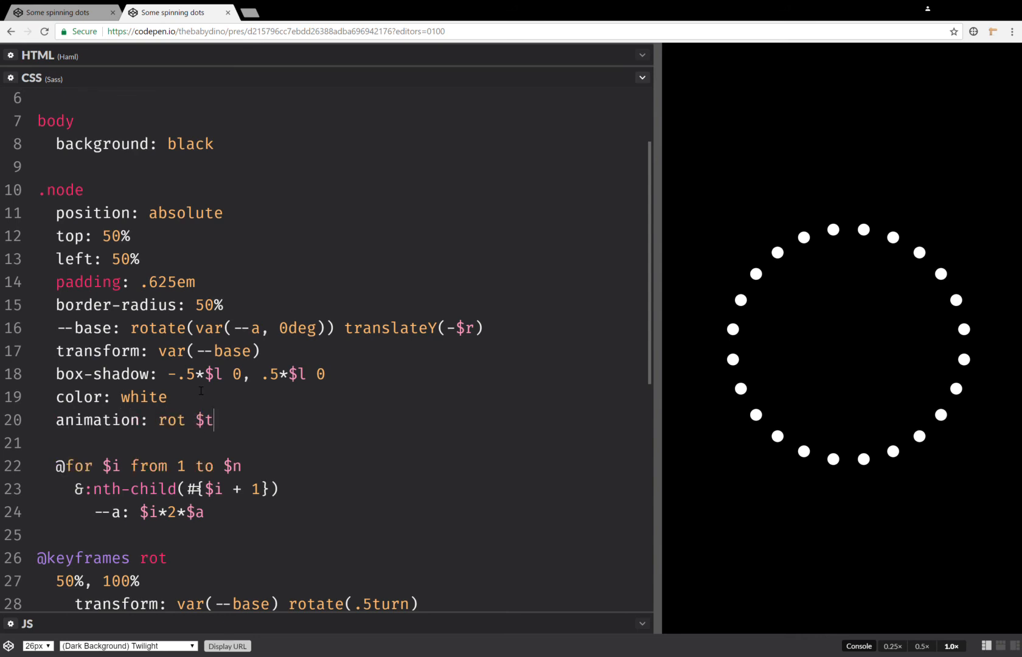
text(infinit)
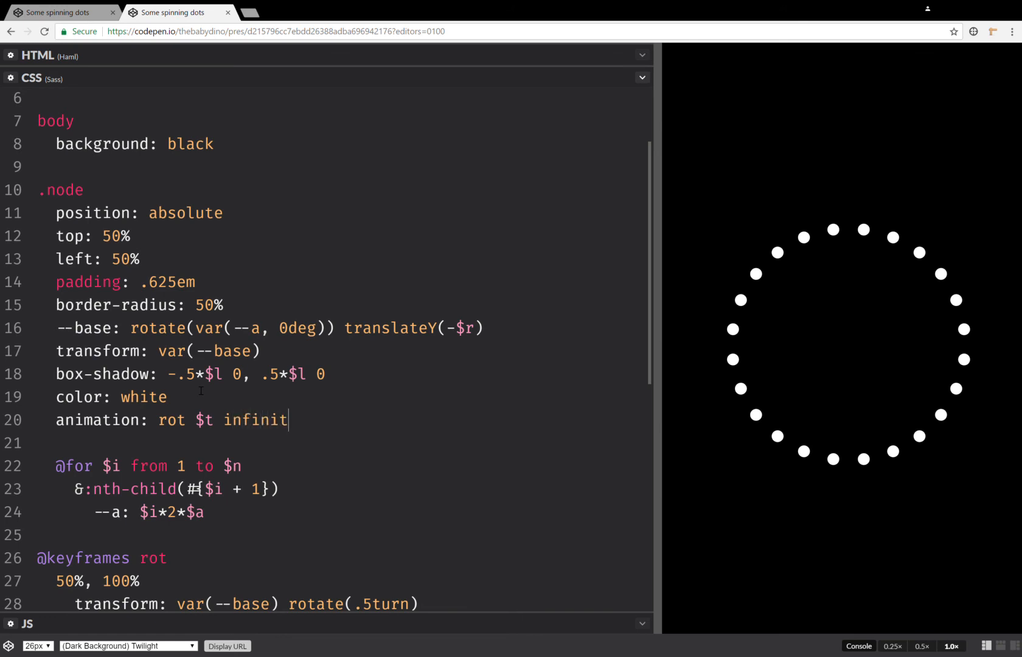
text(e)
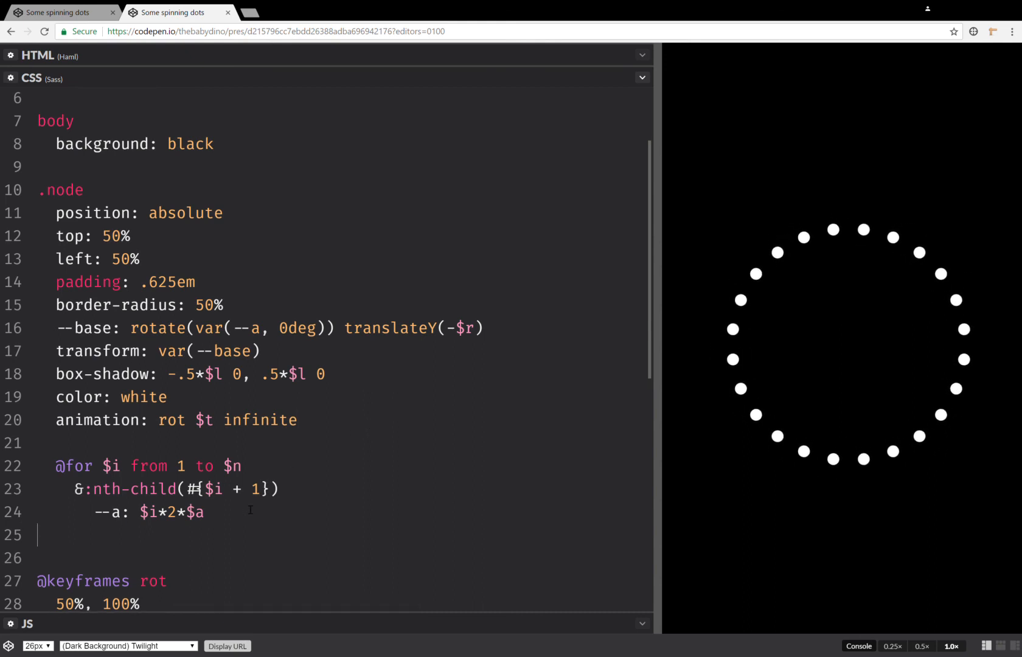
text(animation-dela)
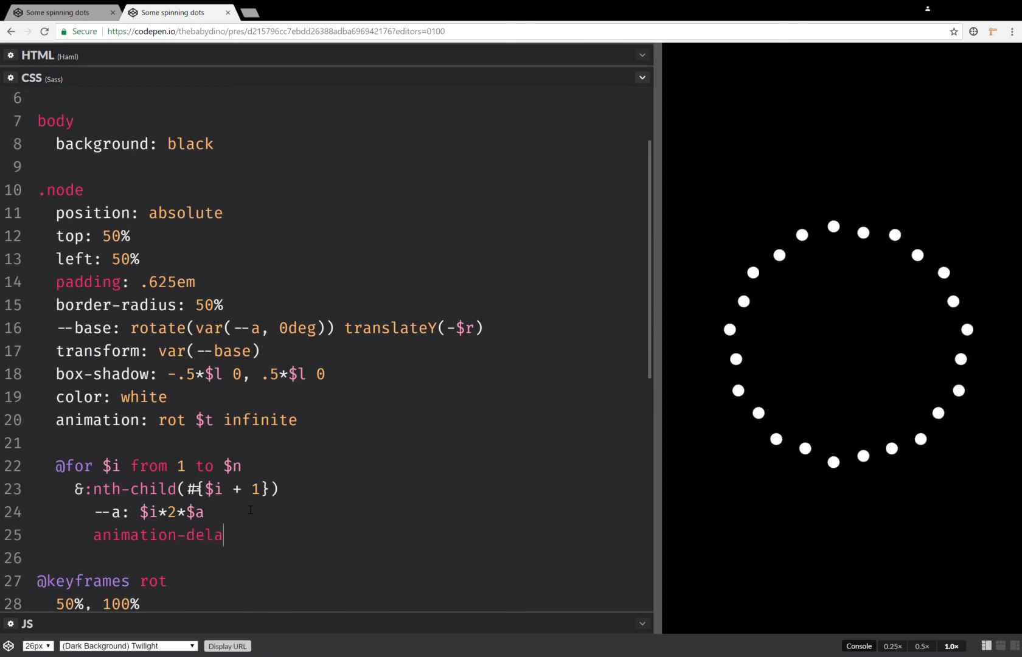
text(y:)
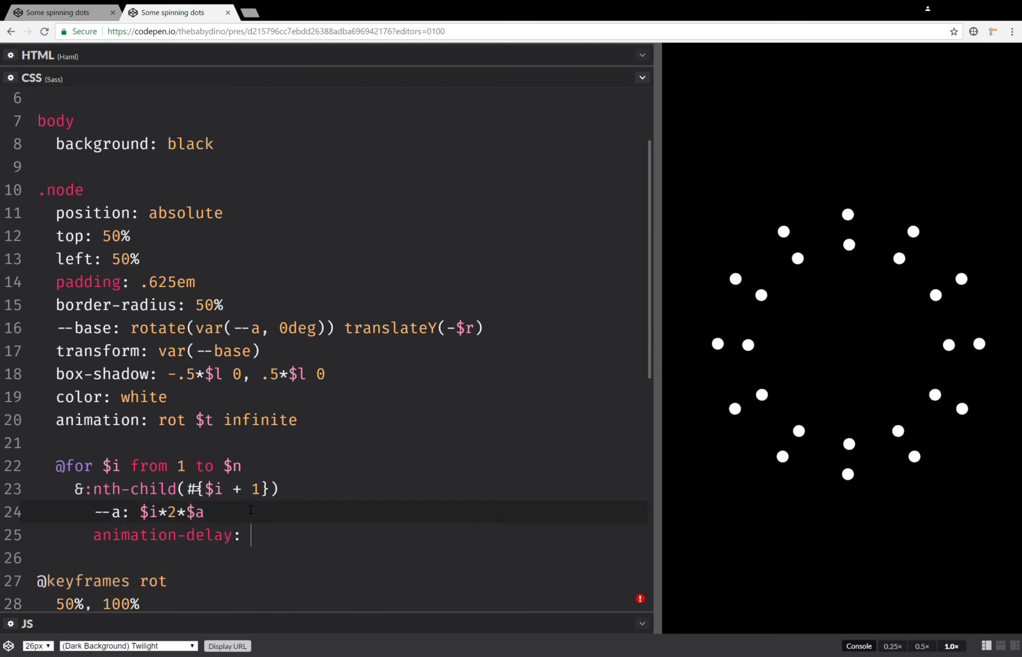
text($i/)
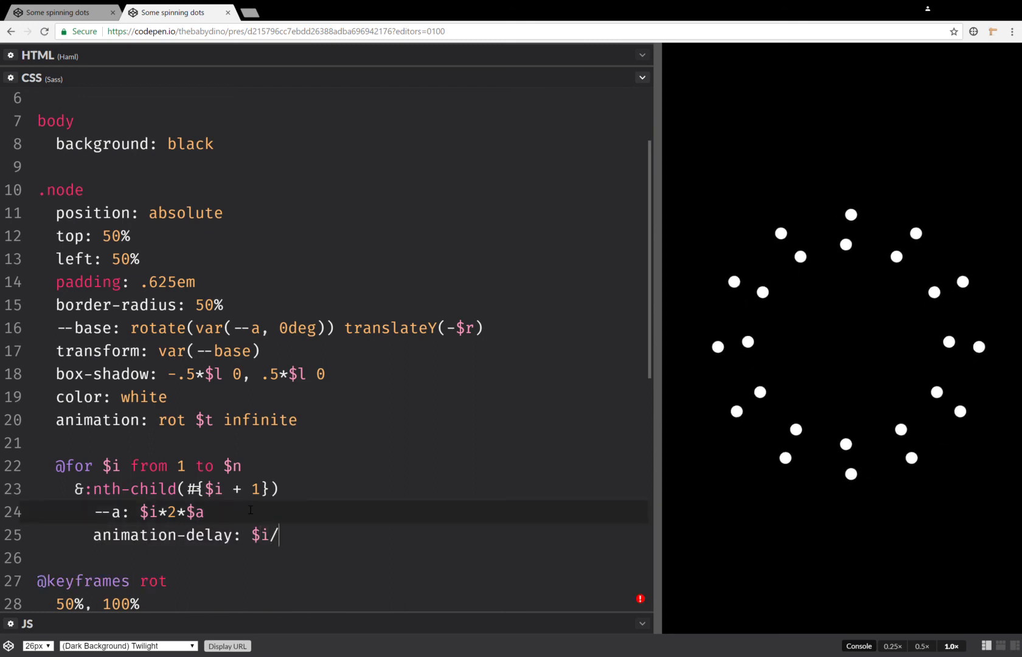
text($n*$t)
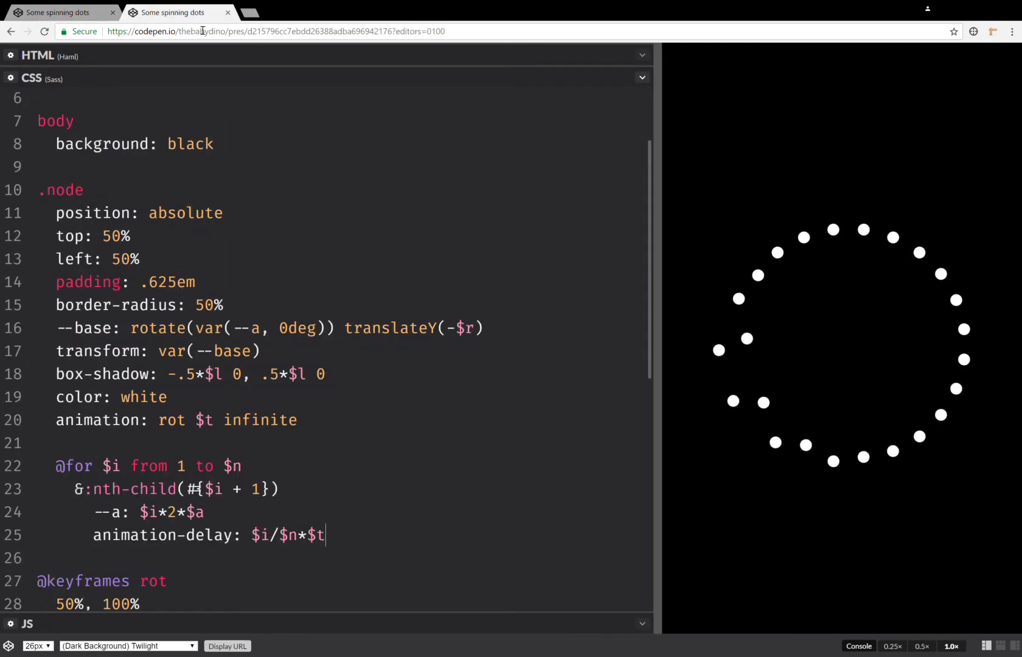
key(Enter)
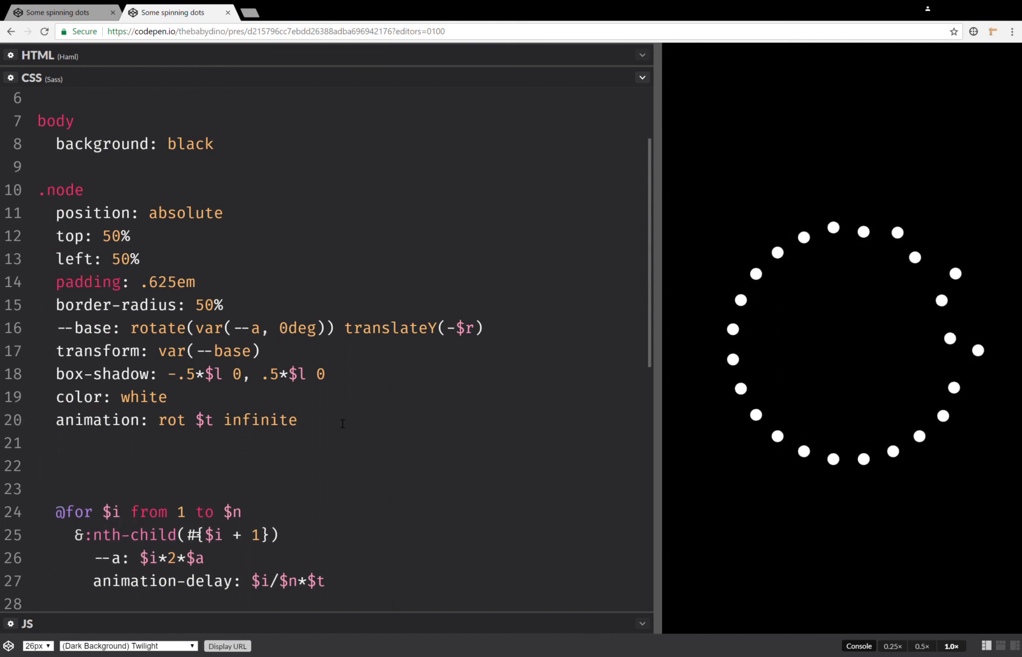
Add an &:nth-child(2n) rule setting the custom property --i to 1.
text(&:nth)
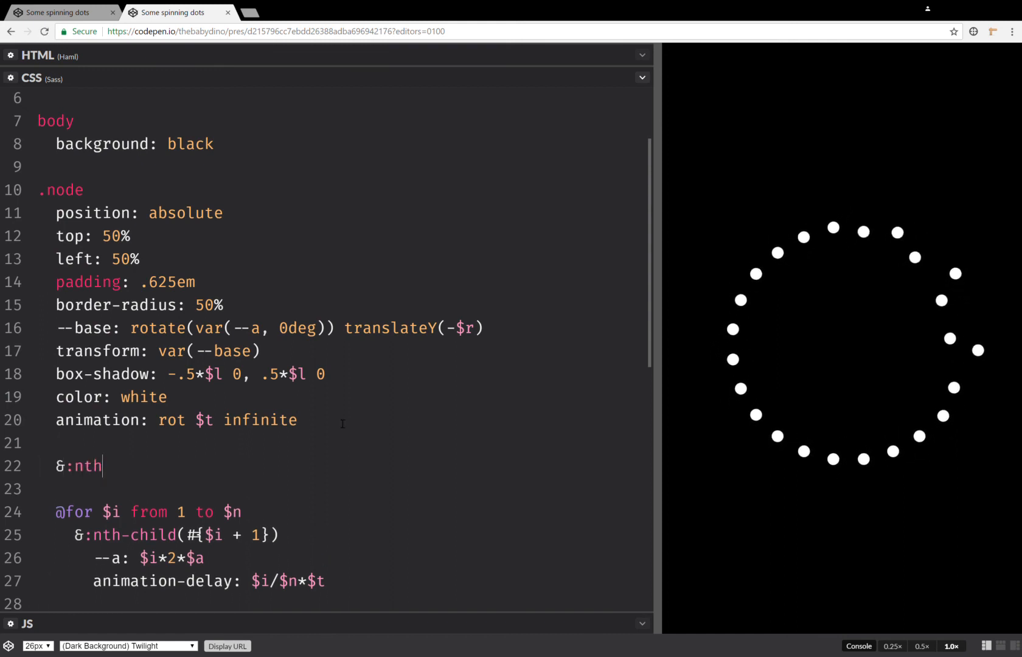
text(-child()
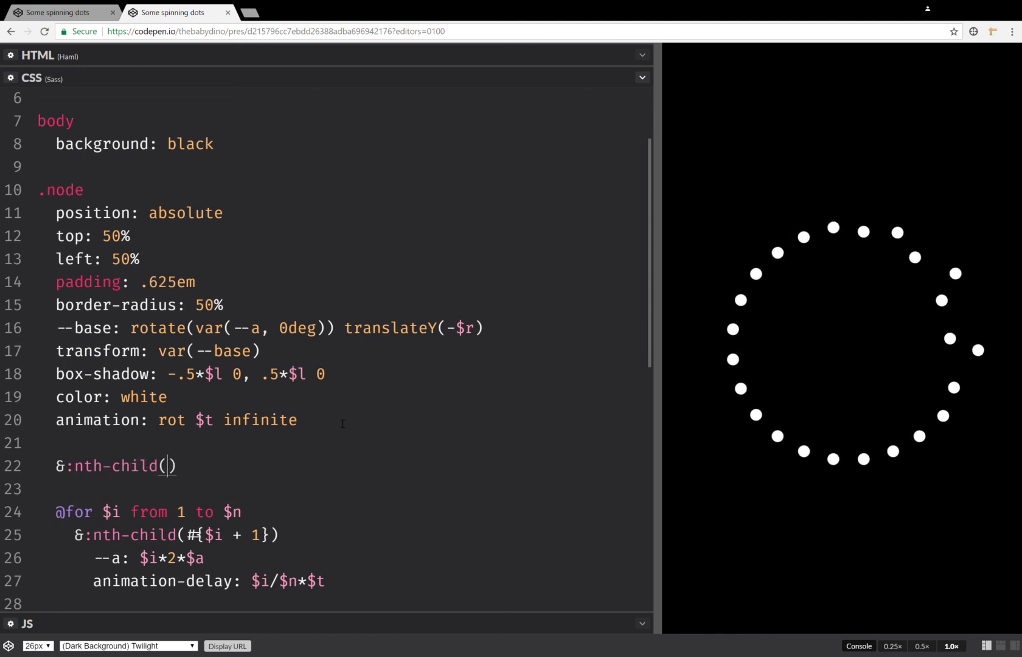
text(2n)
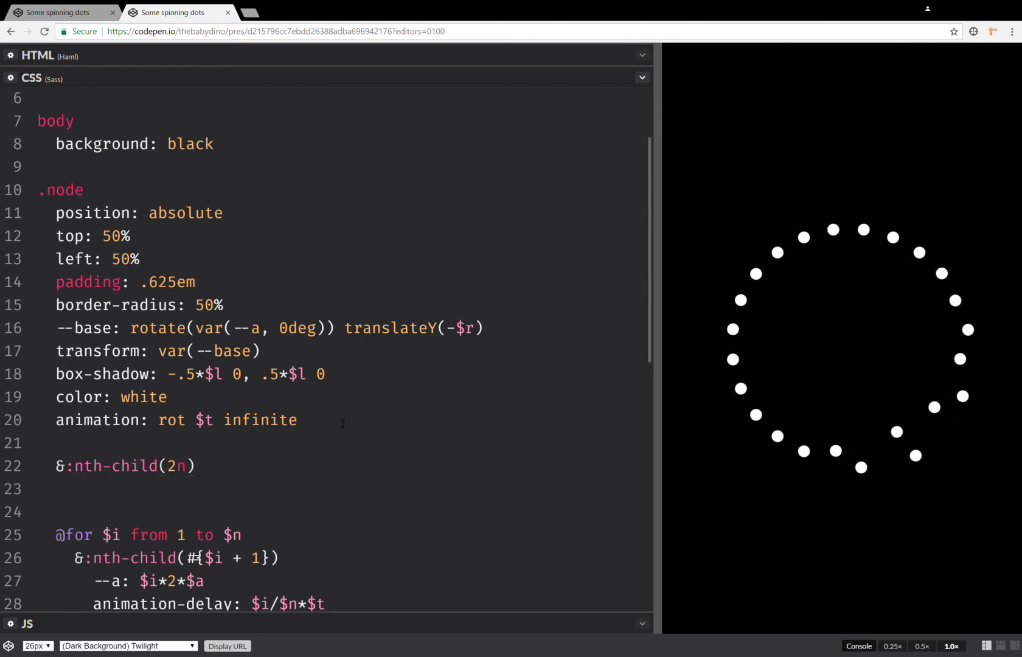
text(--i:)
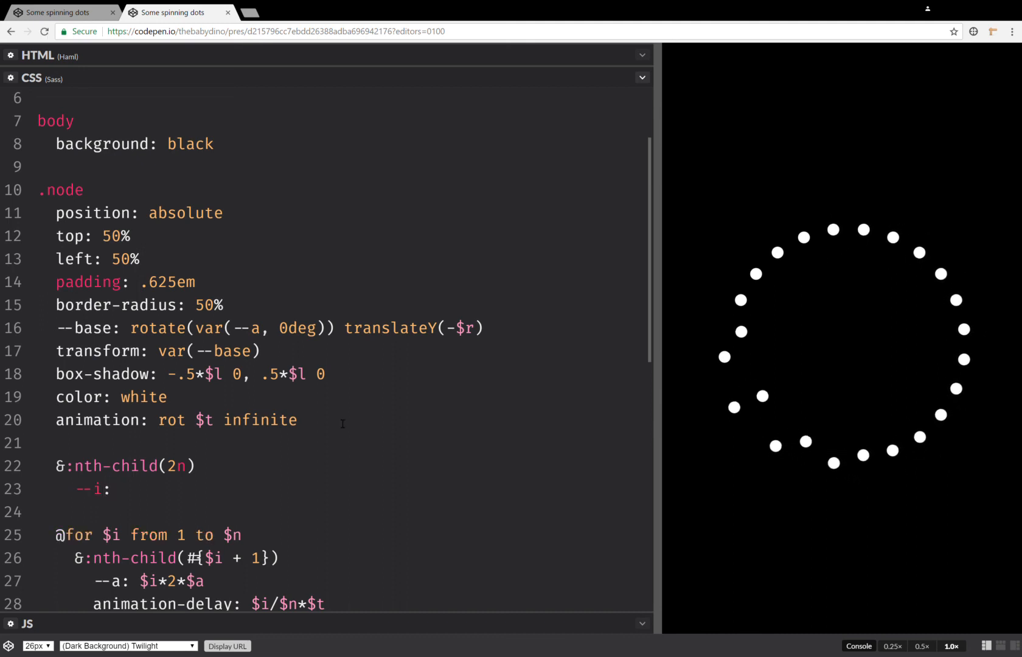
text(1)
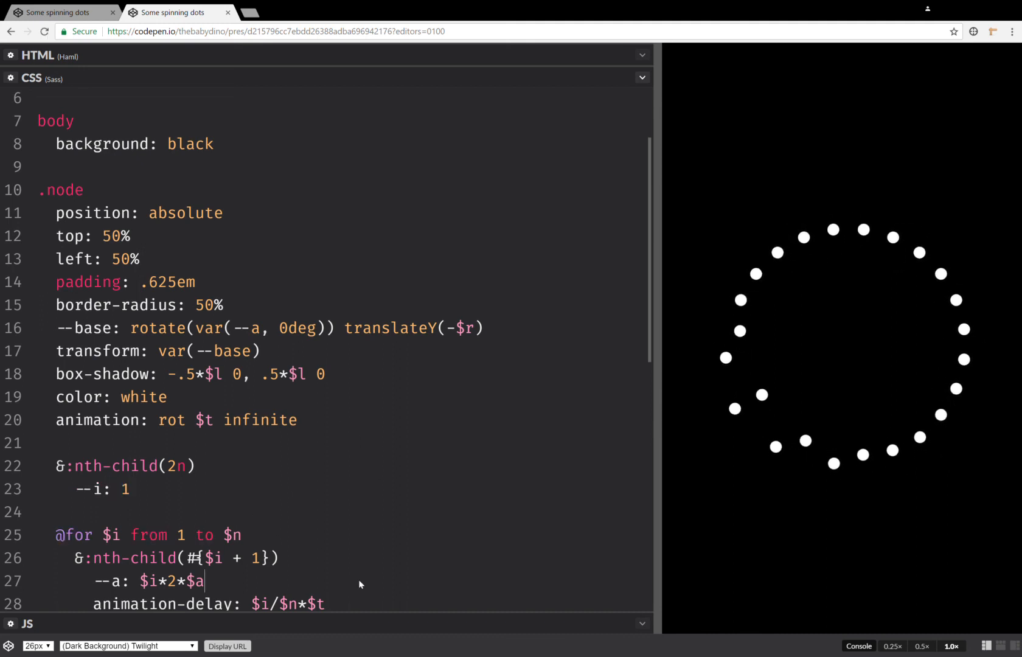
Begin wrapping the keyframe half-turn in calc() using var(--i).
scroll(down, 3)
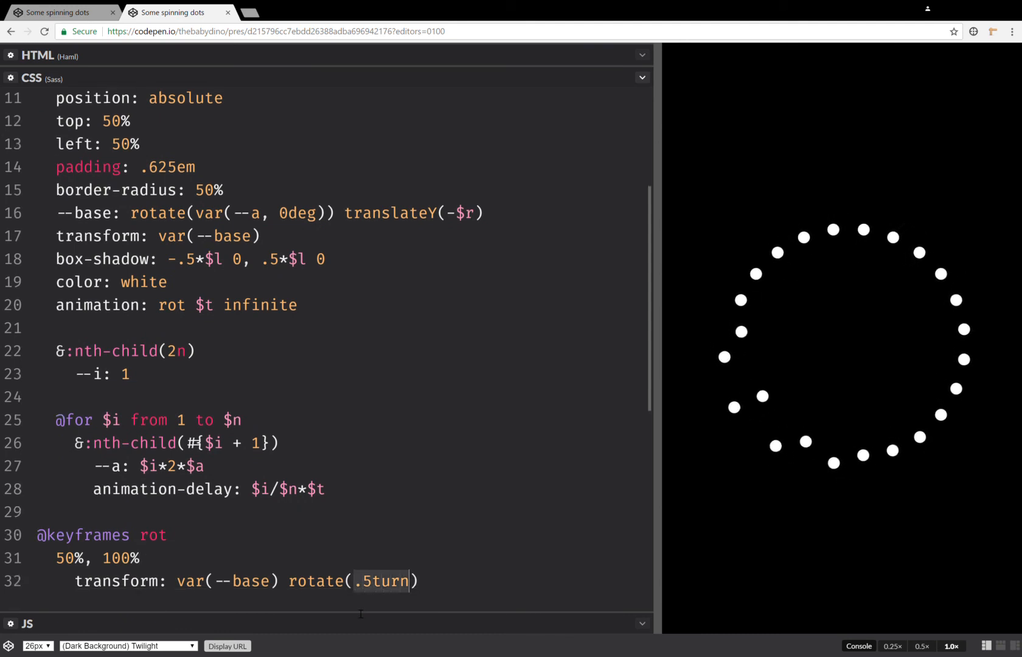
text(c()
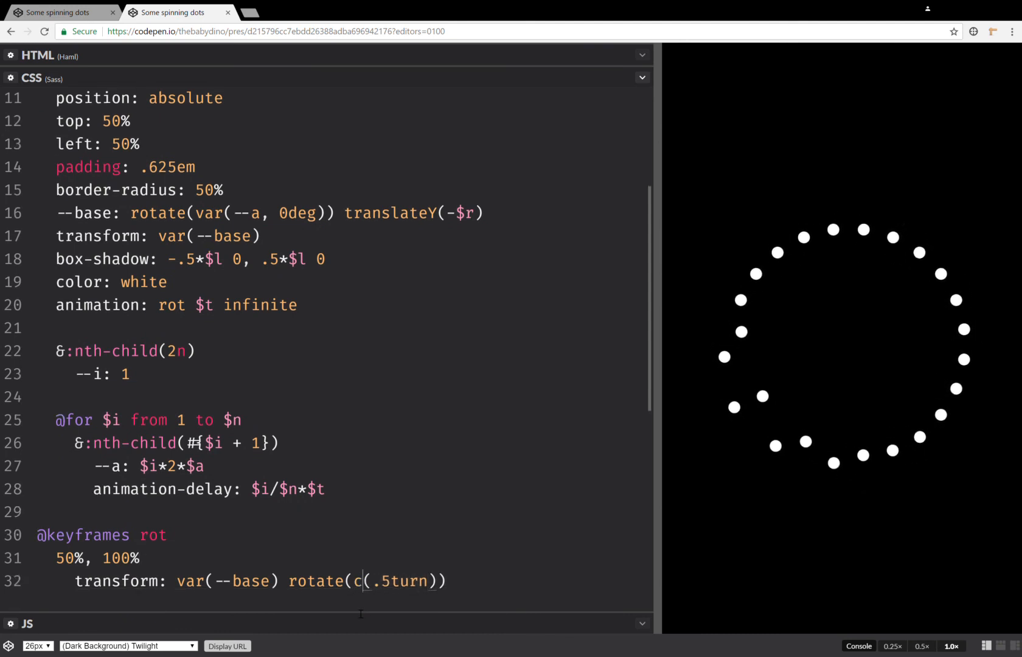
text(alc)
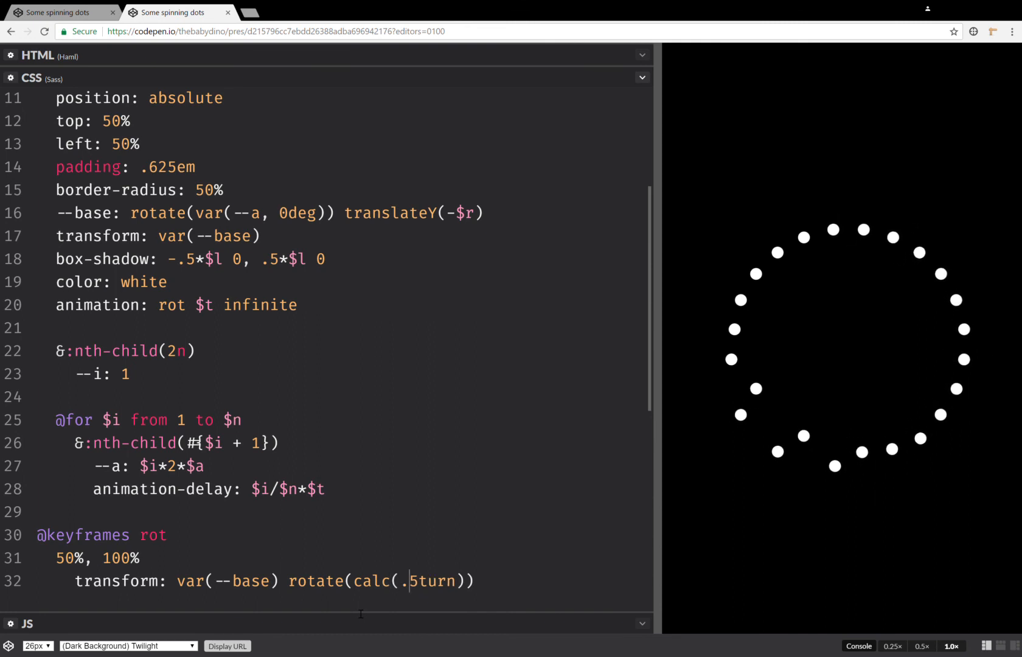
text(var())
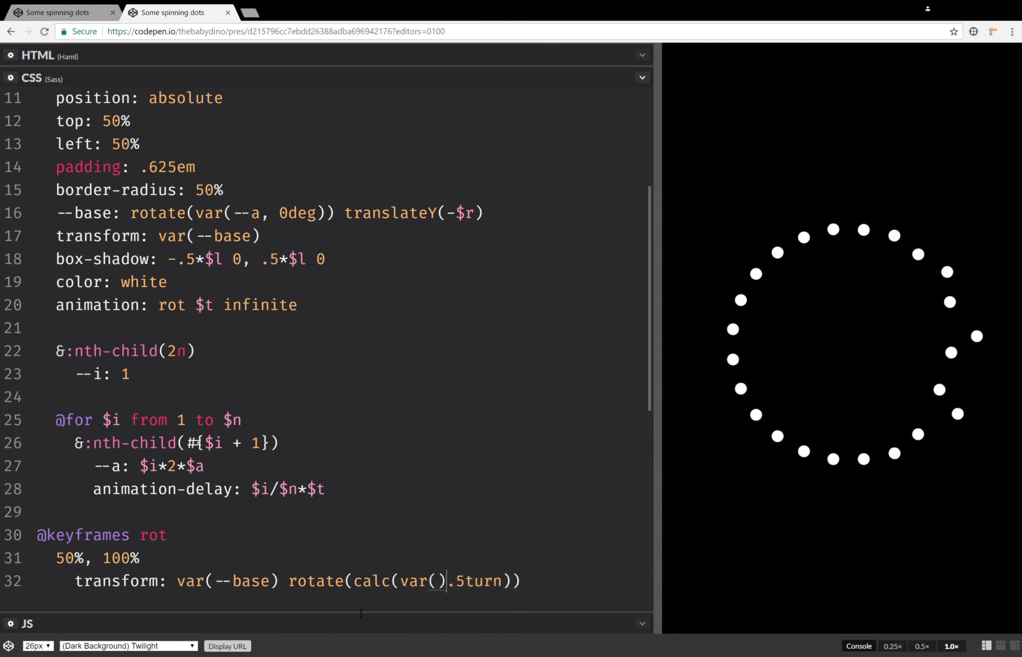
text(--1)
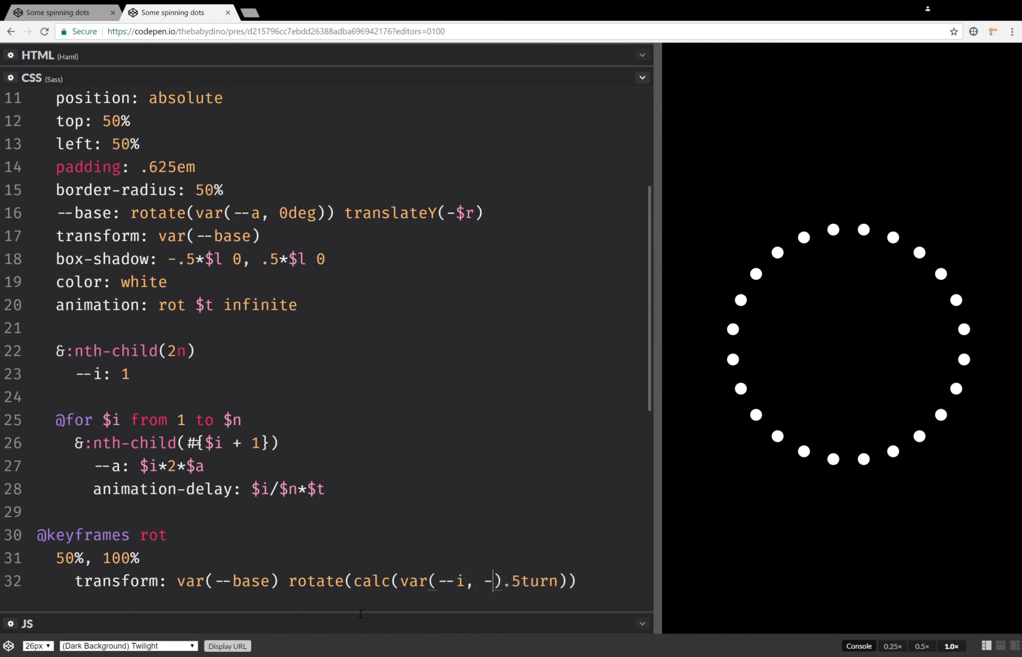
text(1)
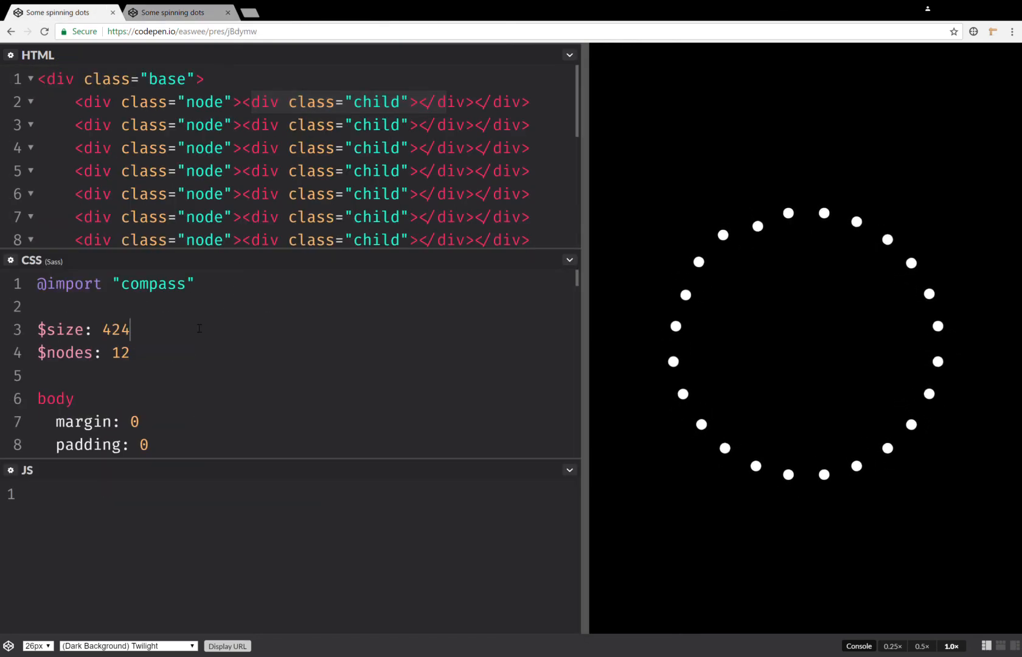
Scroll the original pen's Sass to its .child delays and rF keyframes.
scroll(down, 3)
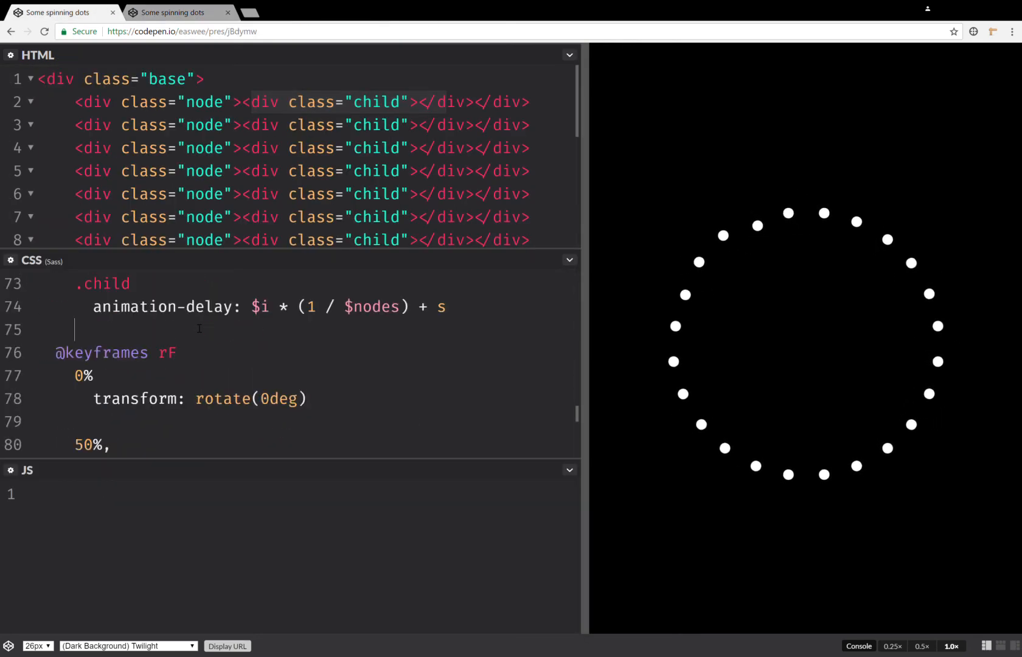
scroll(down, 3)
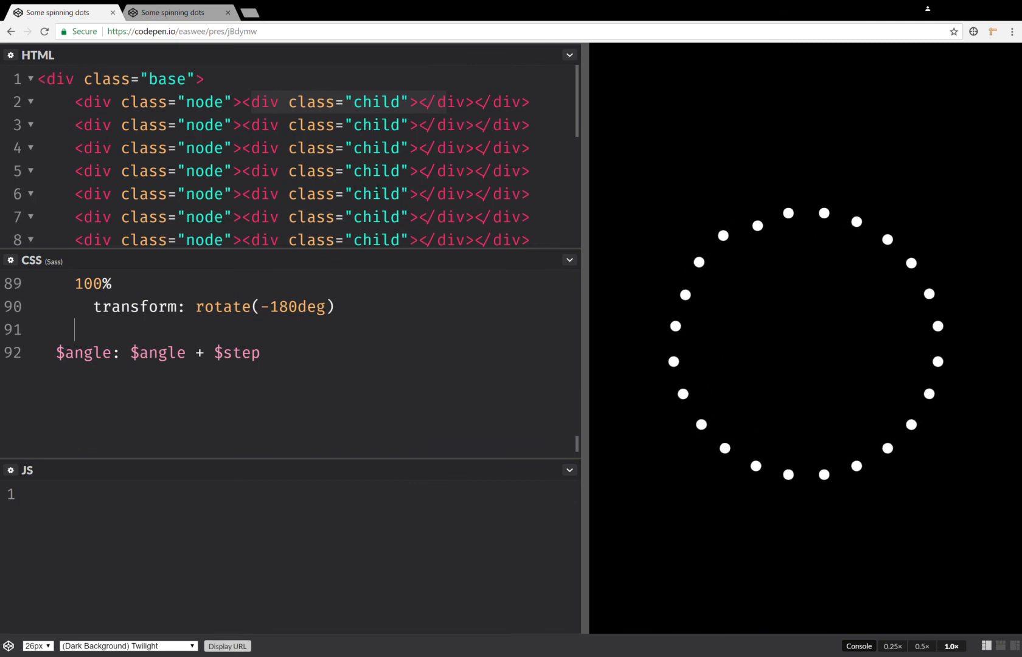